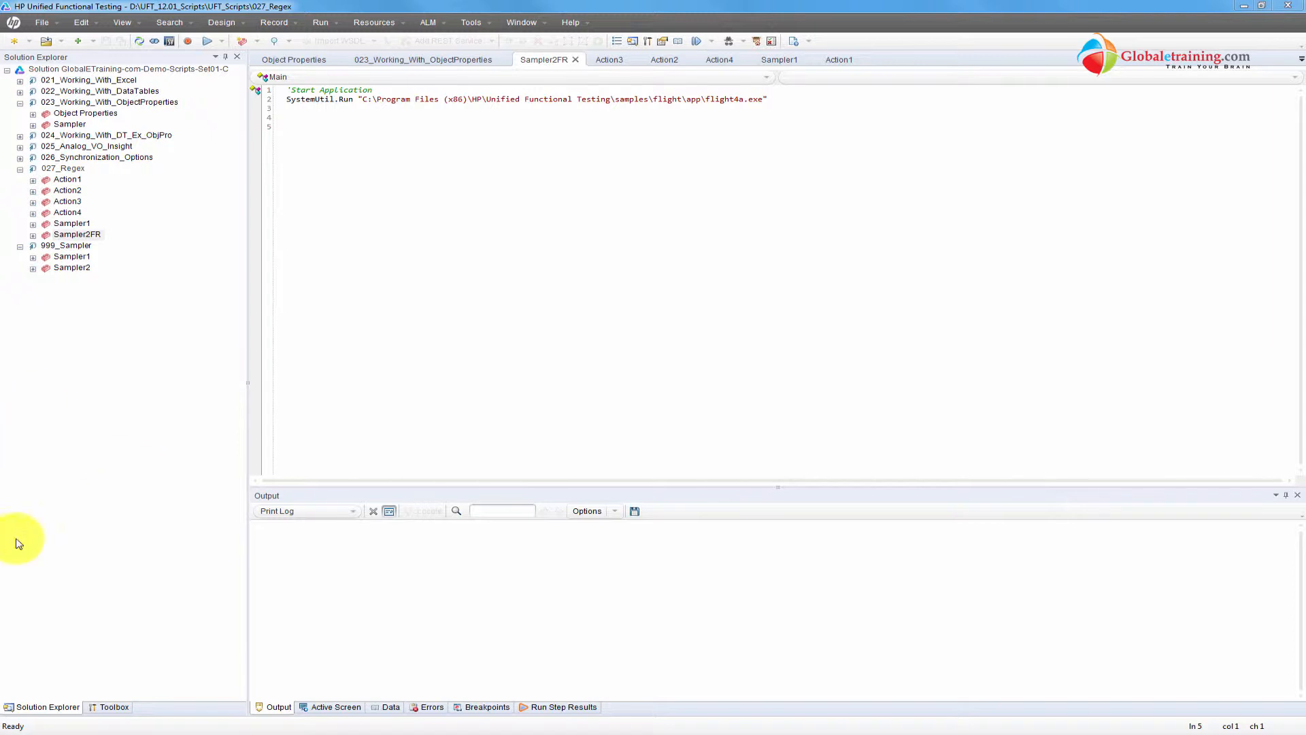
pyautogui.moveTo(369, 322)
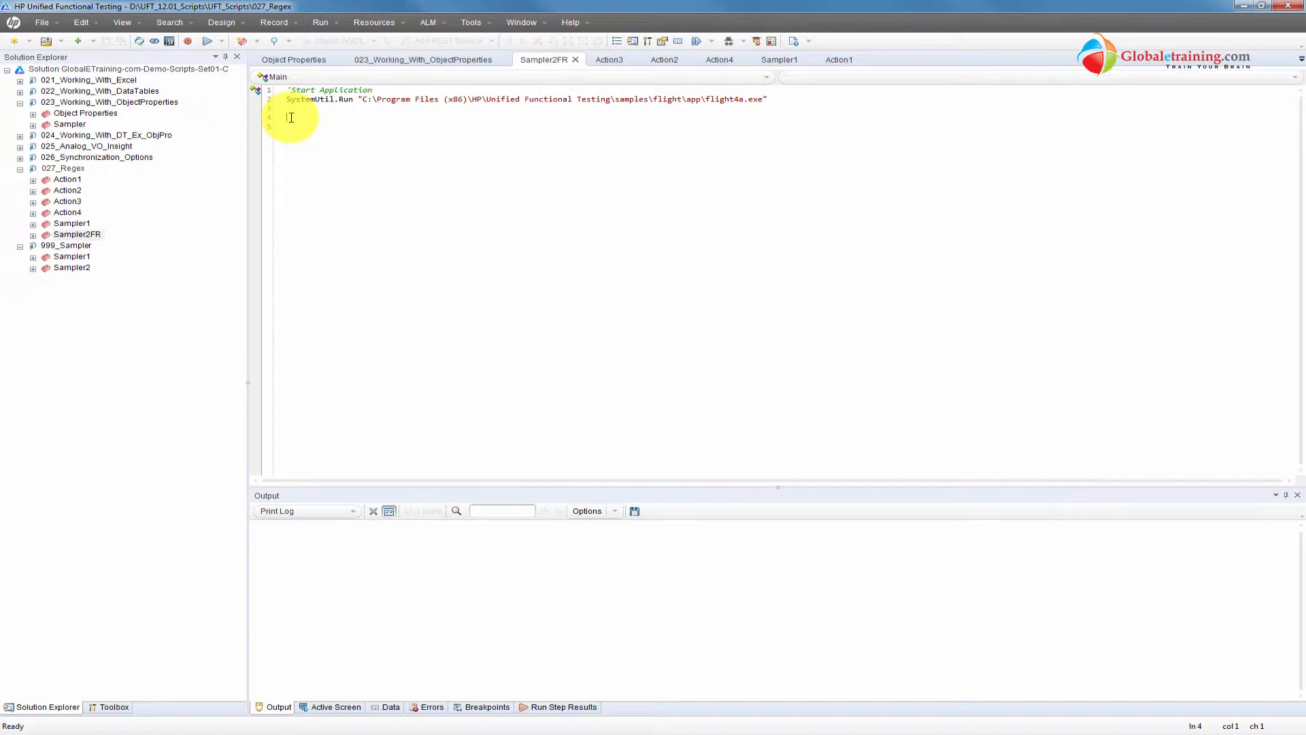
pyautogui.moveTo(290, 118)
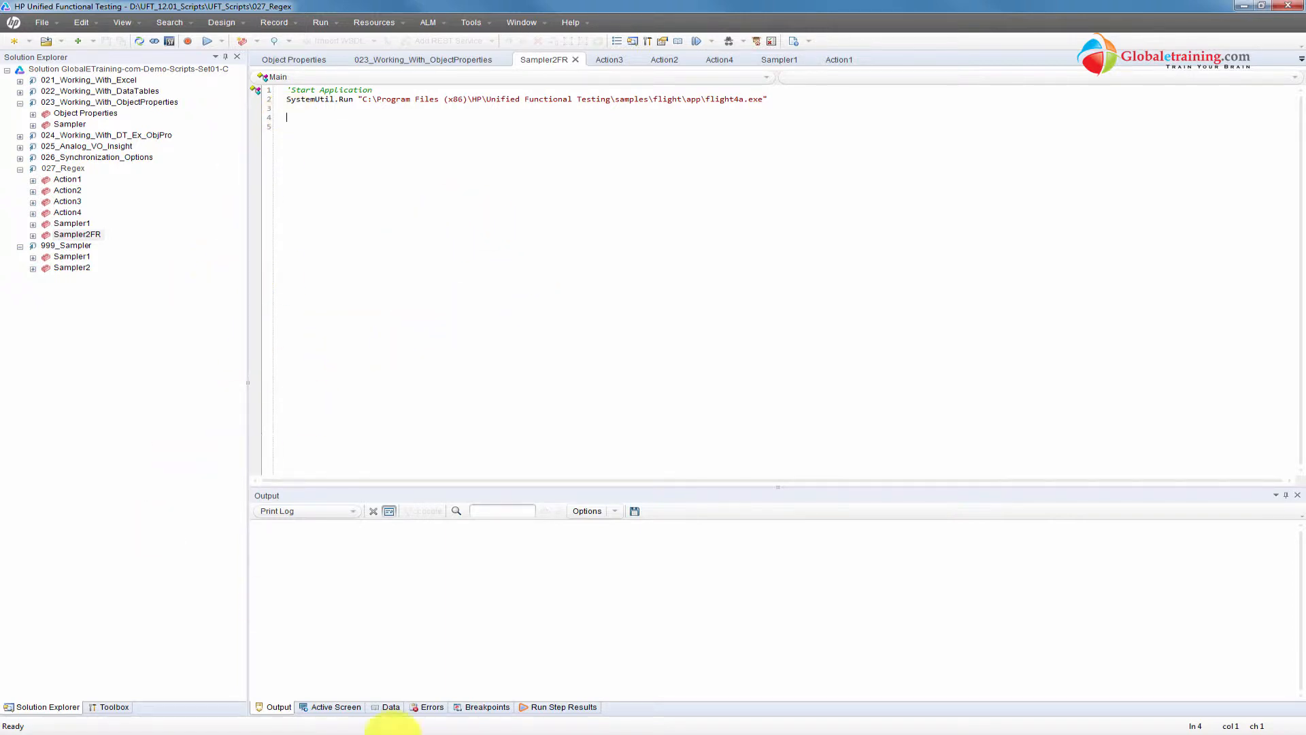
pyautogui.moveTo(77, 656)
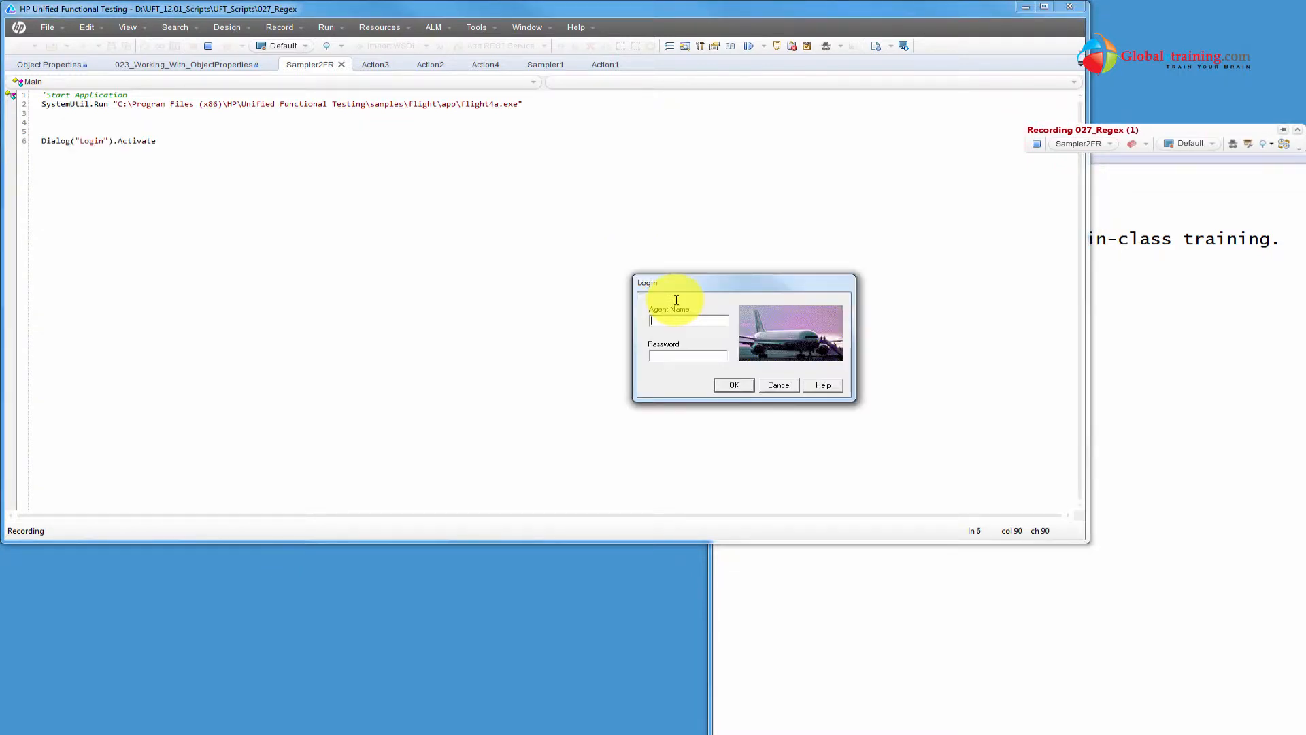
# Log in with 'Test', then start opening an order searched by order number 2.
pyautogui.write('Test')
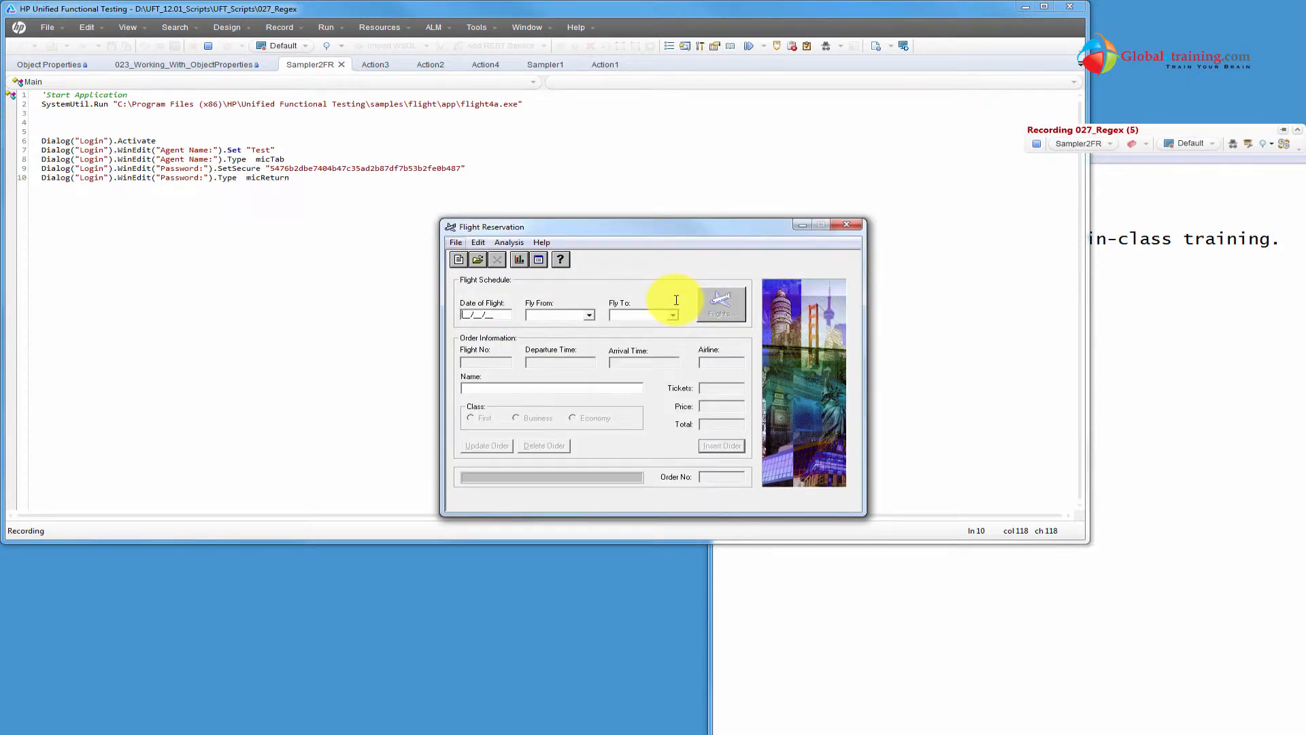
pyautogui.click(456, 242)
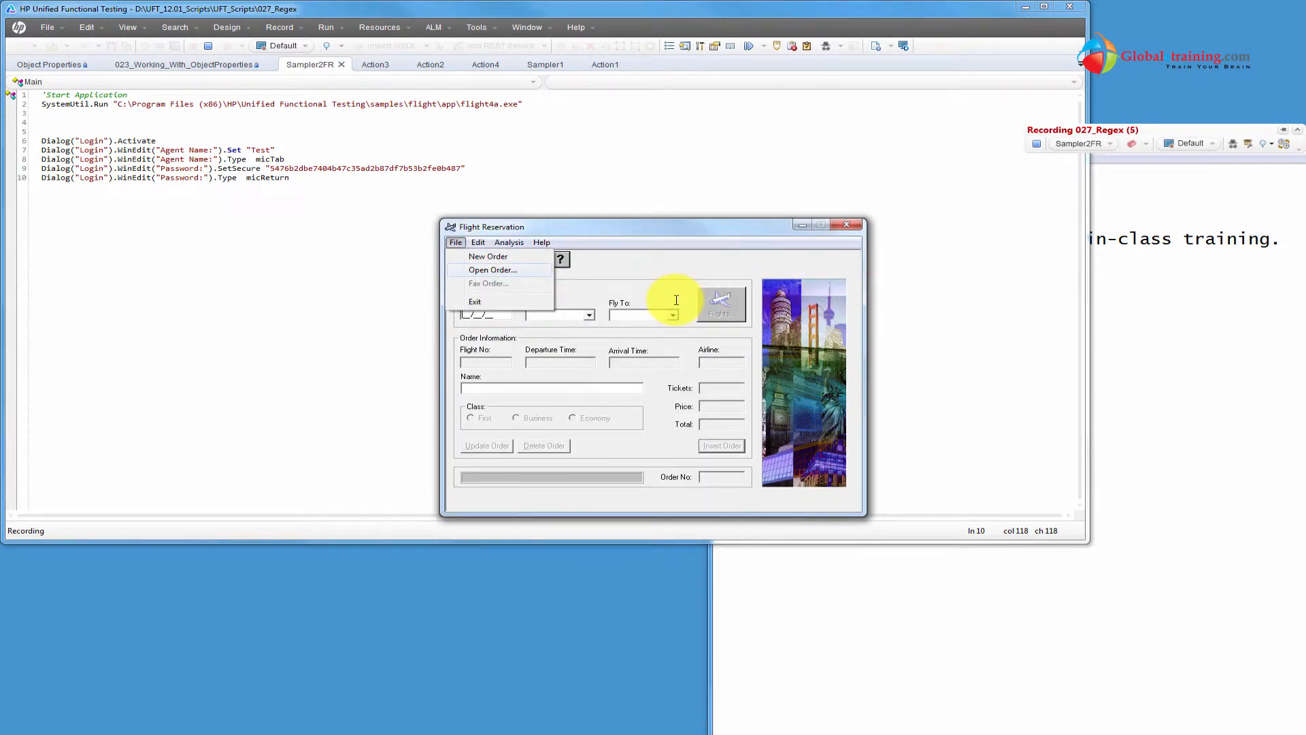
pyautogui.click(493, 270)
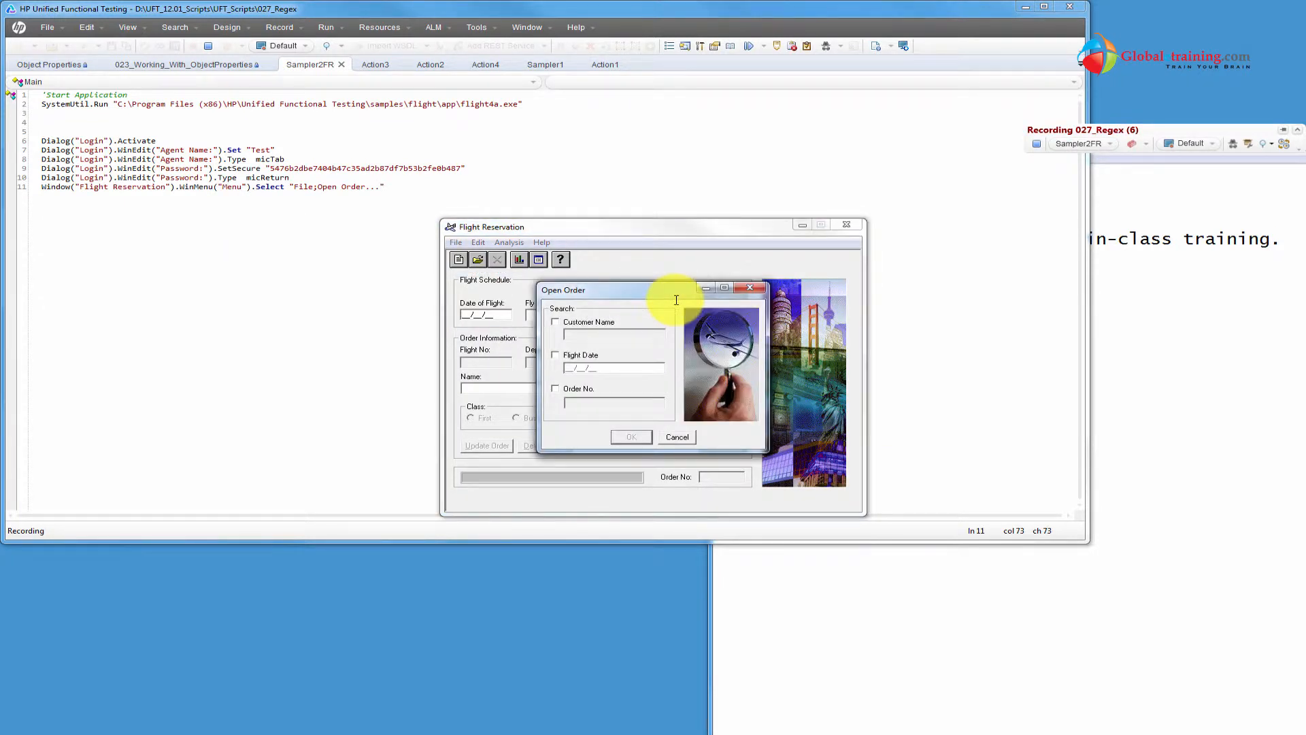
pyautogui.click(556, 388)
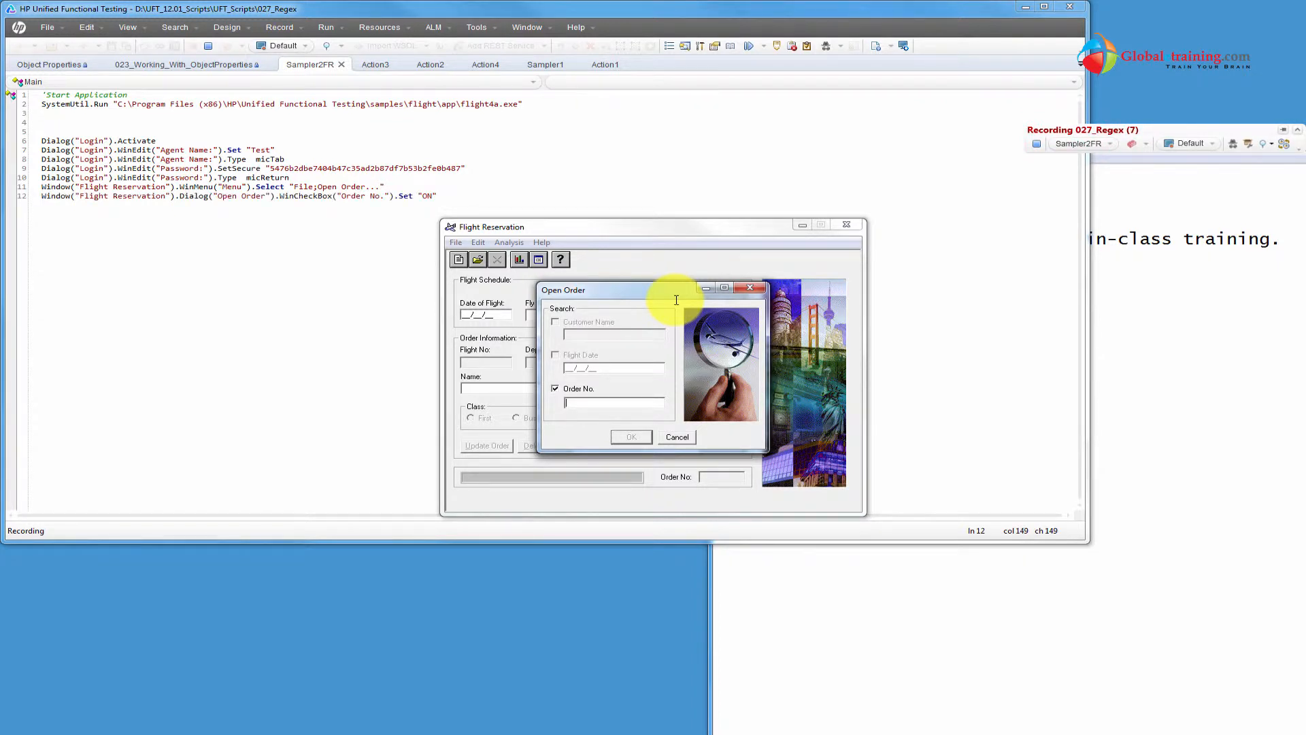
pyautogui.write('2')
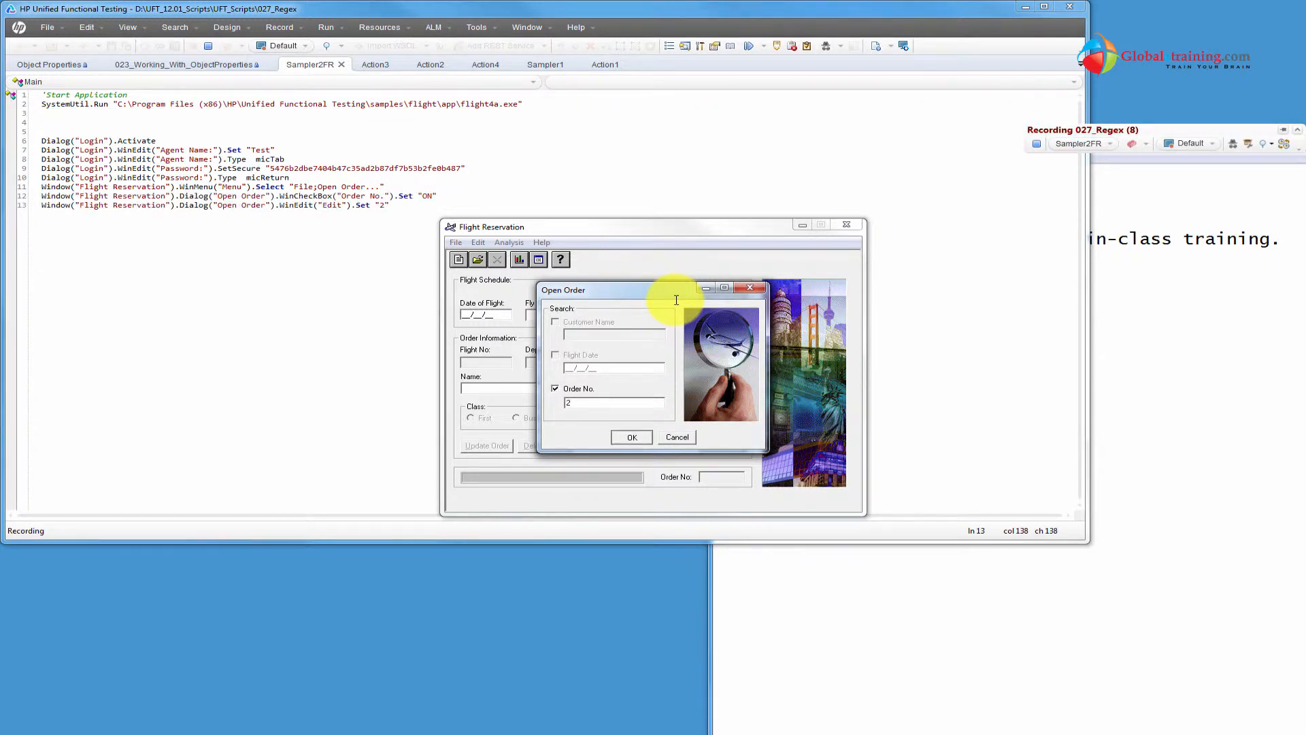
pyautogui.click(630, 436)
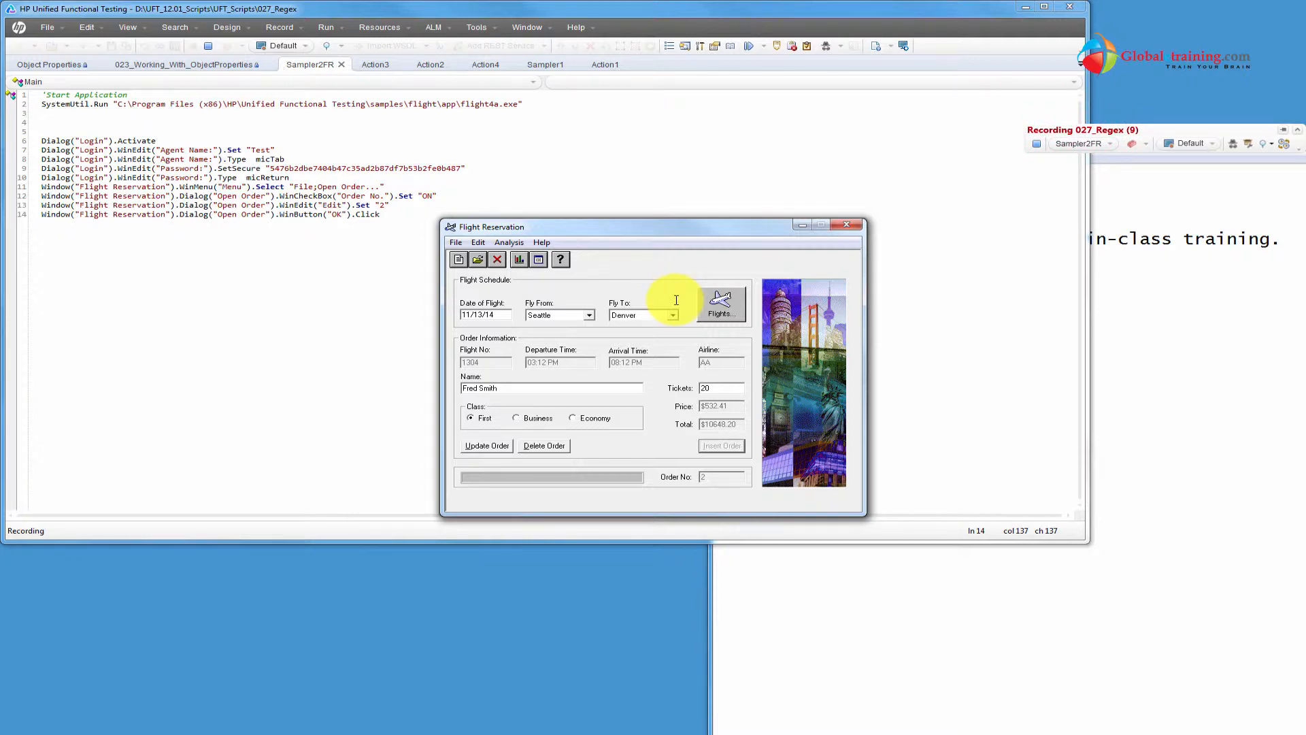
pyautogui.click(455, 242)
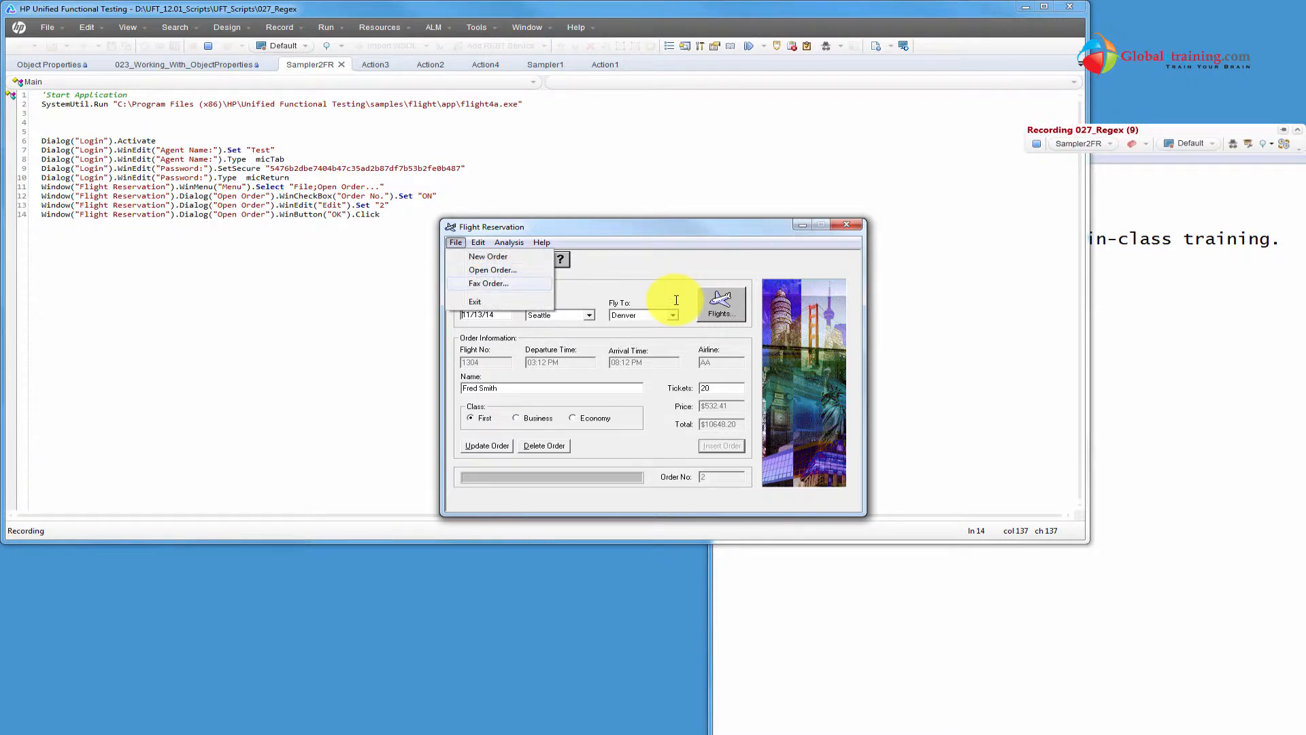
pyautogui.click(487, 283)
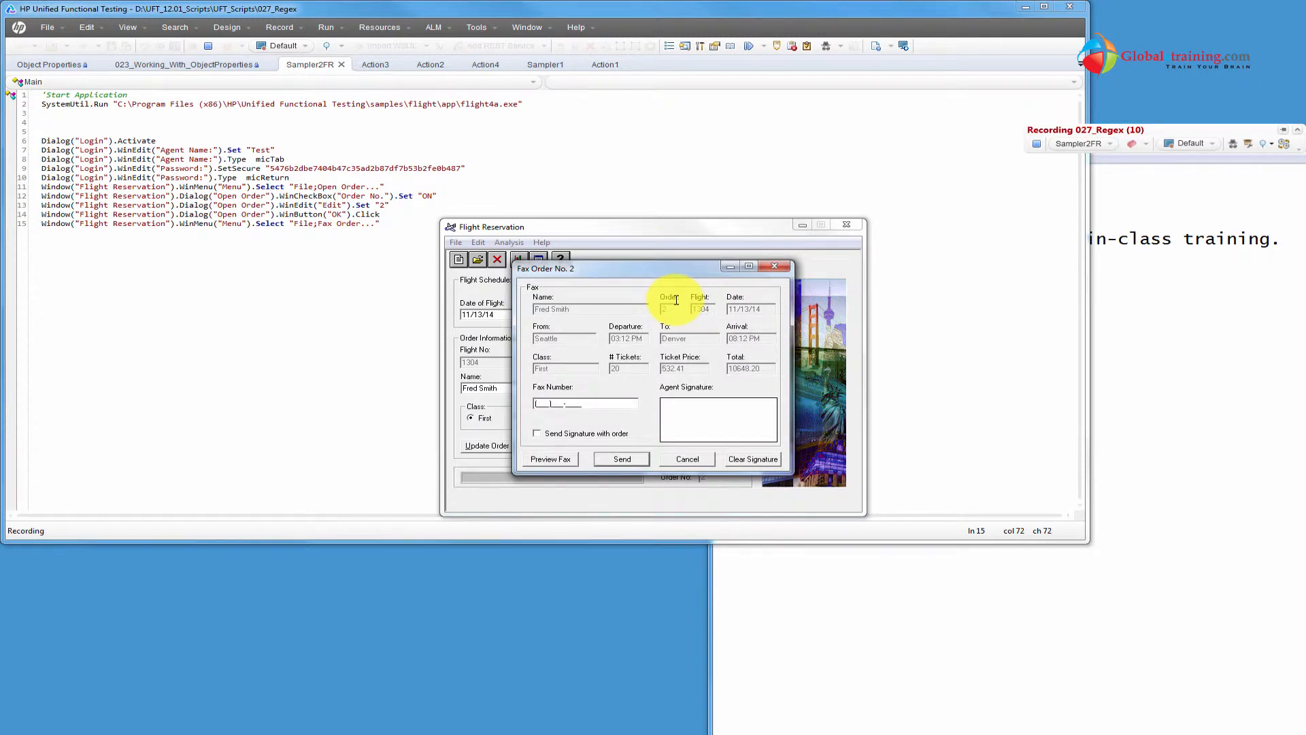
pyautogui.write('2')
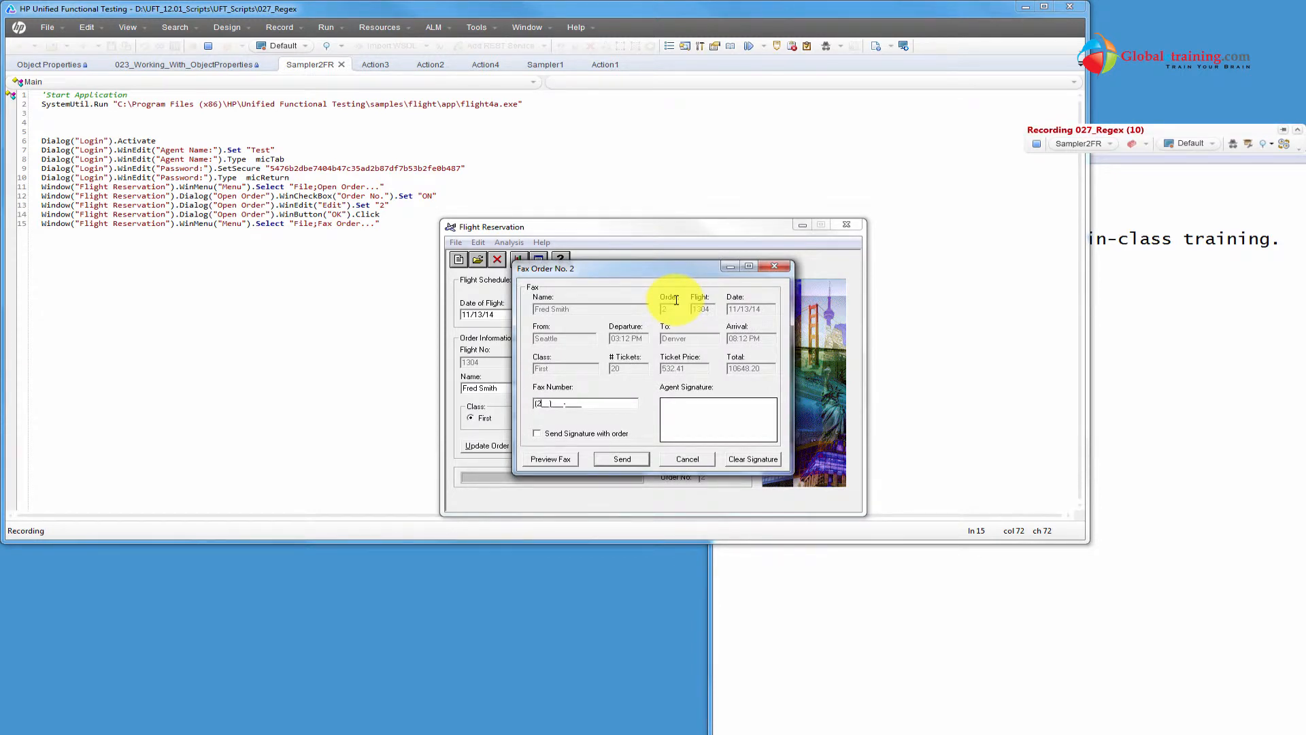
pyautogui.write('(222)222-2222')
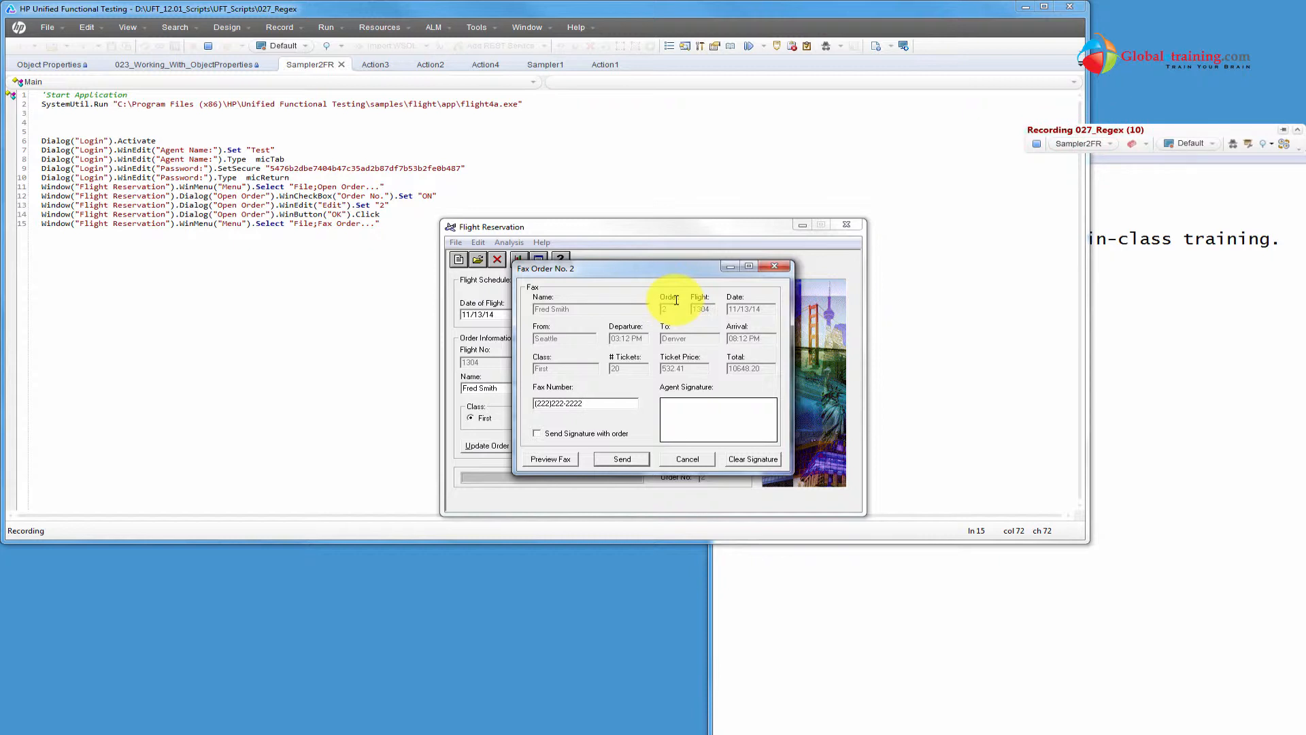
# Send the fax for order 2 and exit Flight Reservation.
pyautogui.click(621, 459)
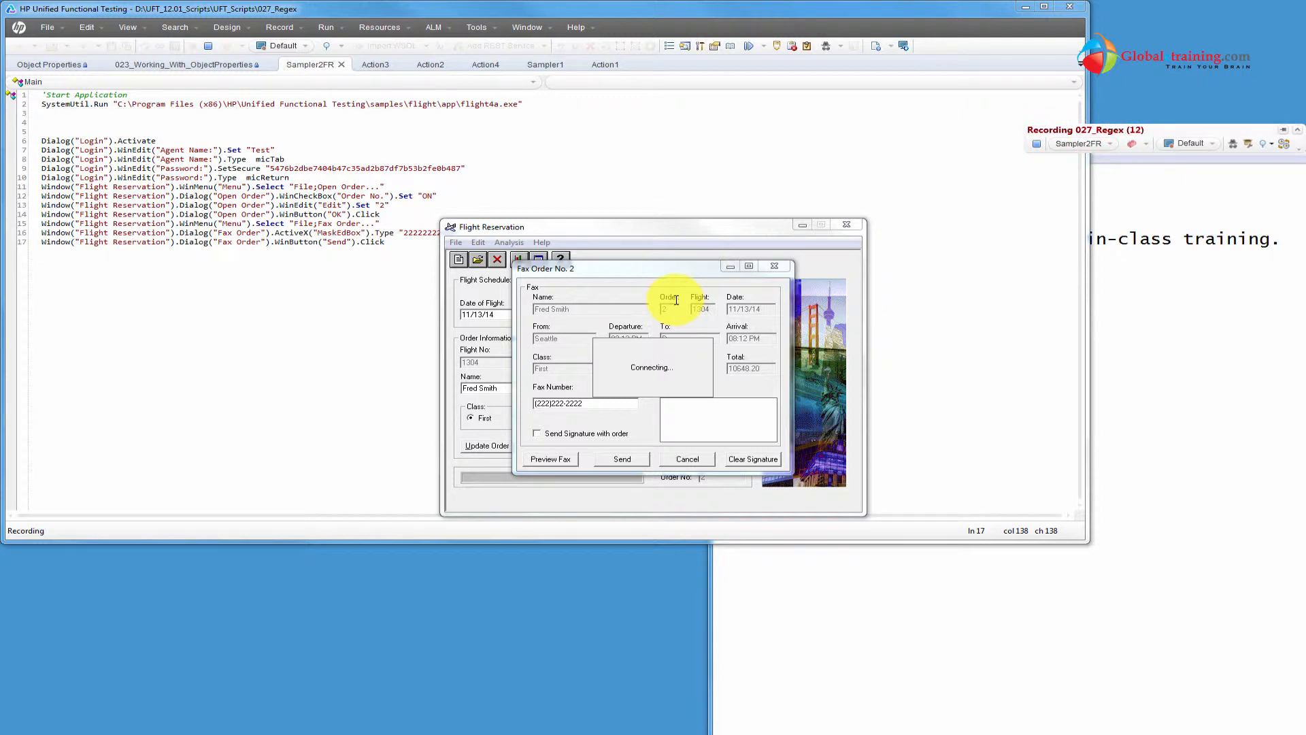
pyautogui.click(621, 458)
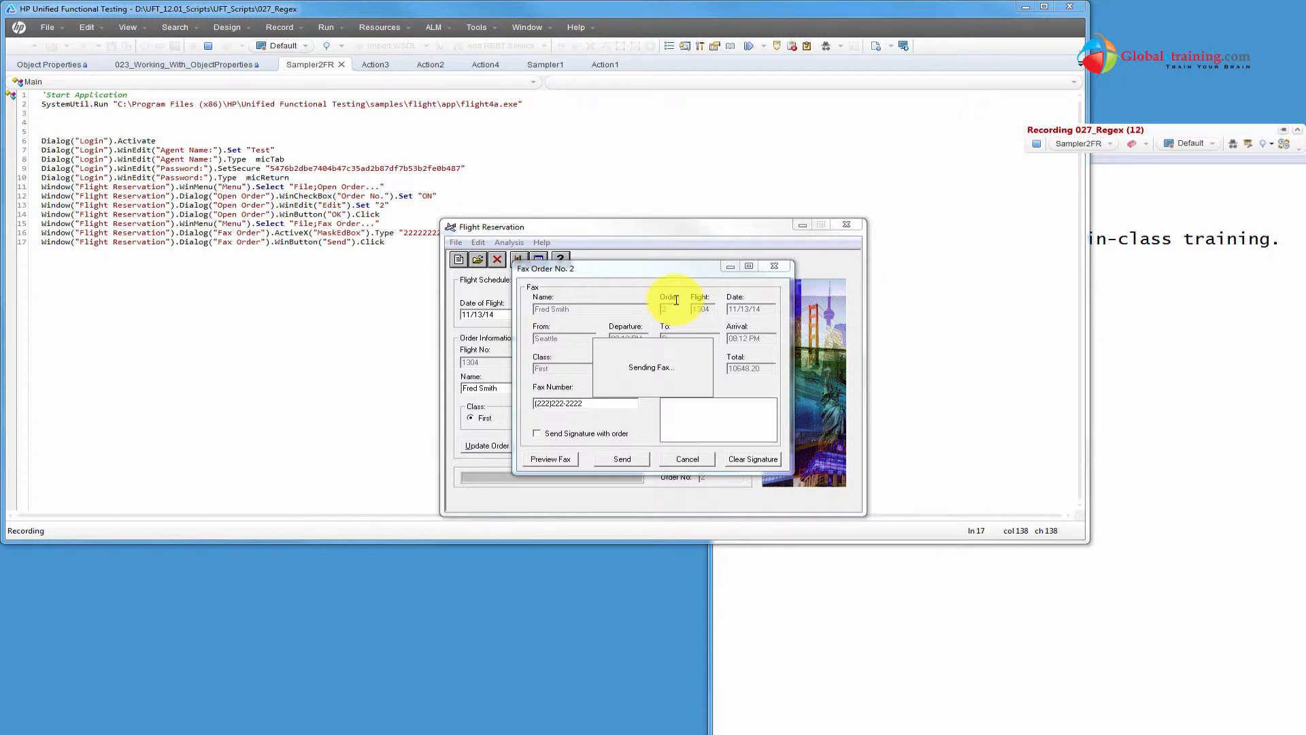
pyautogui.click(622, 459)
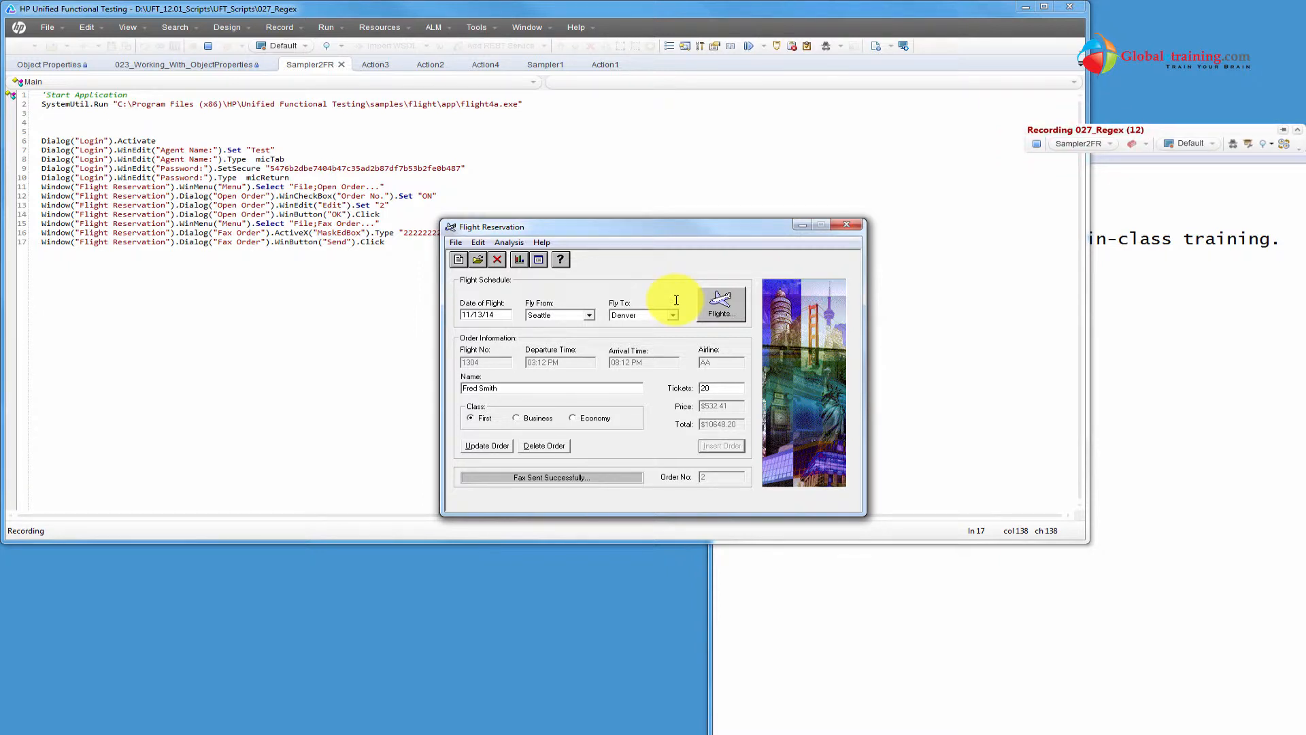
pyautogui.click(455, 242)
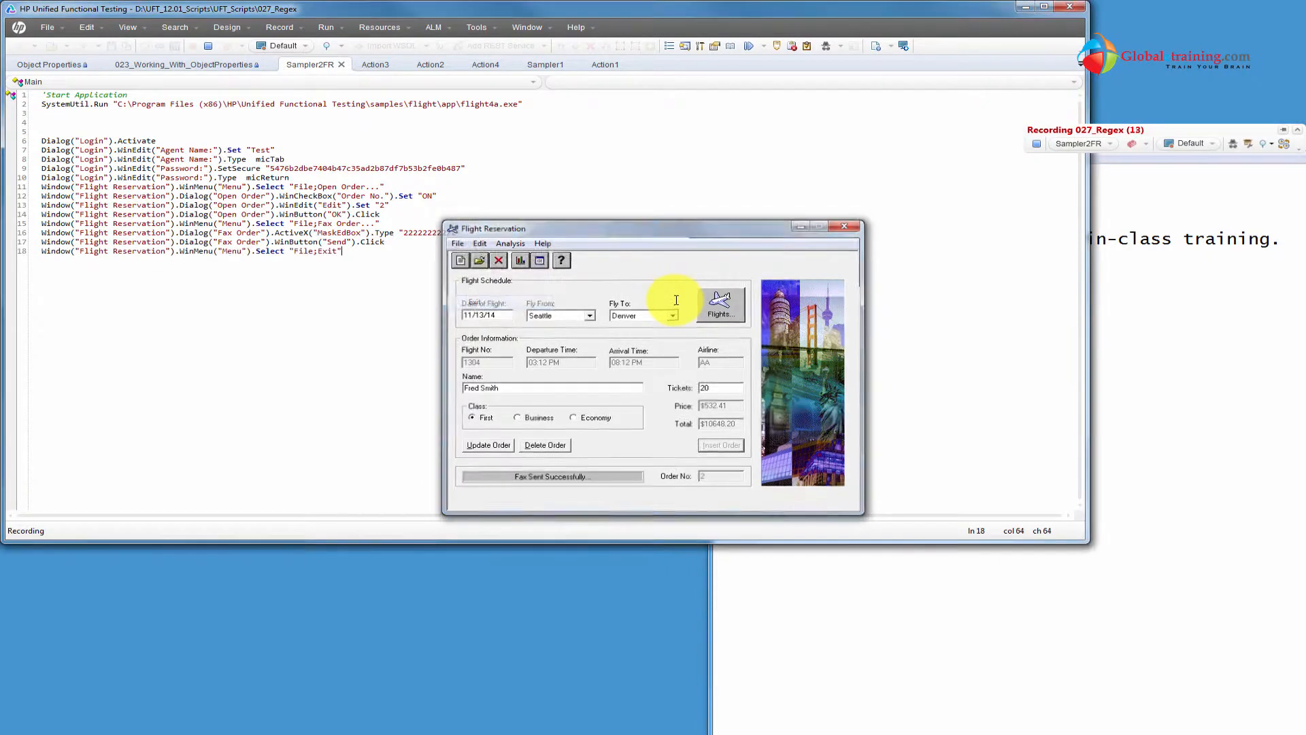
pyautogui.click(843, 225)
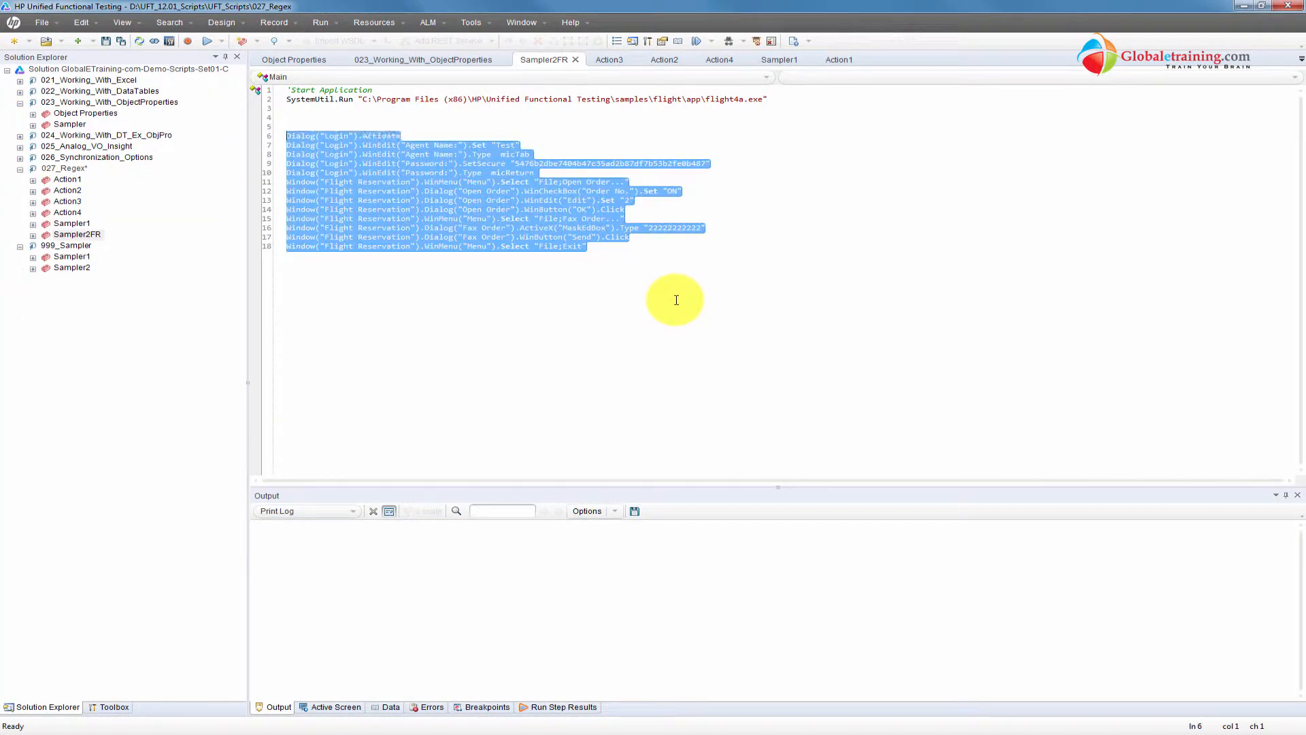
# Delete the recorded script lines and open the Object Repository.
pyautogui.press('Delete')
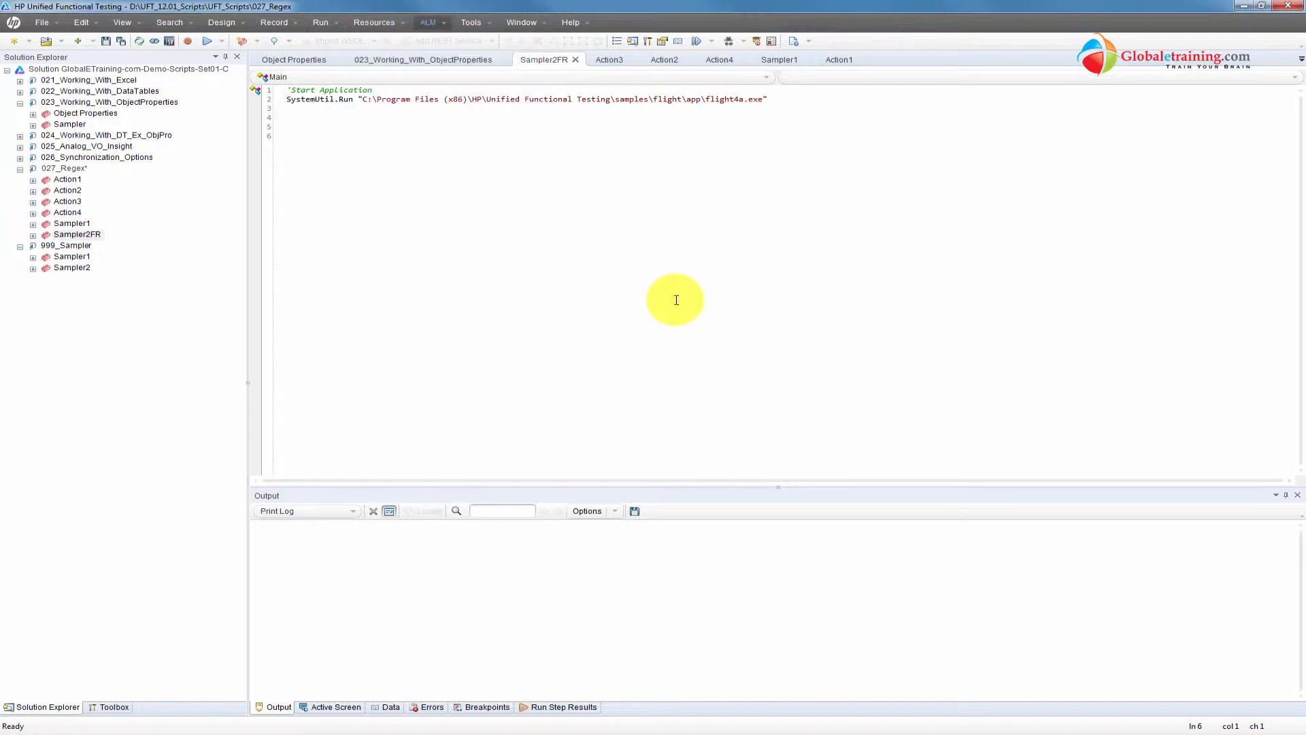
pyautogui.click(374, 22)
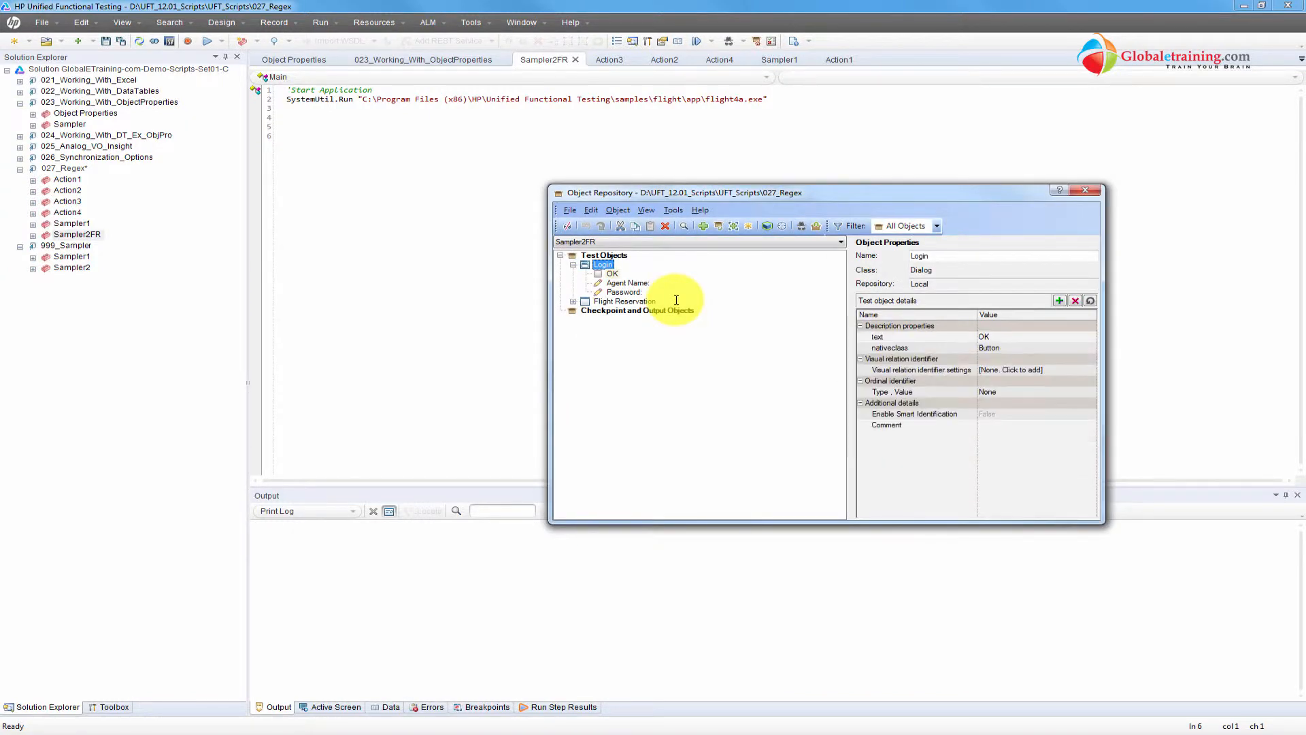
# Delete the Login and Flight Reservation objects, confirming each deletion.
pyautogui.click(665, 226)
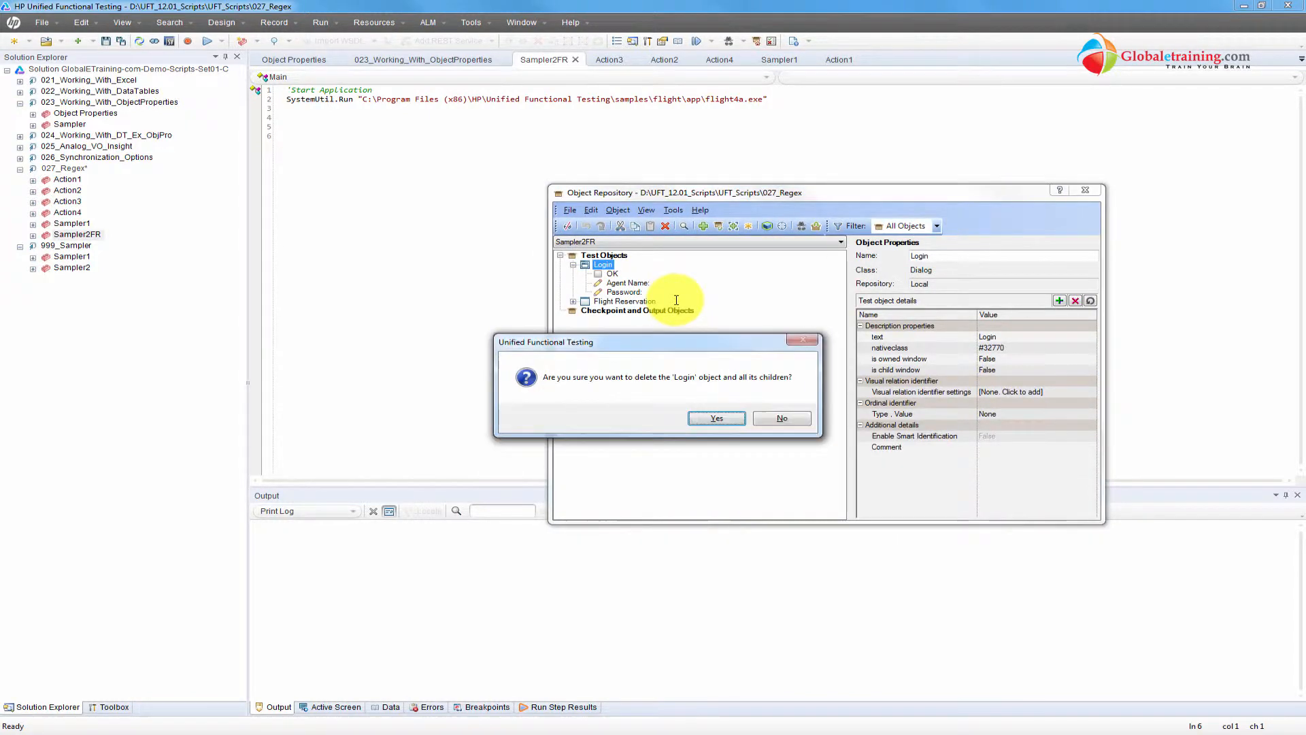
pyautogui.click(715, 417)
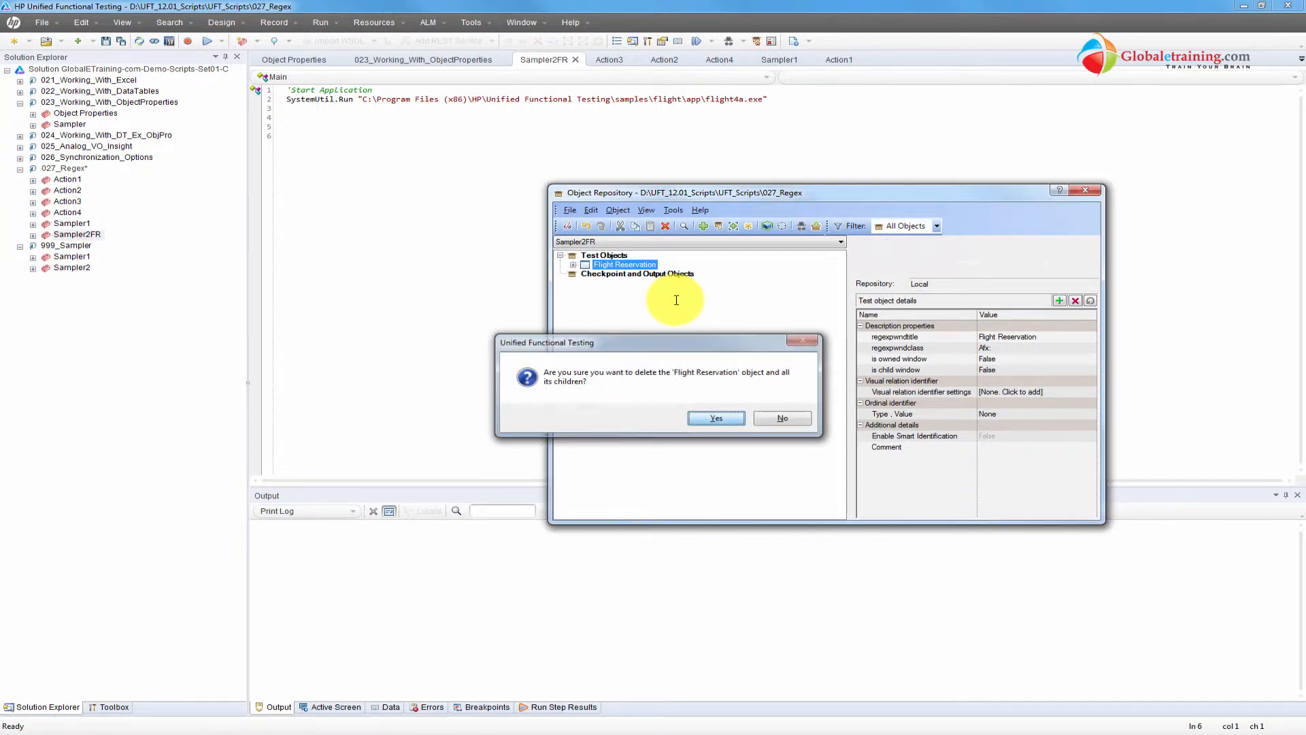
pyautogui.click(715, 417)
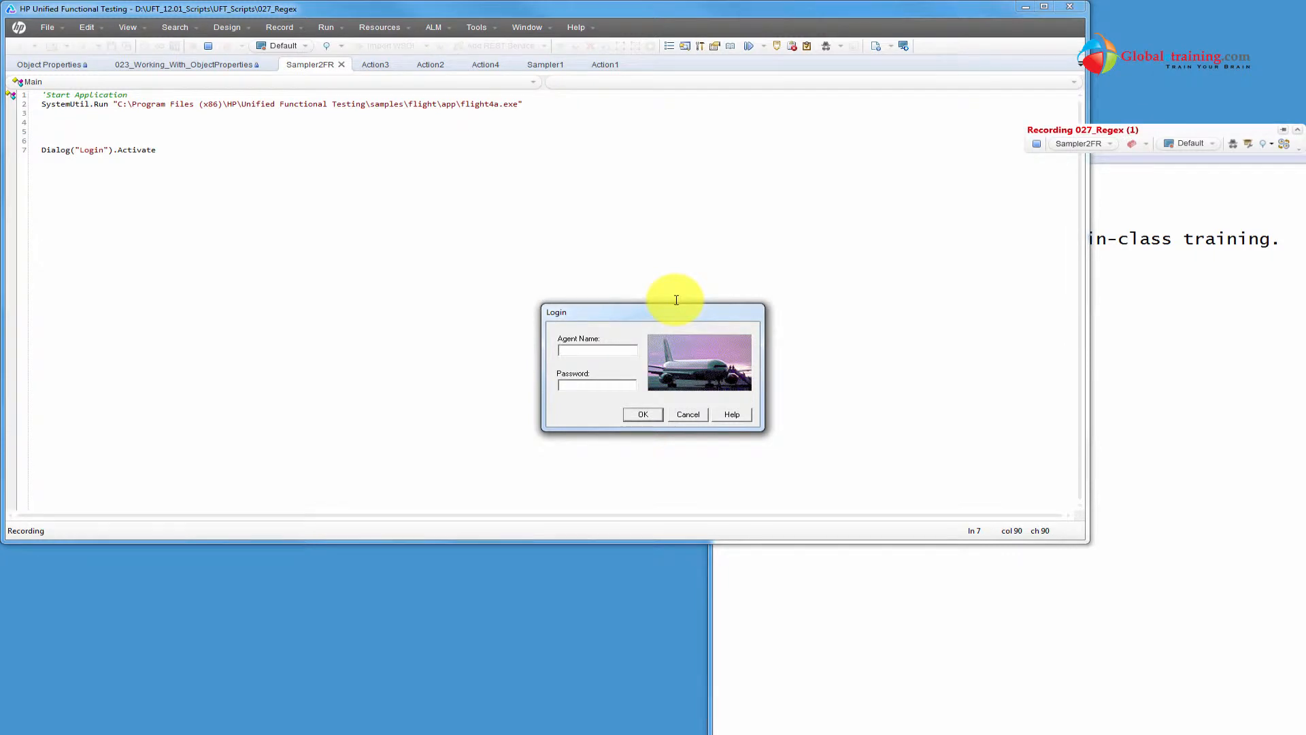
# Record logging in with 'Test' and opening order number 2.
pyautogui.write('Test')
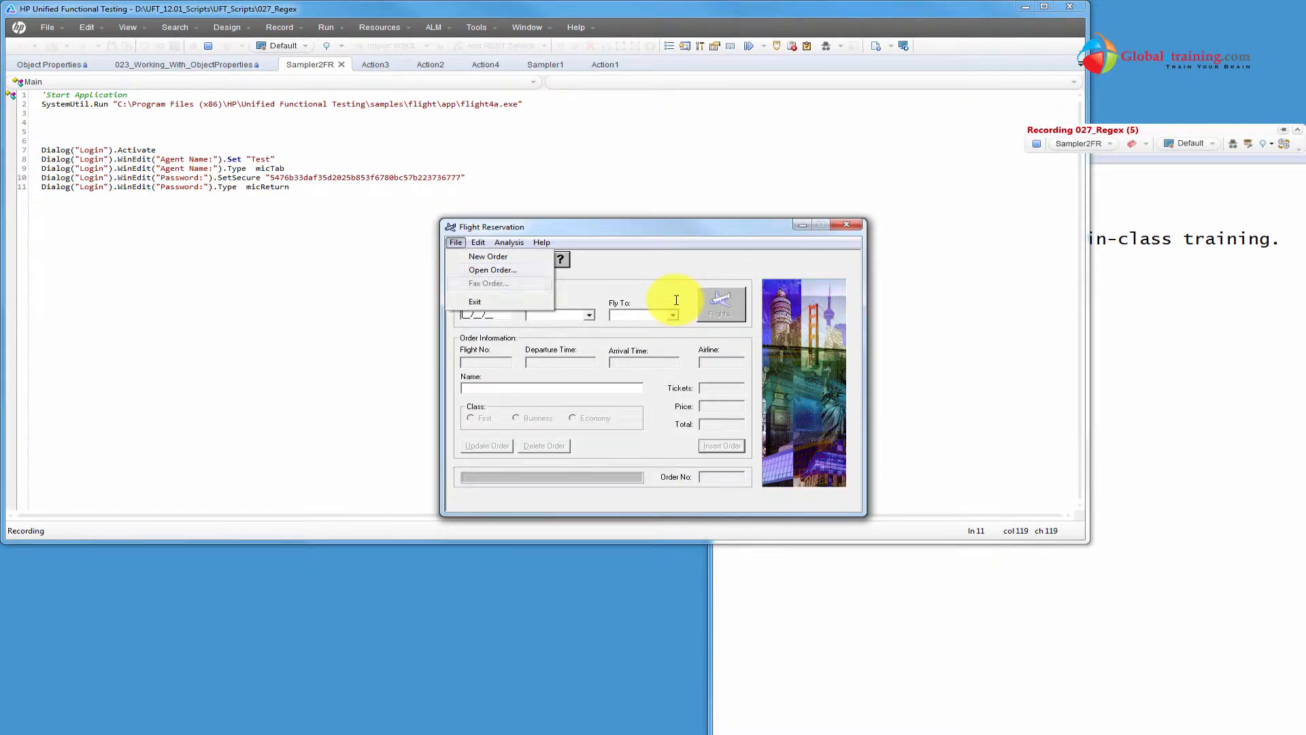
pyautogui.click(491, 269)
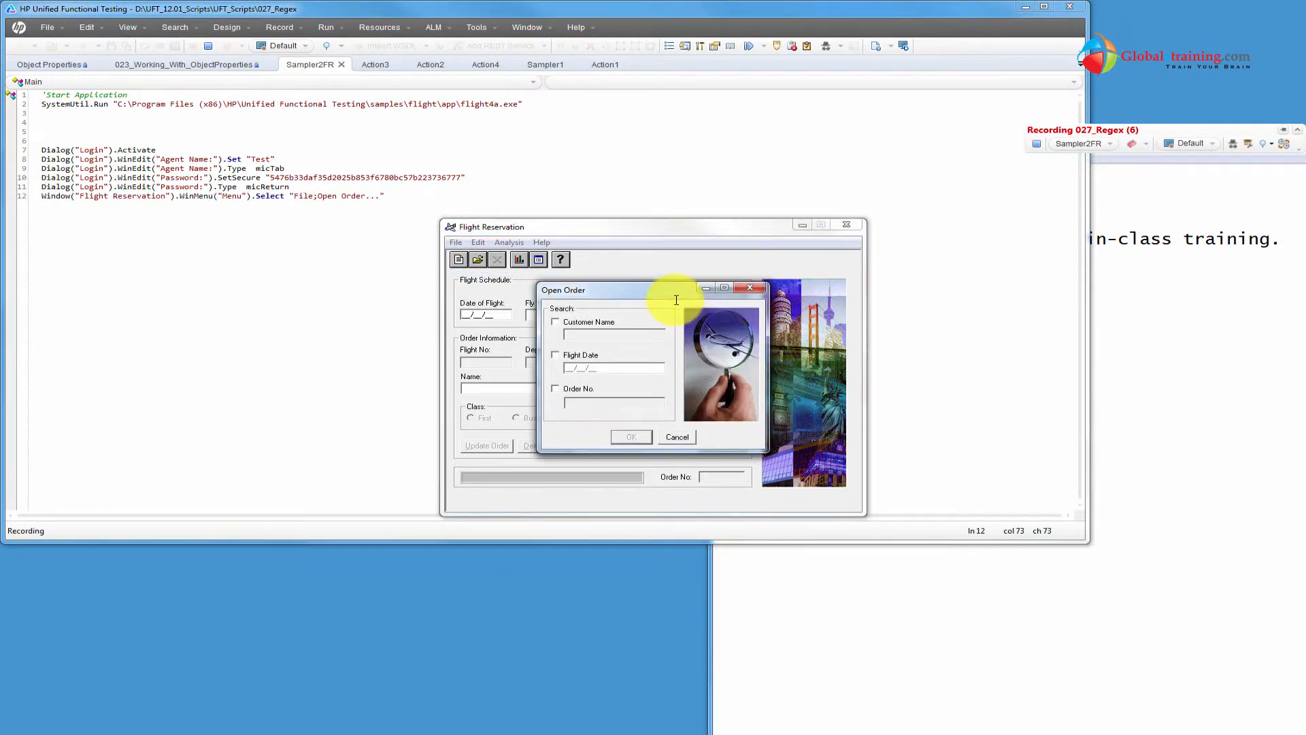
pyautogui.click(556, 389)
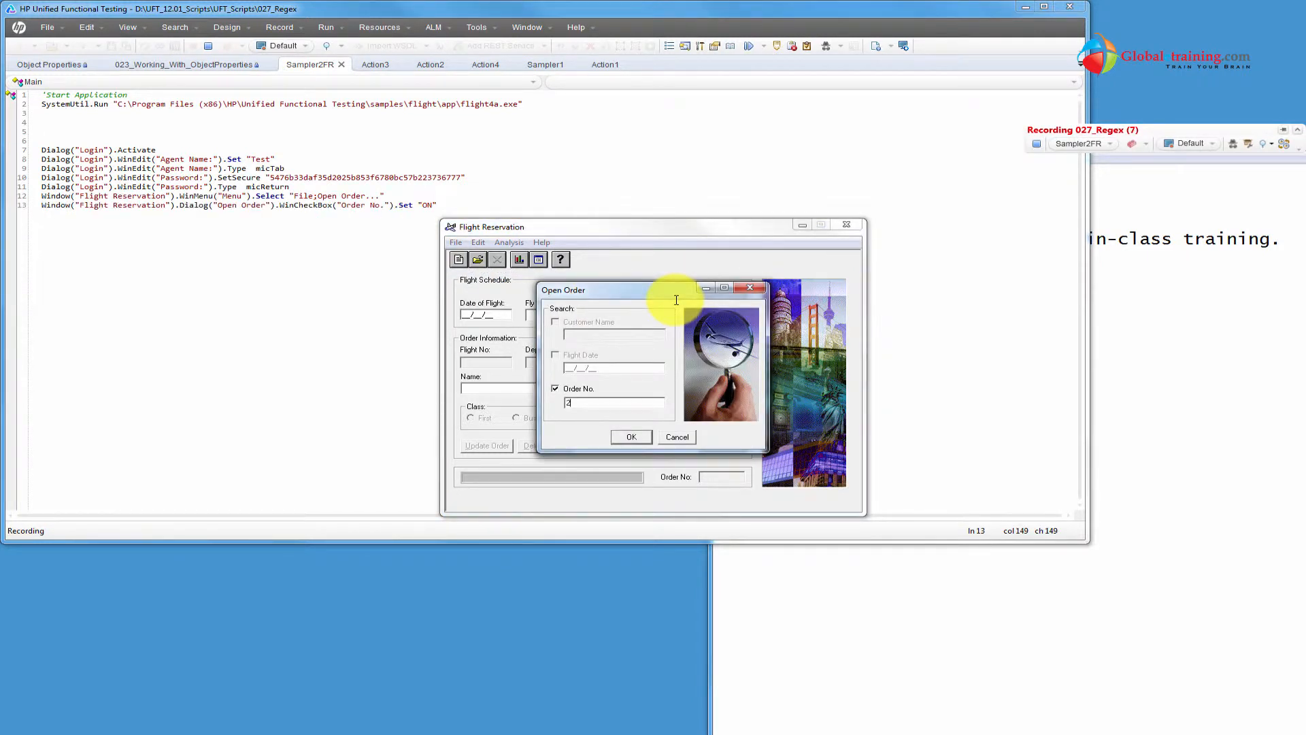
pyautogui.click(631, 437)
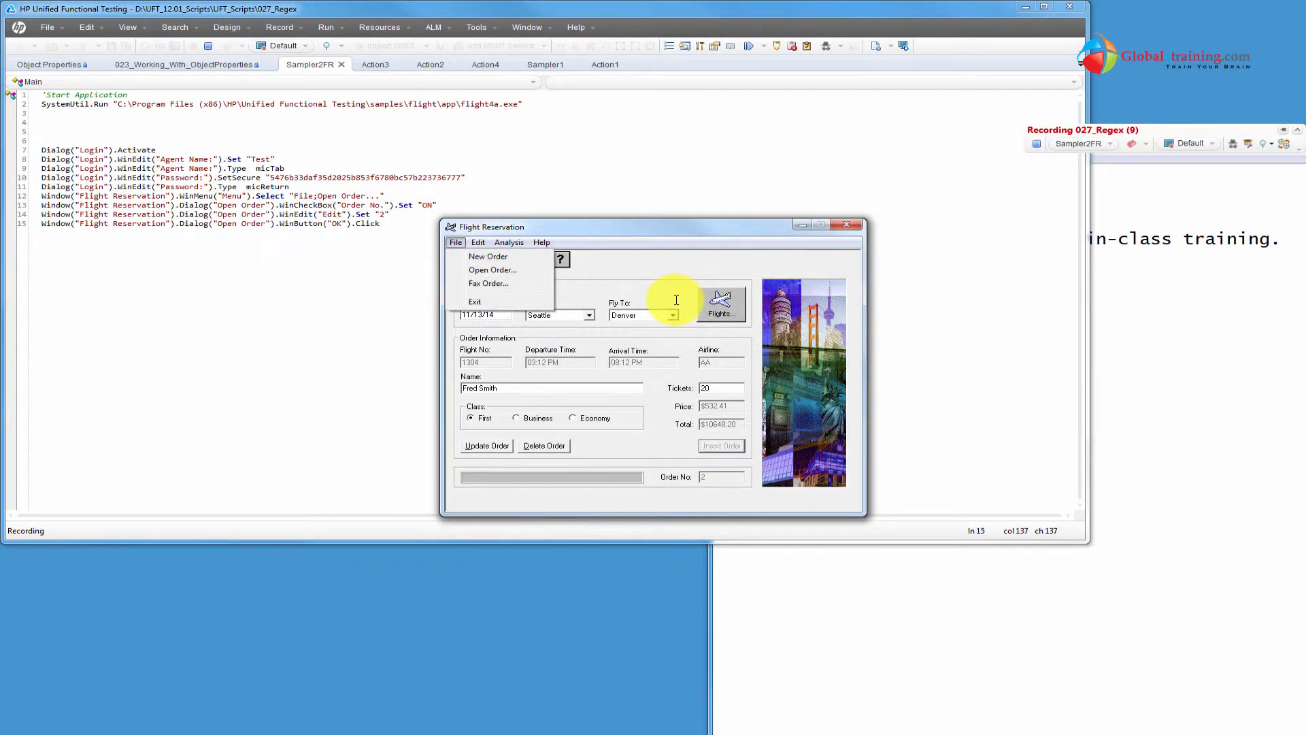
pyautogui.click(487, 282)
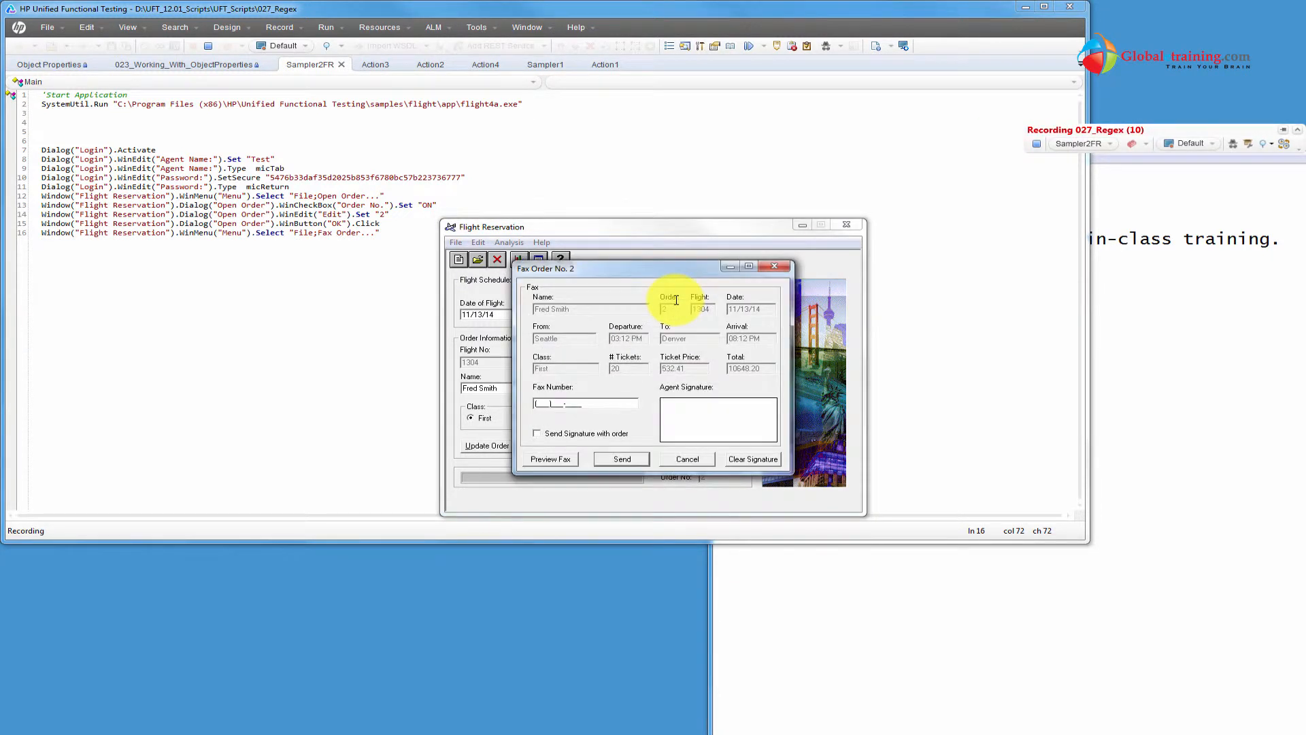
pyautogui.write('(222)222-2222')
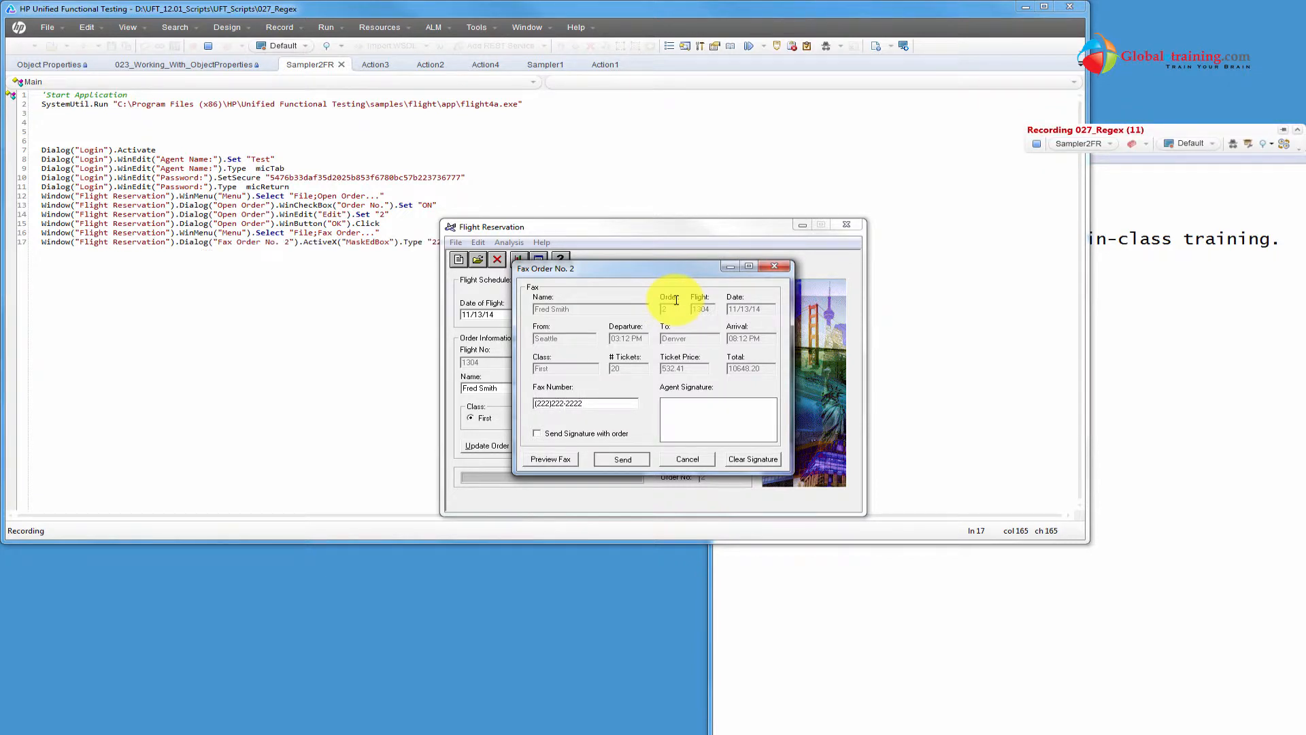
pyautogui.click(621, 459)
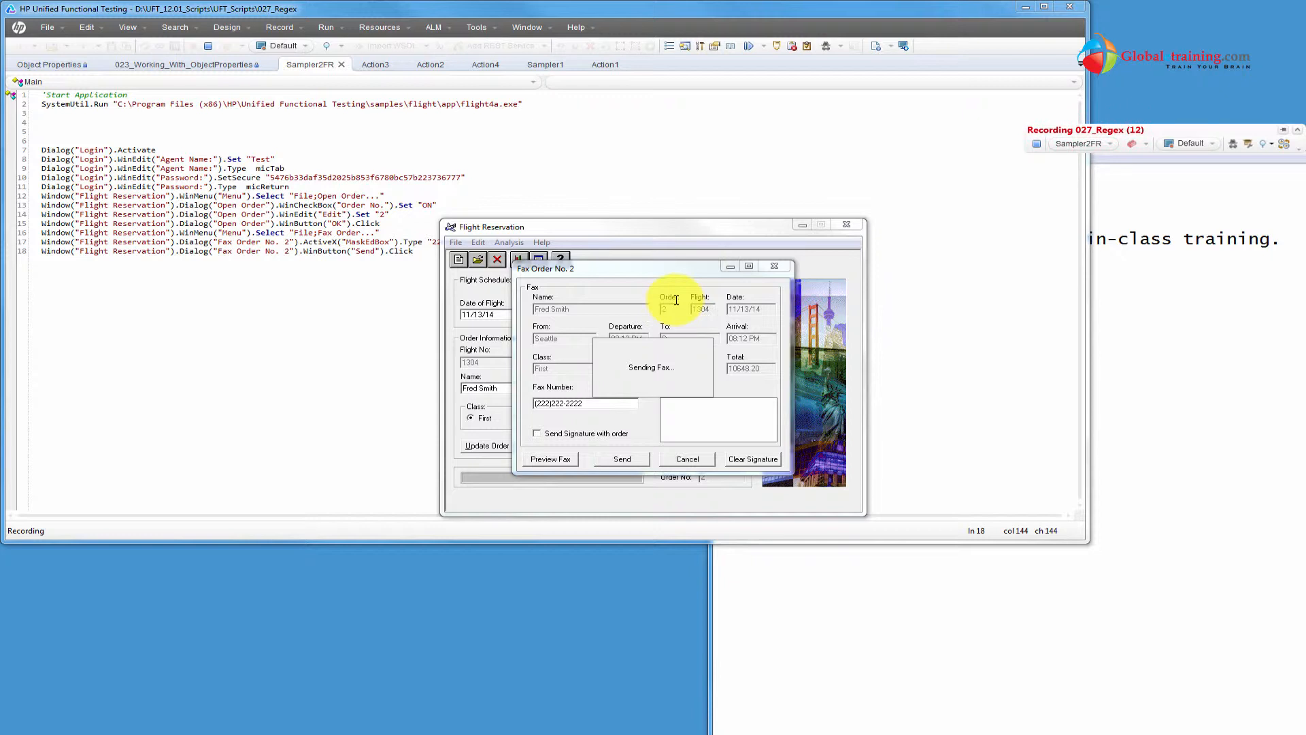
pyautogui.click(621, 459)
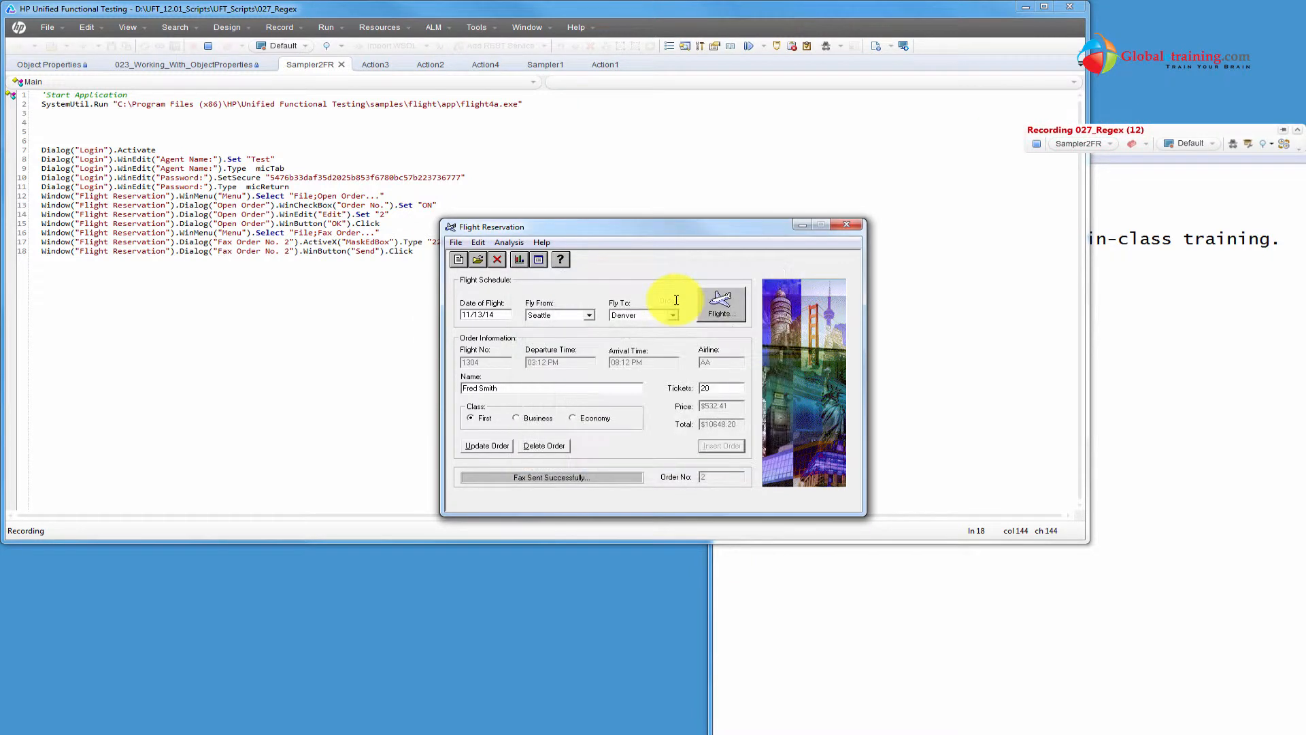
pyautogui.click(455, 241)
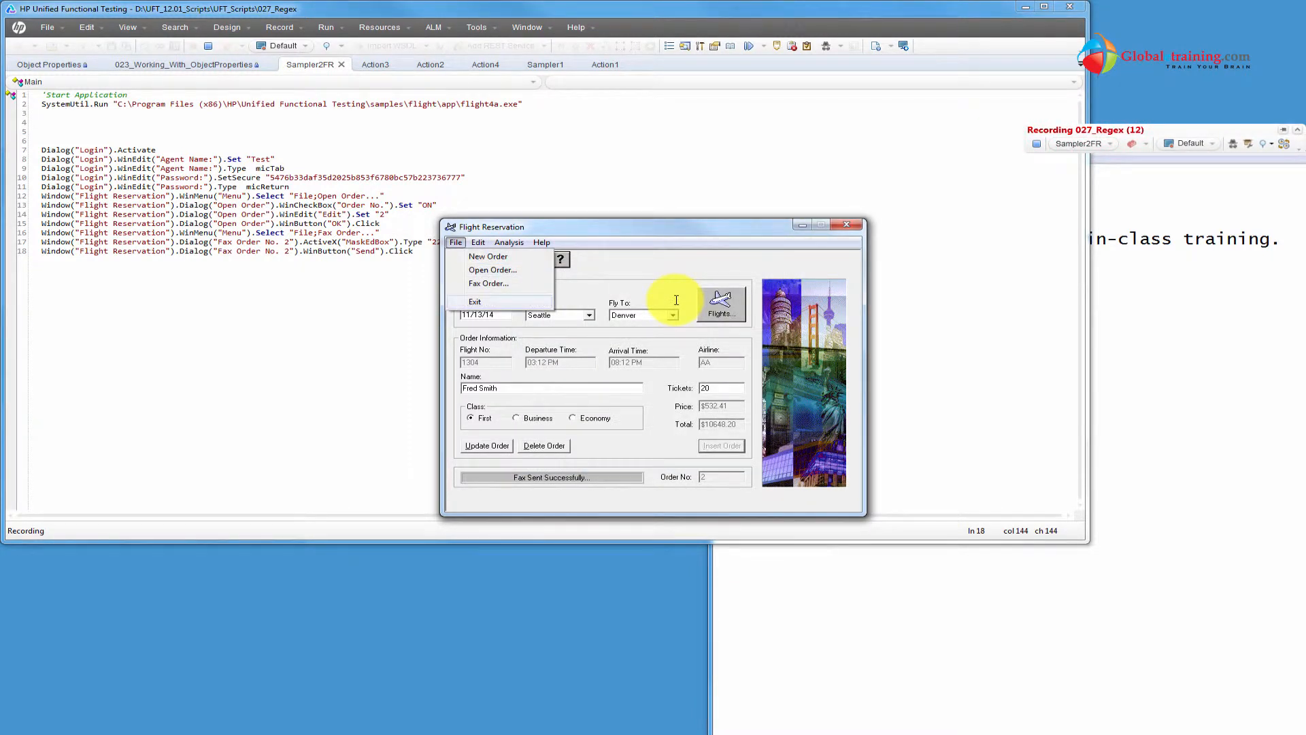
pyautogui.click(475, 301)
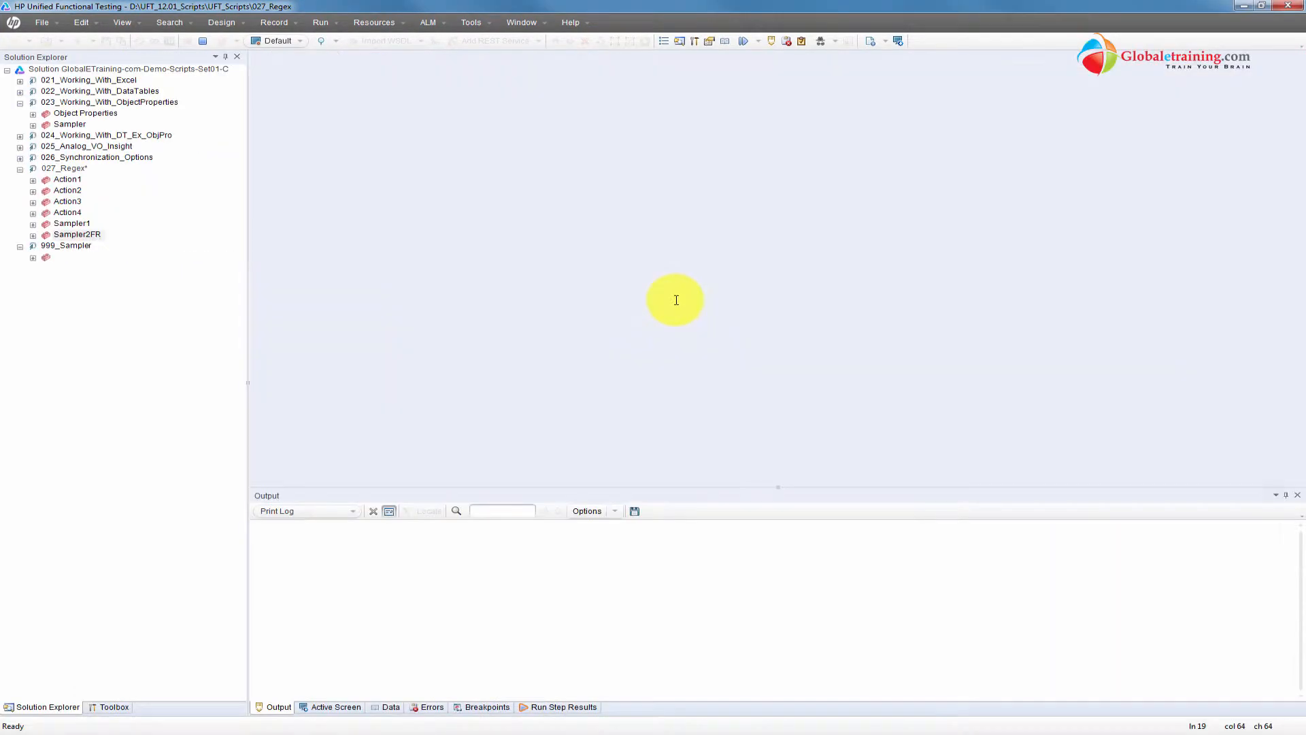
# Open the Sampler2FR script and replay it to reopen and fax order 2.
pyautogui.doubleClick(77, 234)
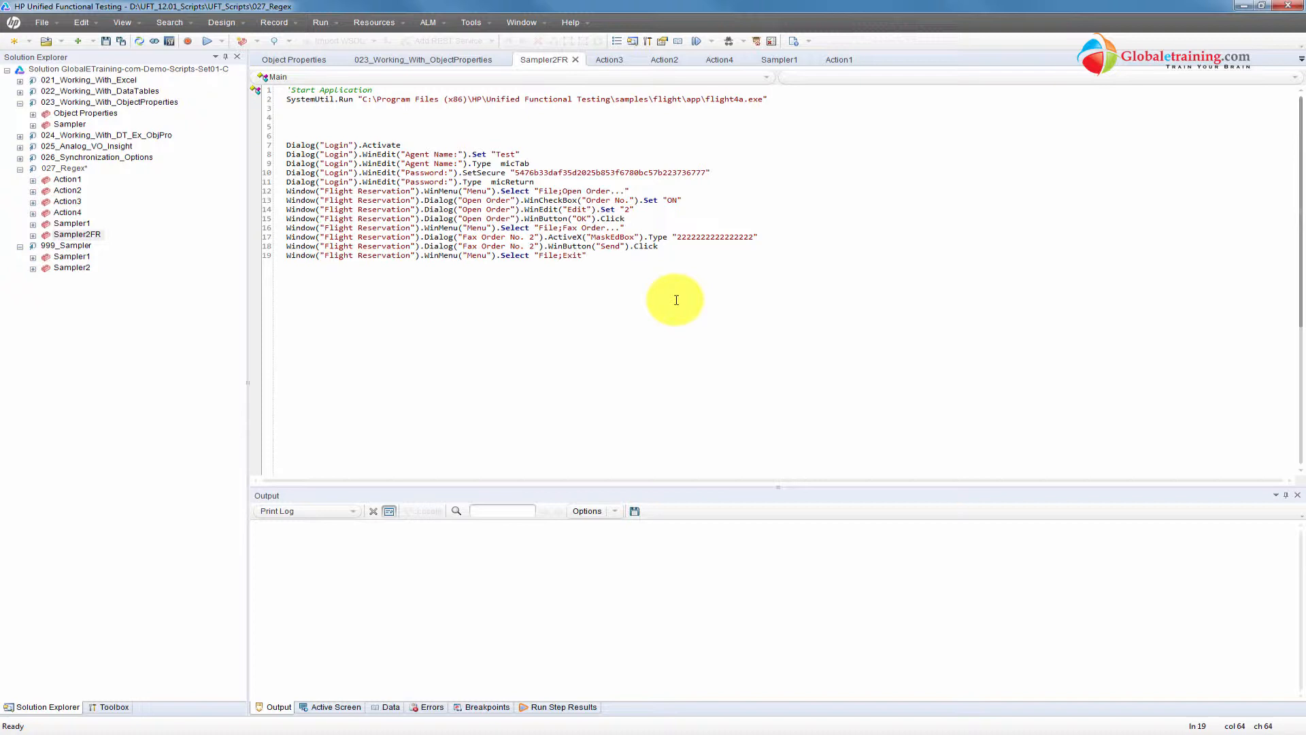
pyautogui.click(586, 255)
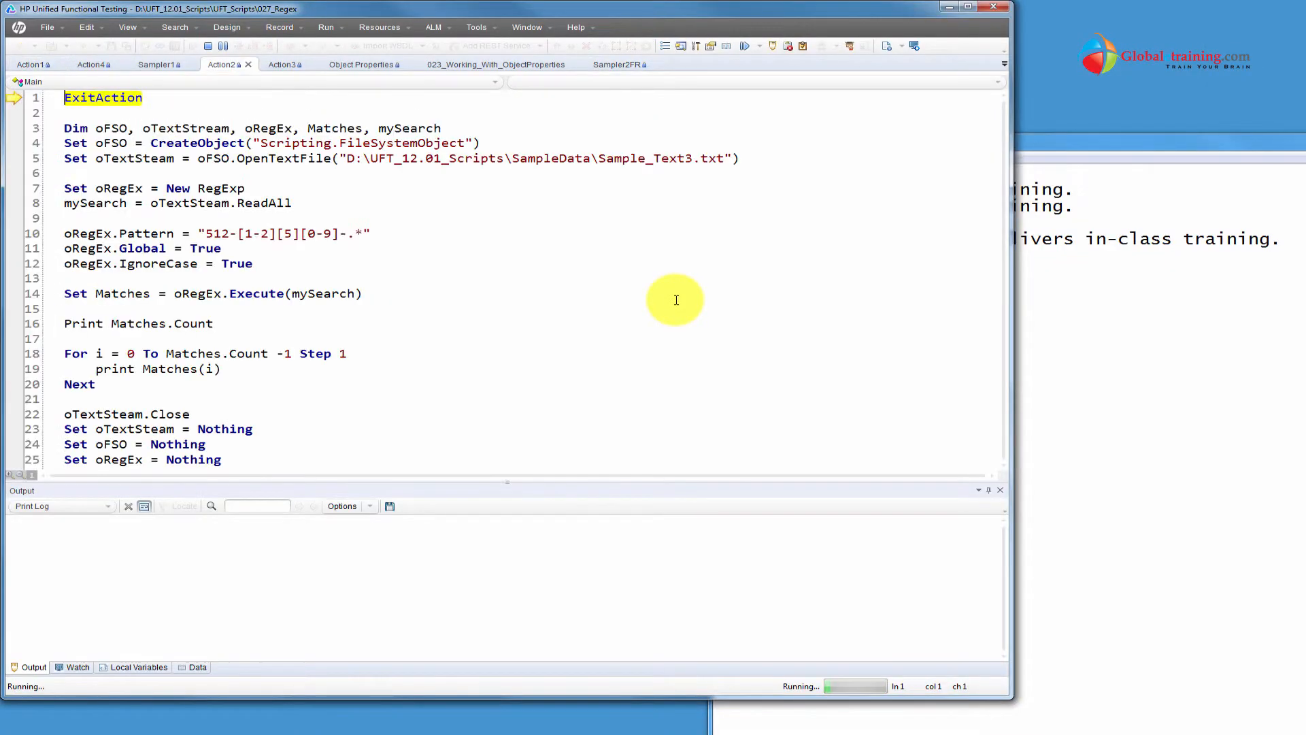
pyautogui.click(92, 64)
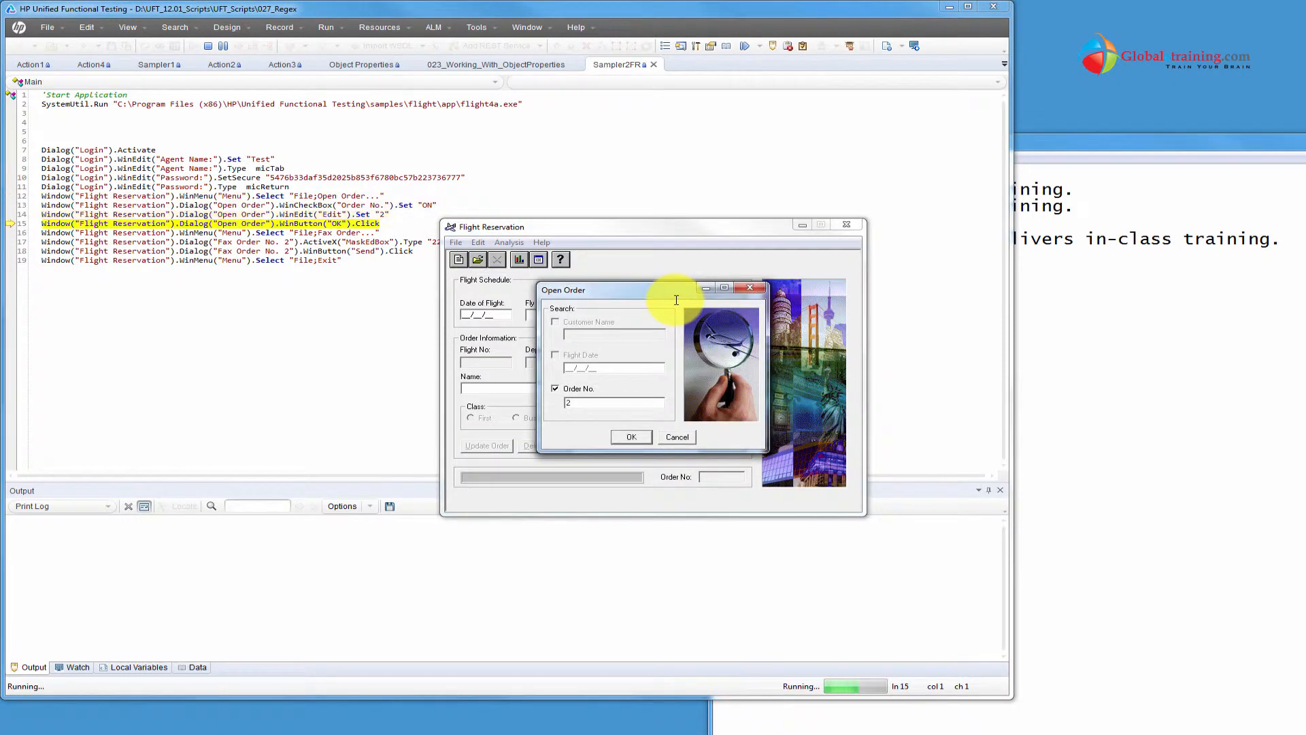
pyautogui.click(631, 436)
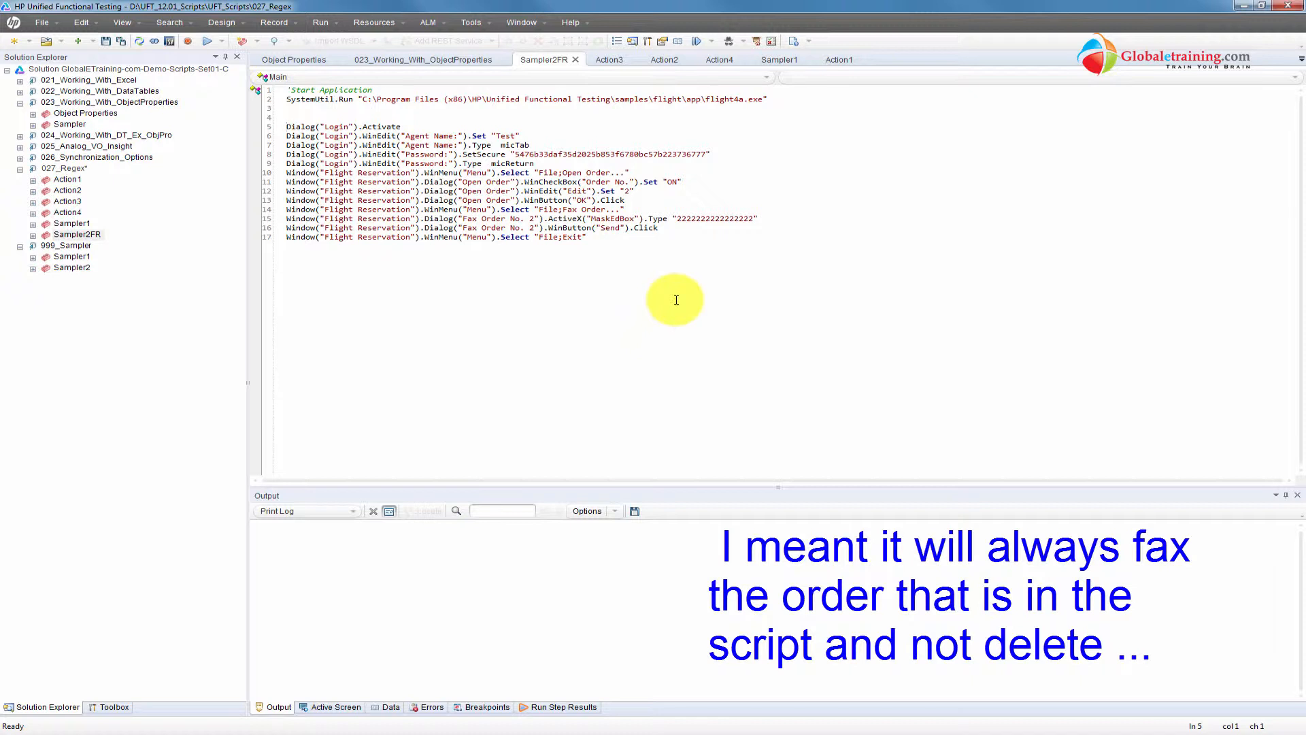
# Parameterize the order number 2 via Data Driver as DataTable parameter 'OrderNo'.
pyautogui.click(471, 22)
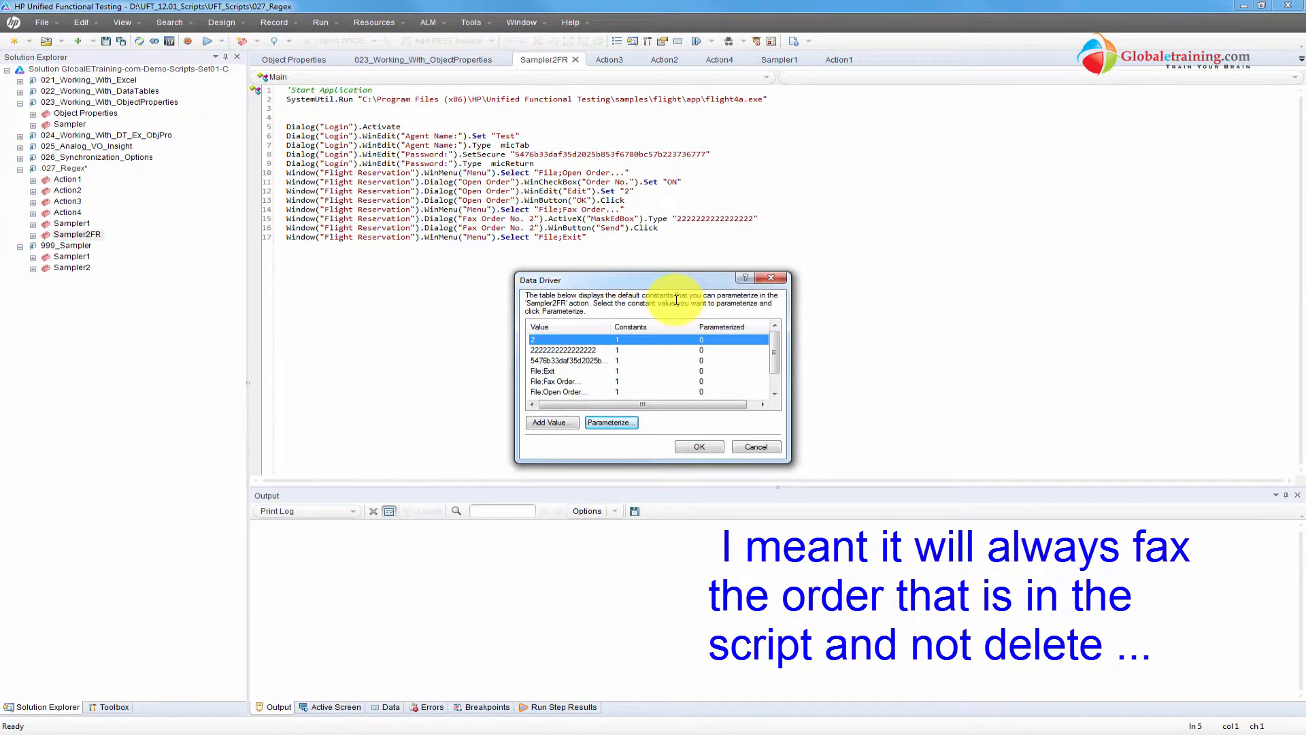
pyautogui.click(611, 422)
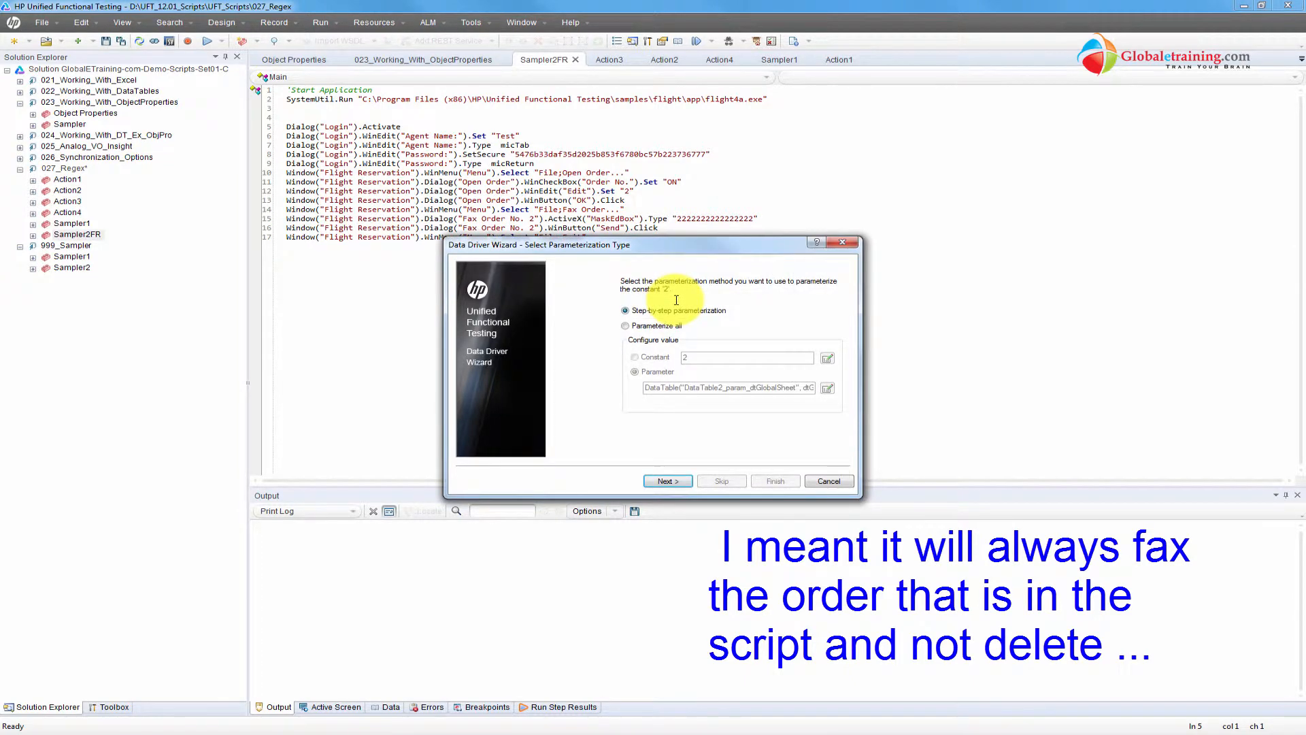
pyautogui.click(666, 481)
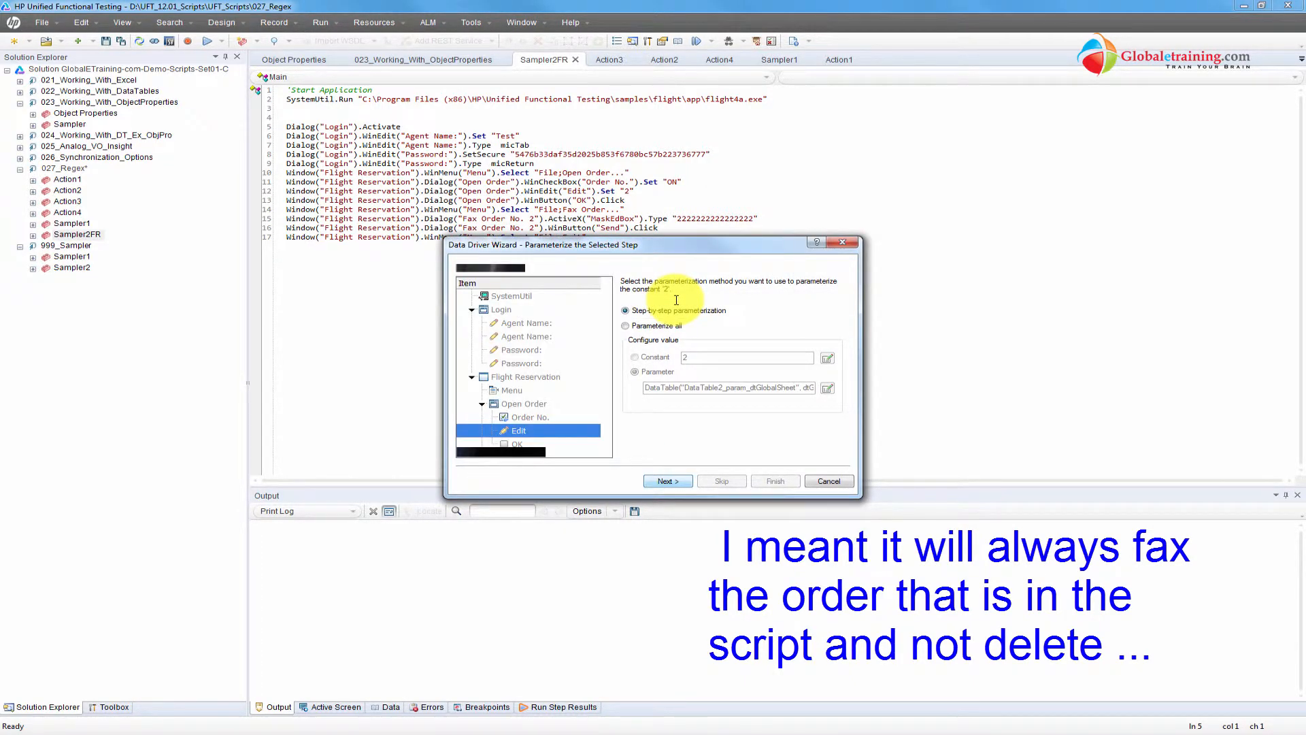
pyautogui.click(667, 481)
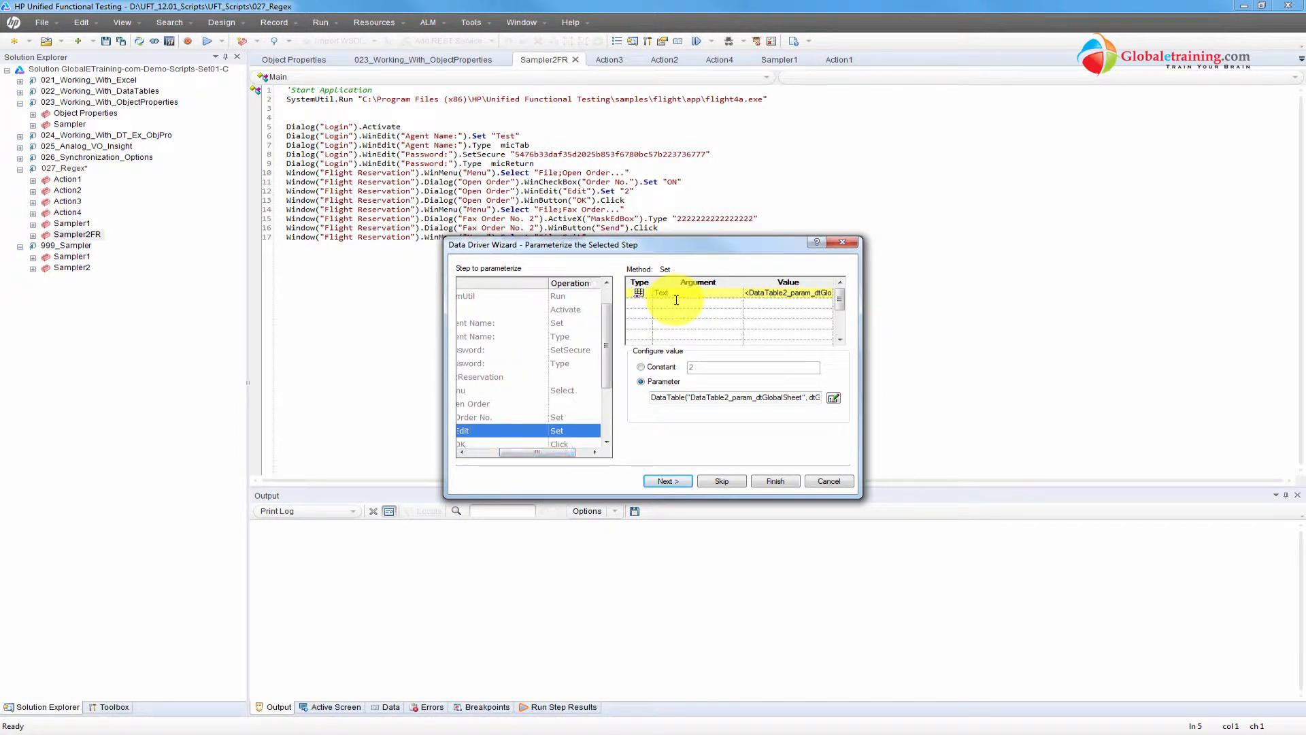
pyautogui.click(833, 397)
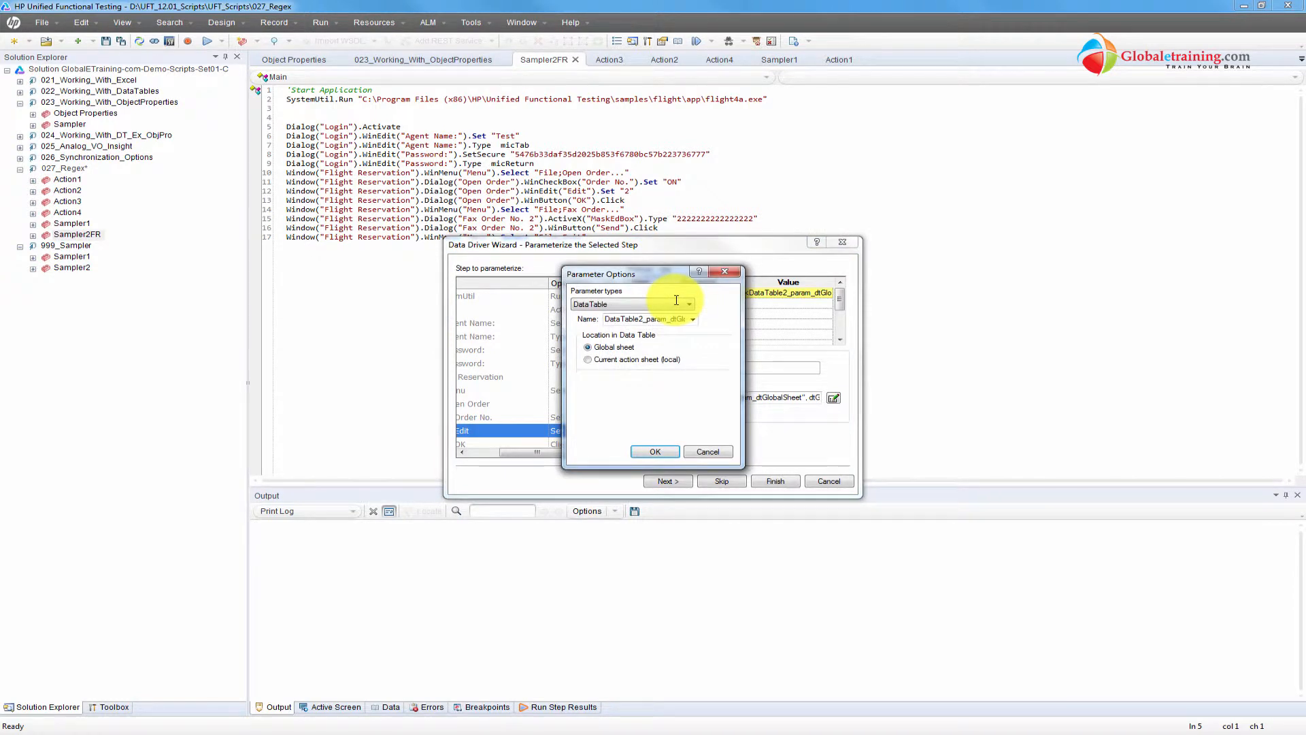
pyautogui.click(692, 319)
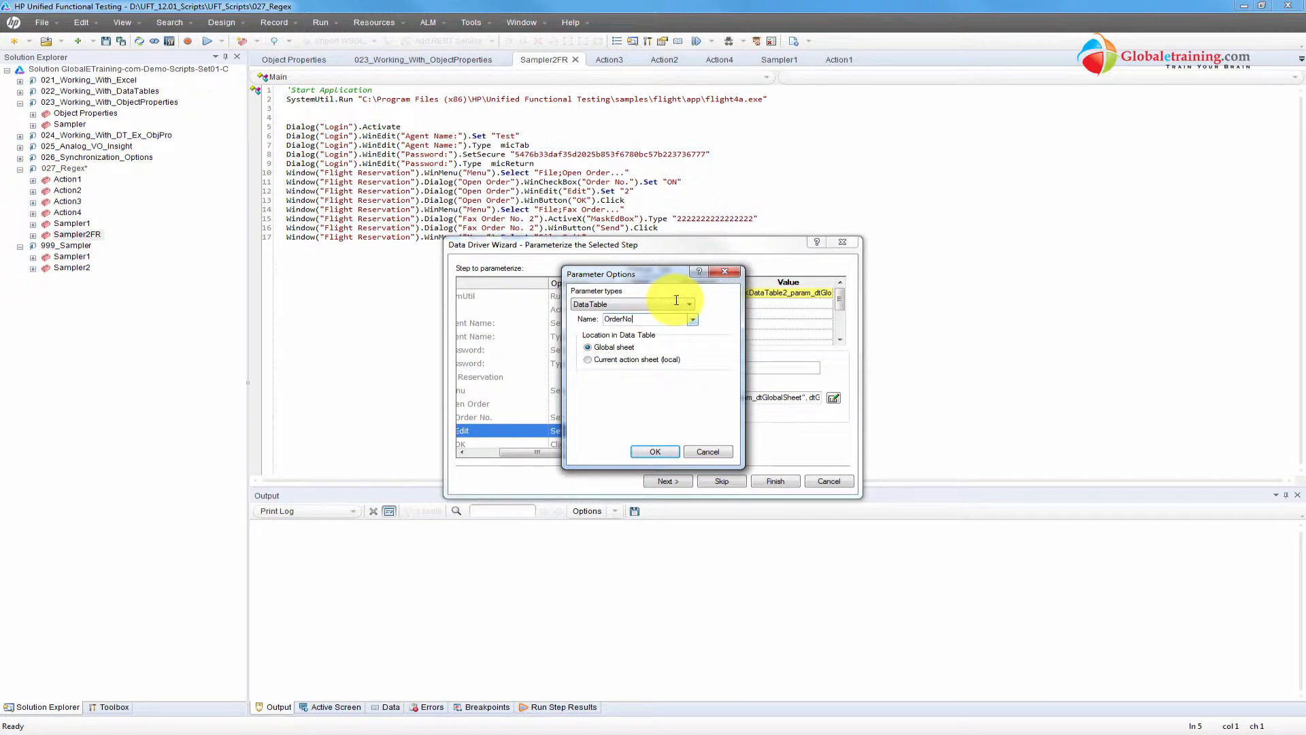
pyautogui.click(654, 450)
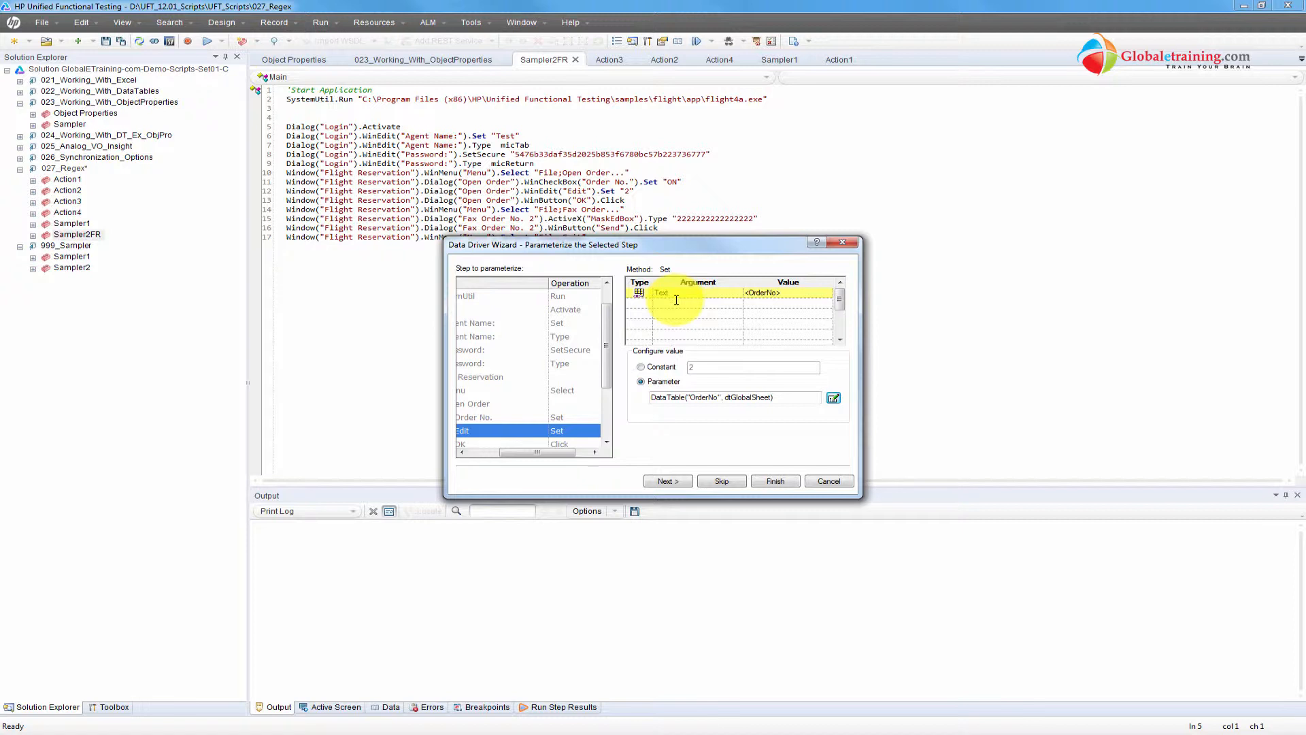
pyautogui.click(773, 481)
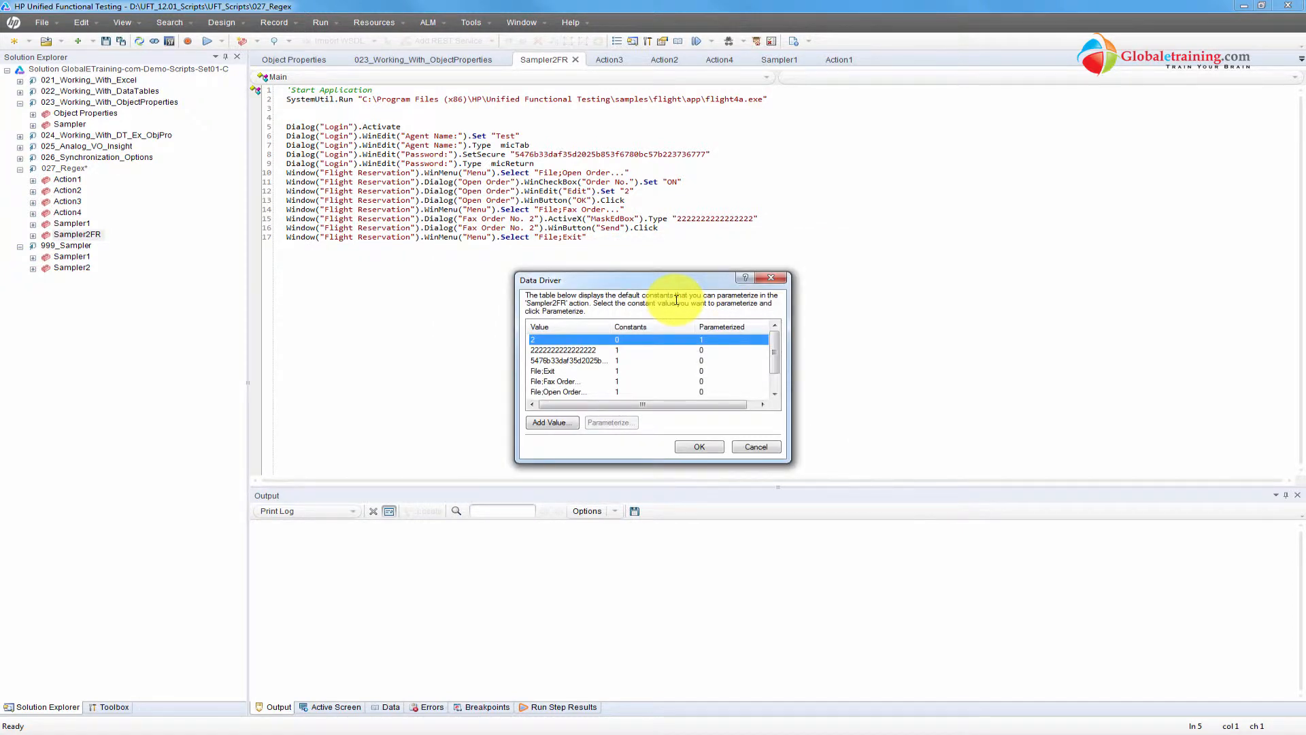
pyautogui.click(698, 446)
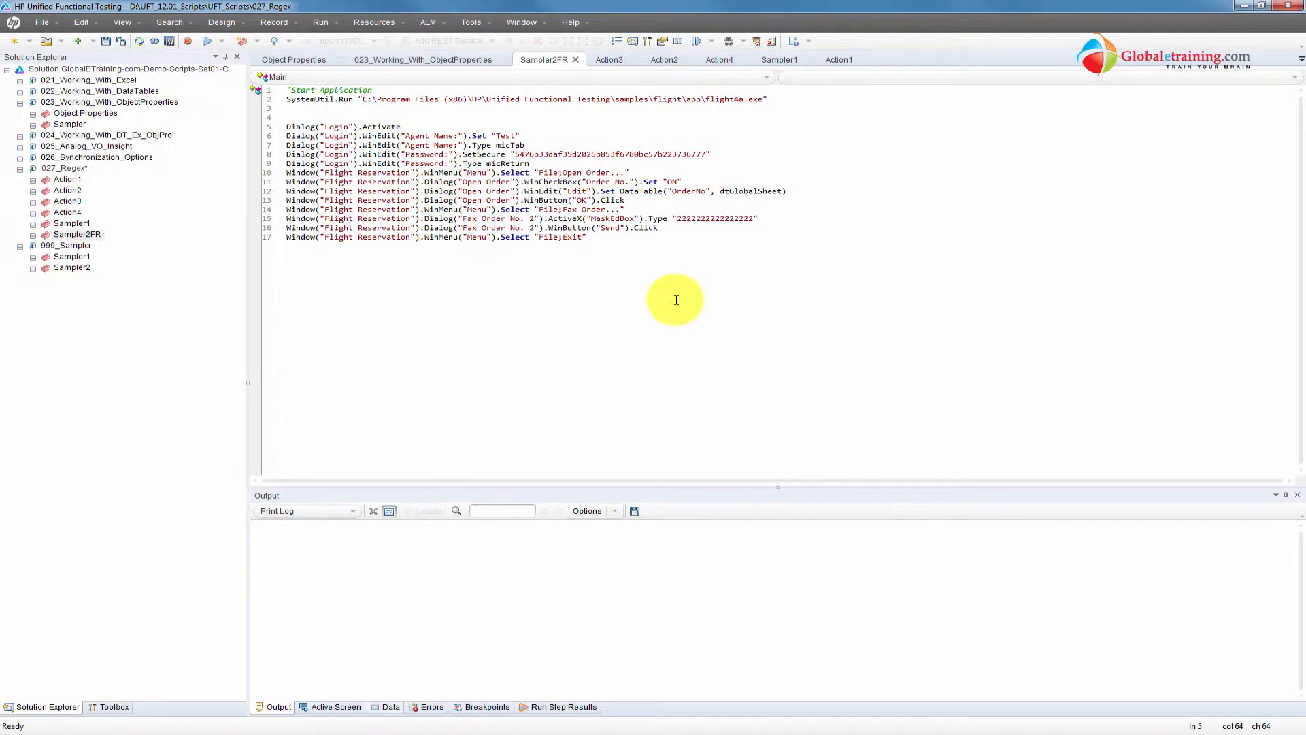
# Run the parameterized Sampler2FR test.
pyautogui.click(390, 706)
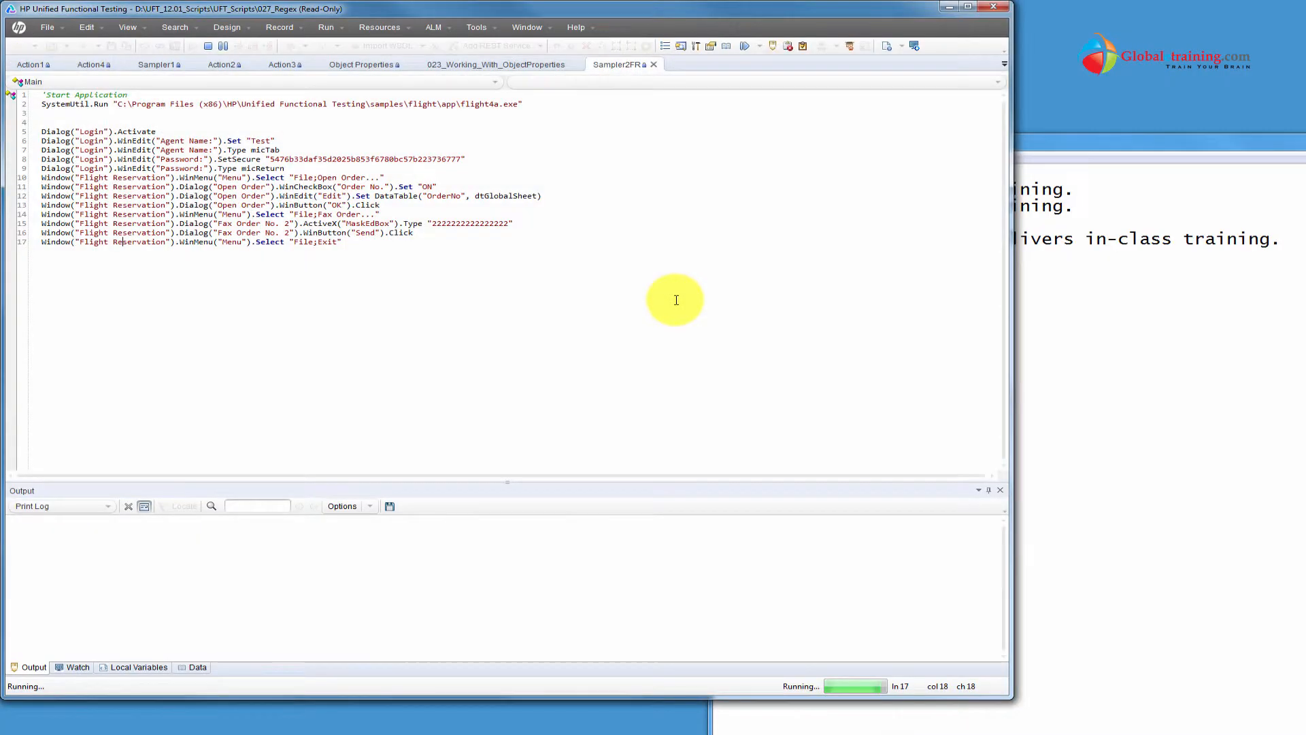
pyautogui.click(223, 64)
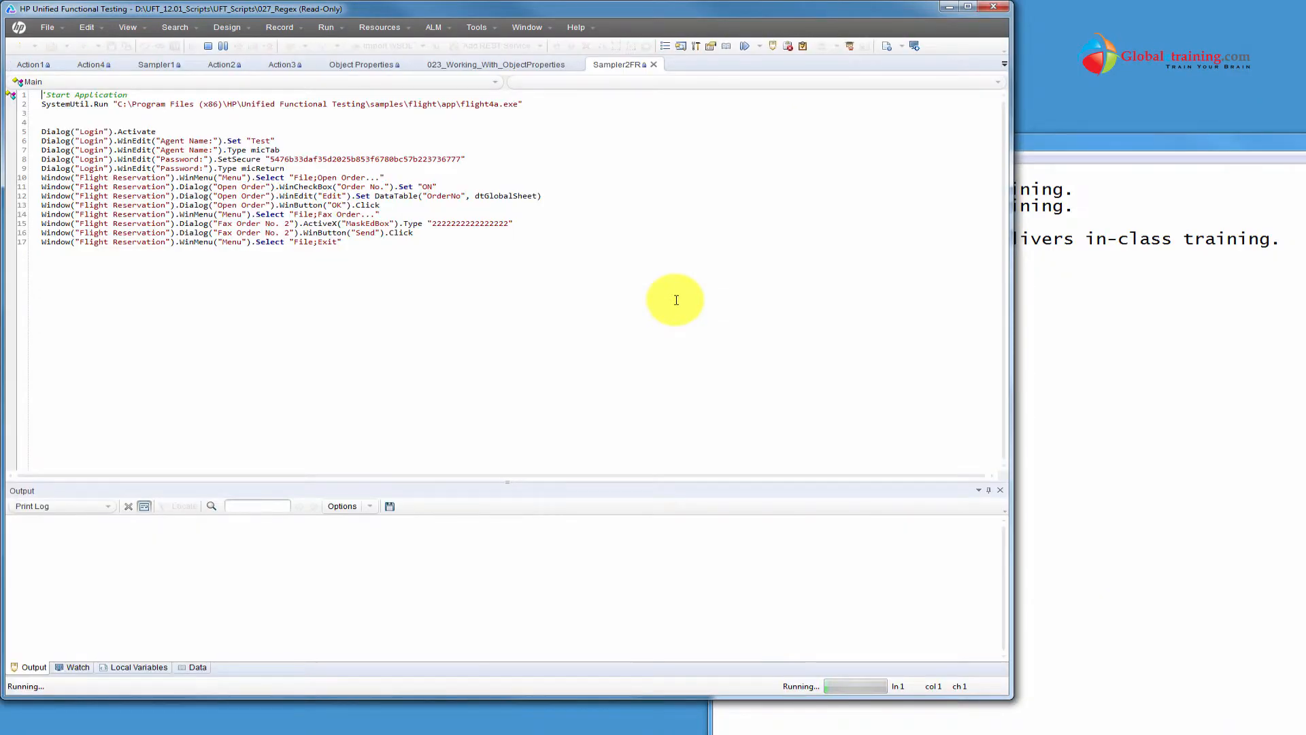
# Run the test with OrderNo 3, then open and fax another order in Flight Reservation.
pyautogui.click(92, 64)
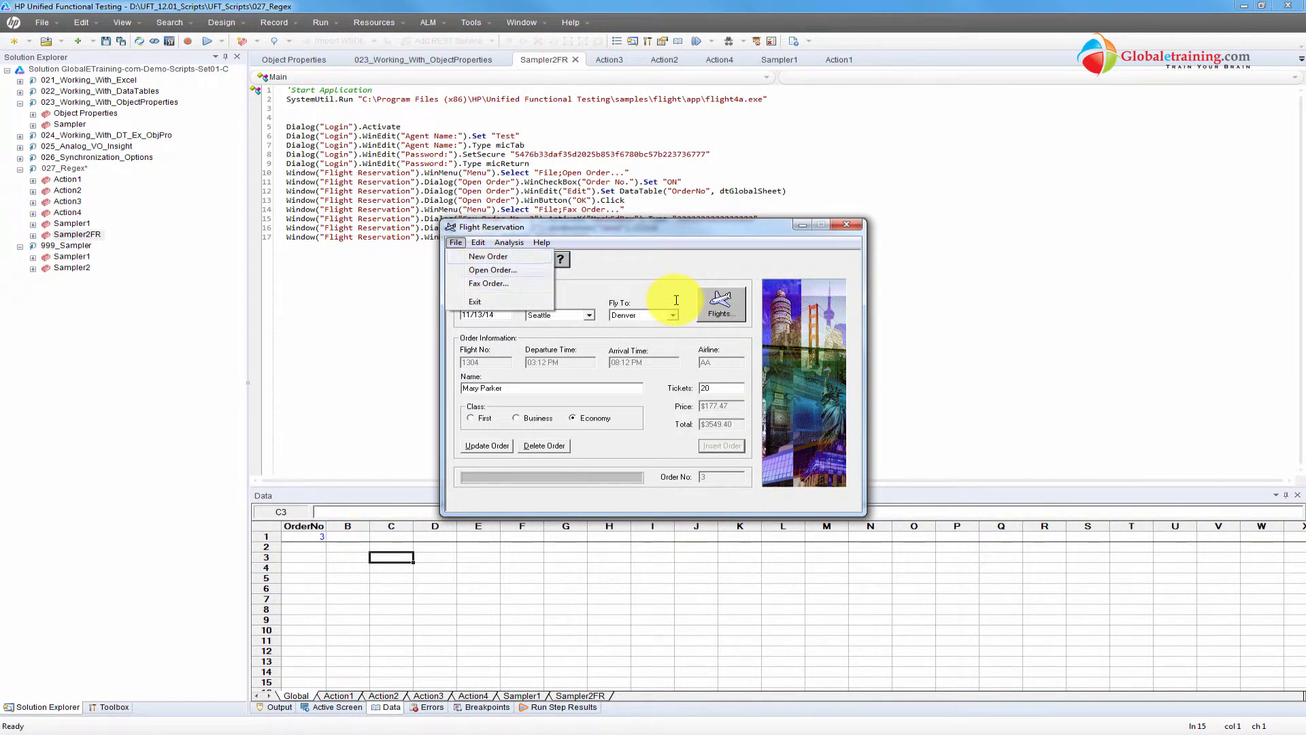
pyautogui.click(491, 270)
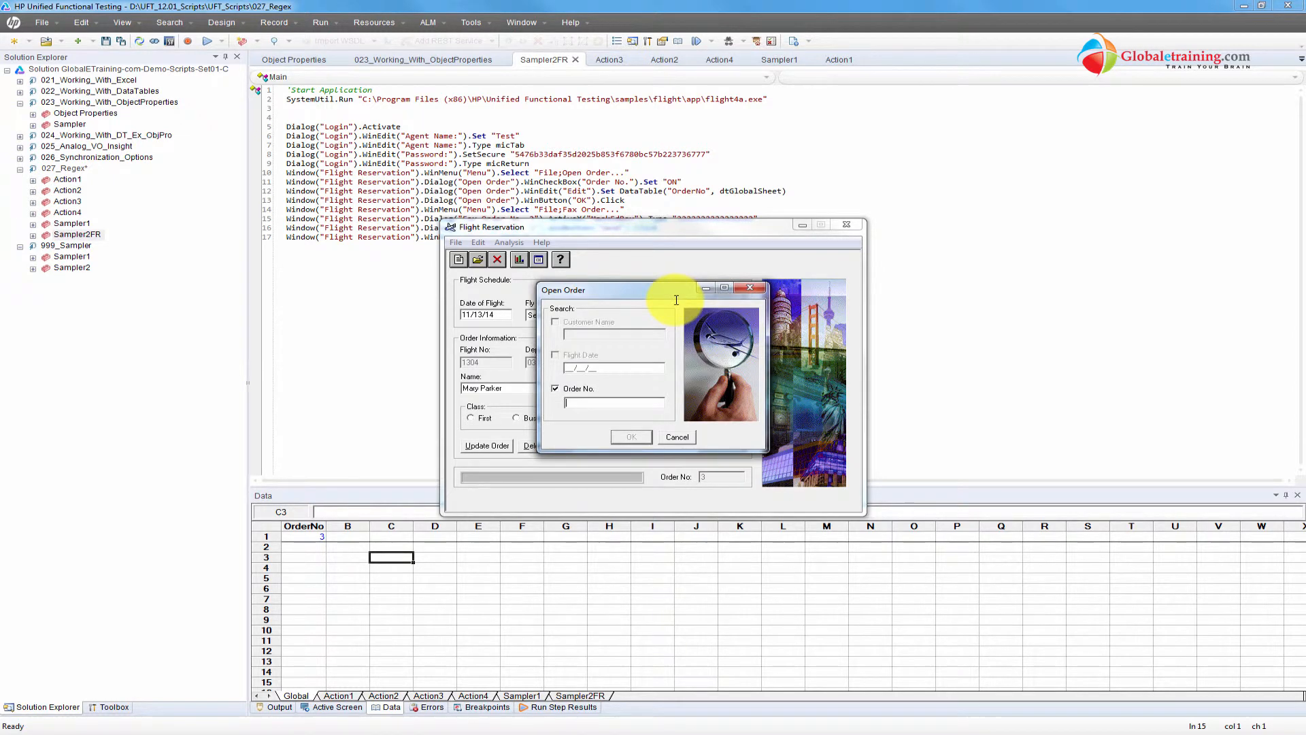
pyautogui.click(631, 437)
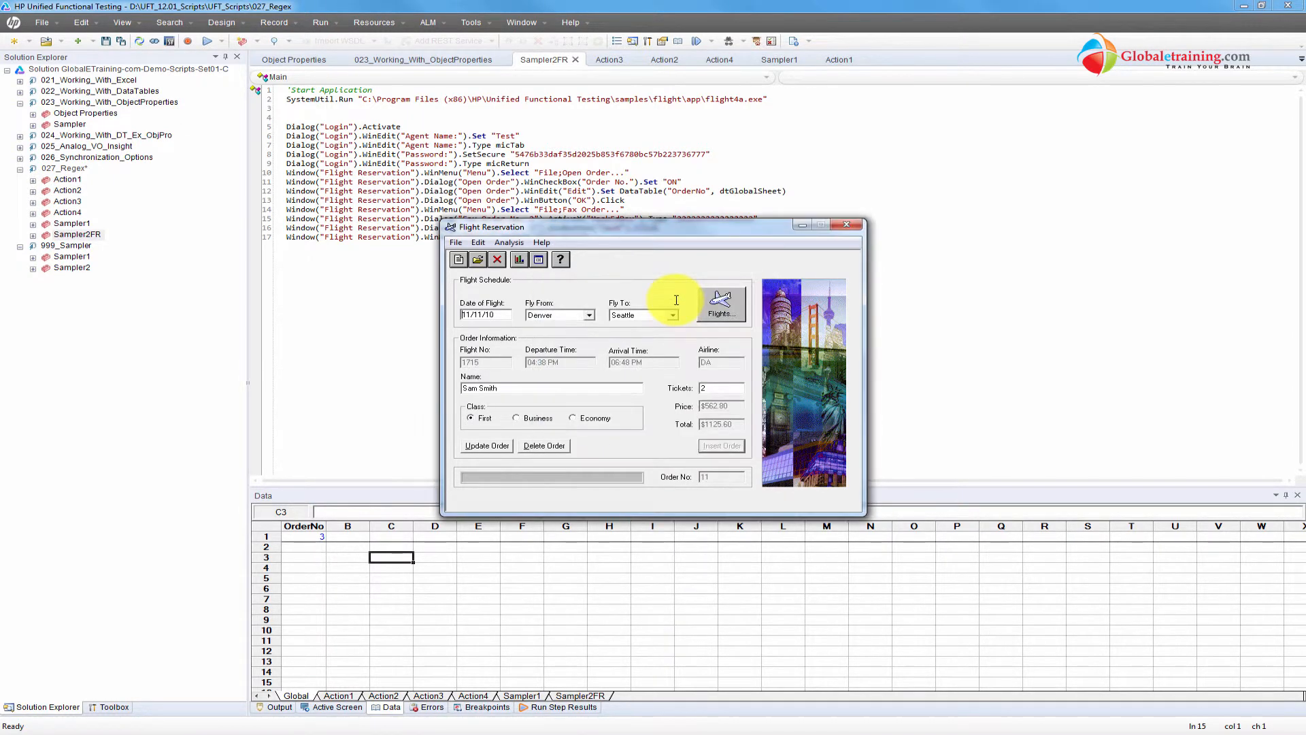
pyautogui.click(456, 241)
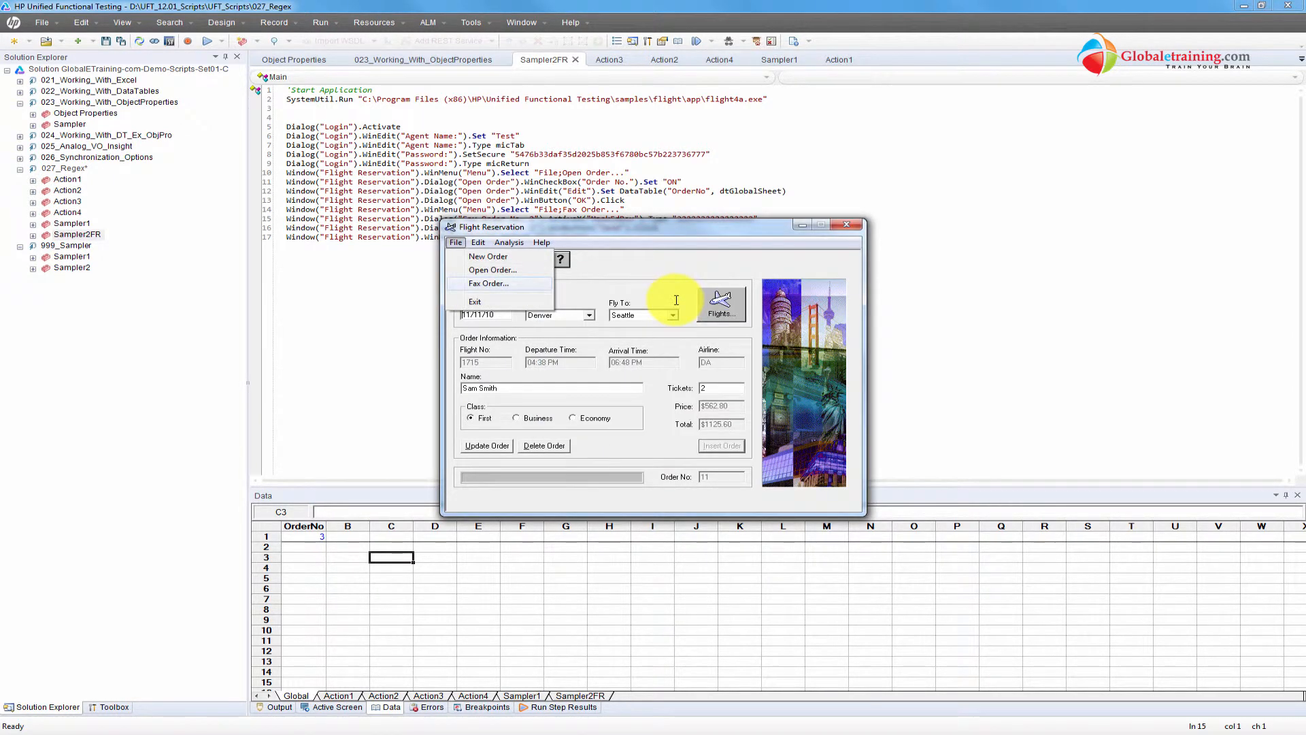
pyautogui.click(487, 283)
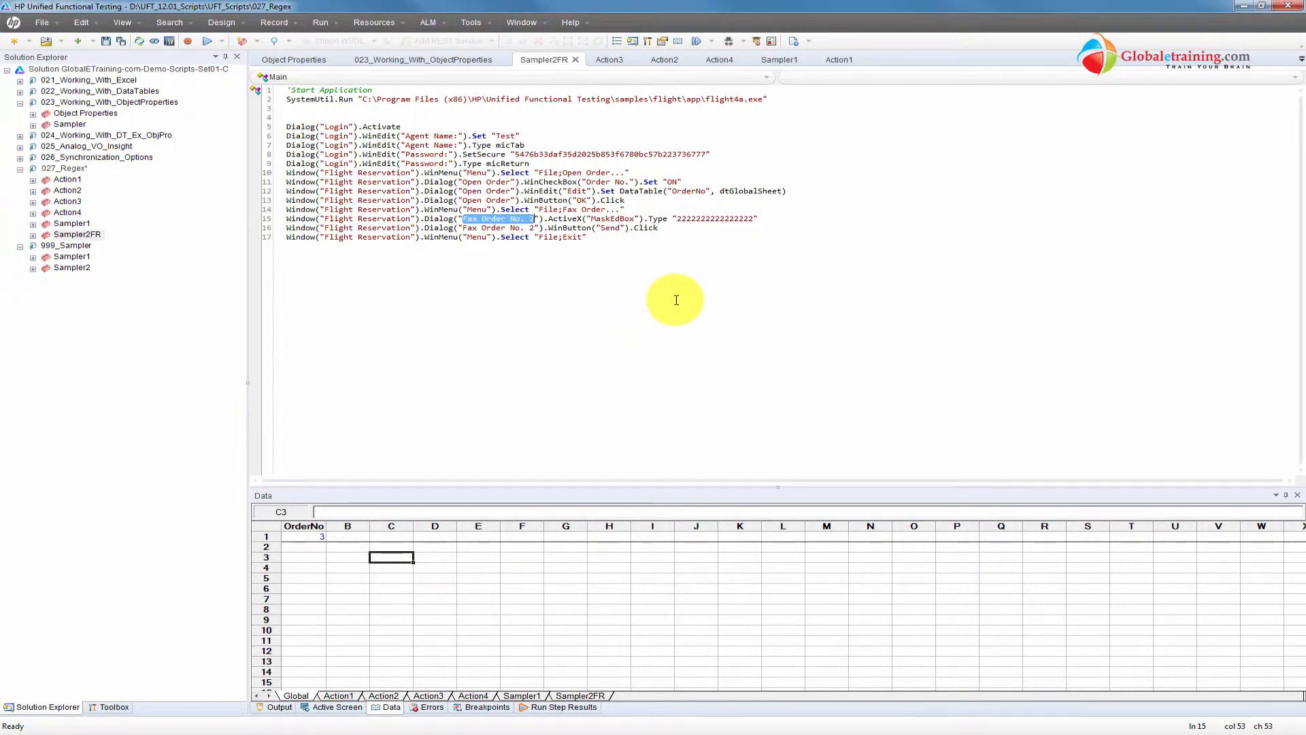
# Rename the Fax Order No. 2 repository object to 'Fax Order Dialog'.
pyautogui.click(374, 22)
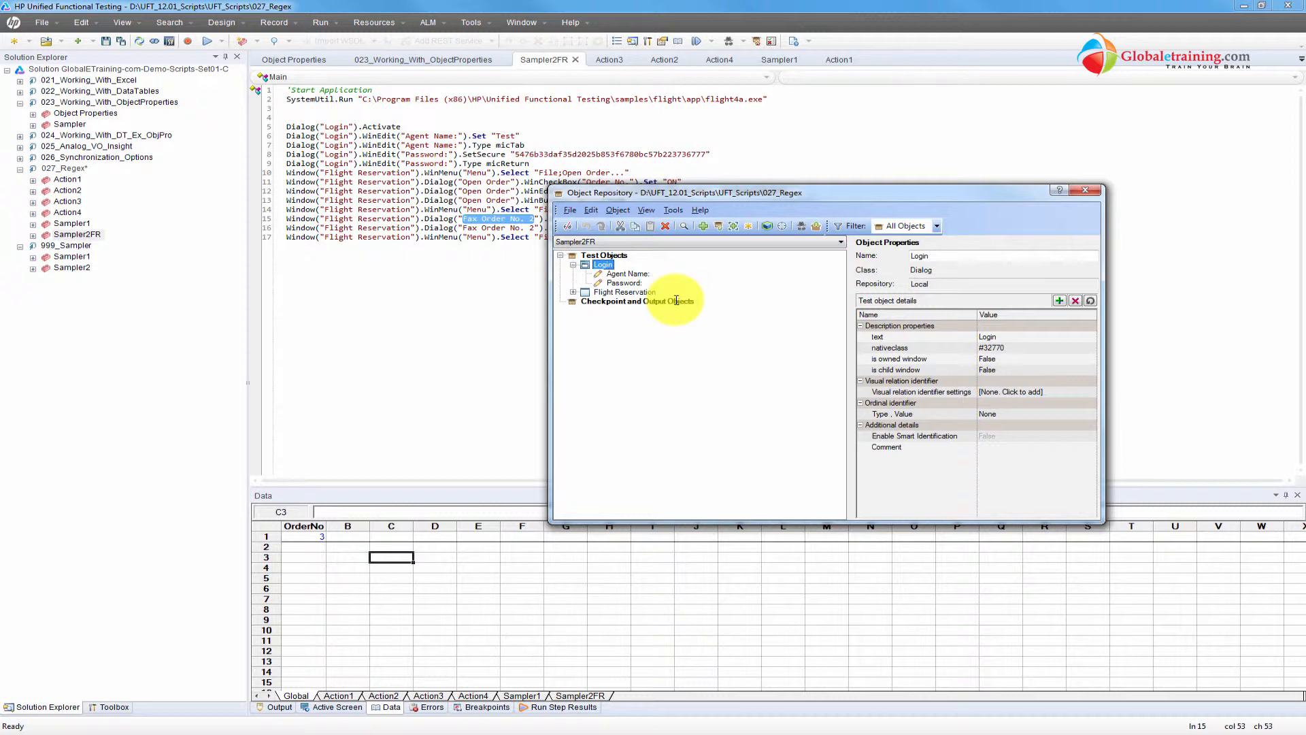
pyautogui.click(572, 293)
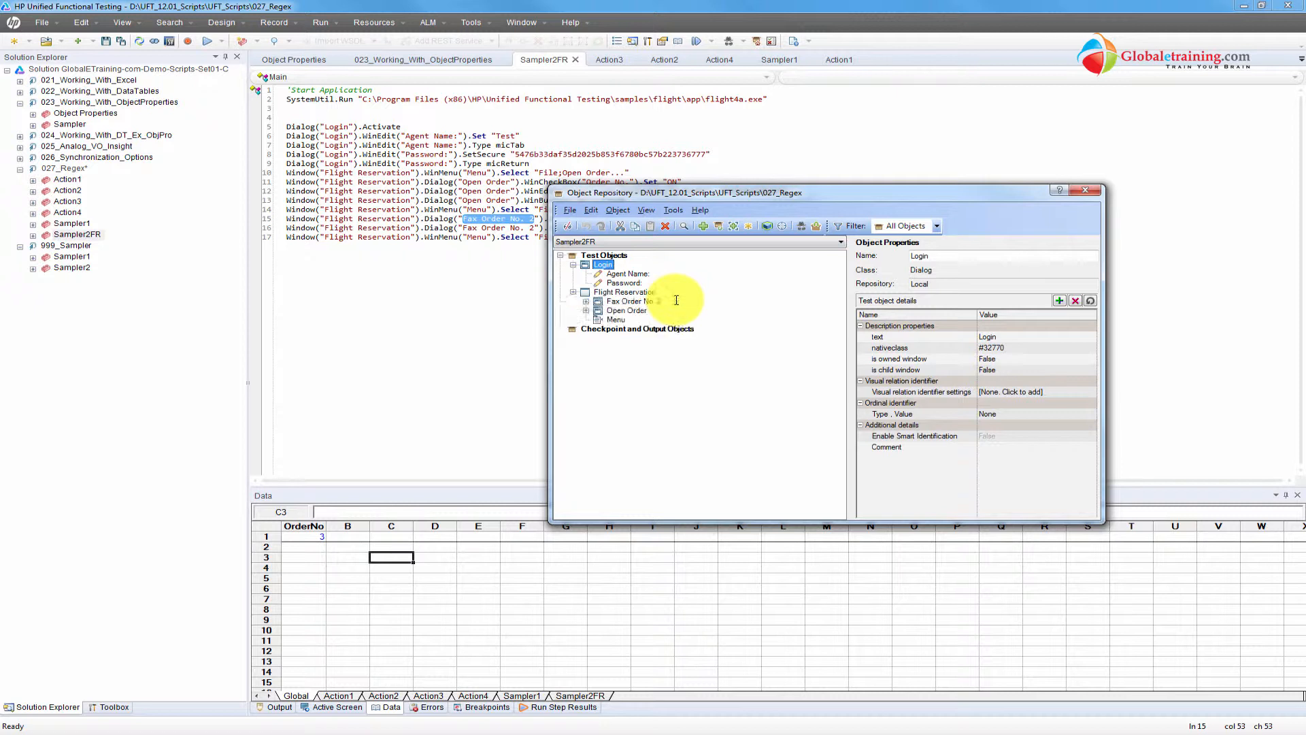
pyautogui.click(636, 300)
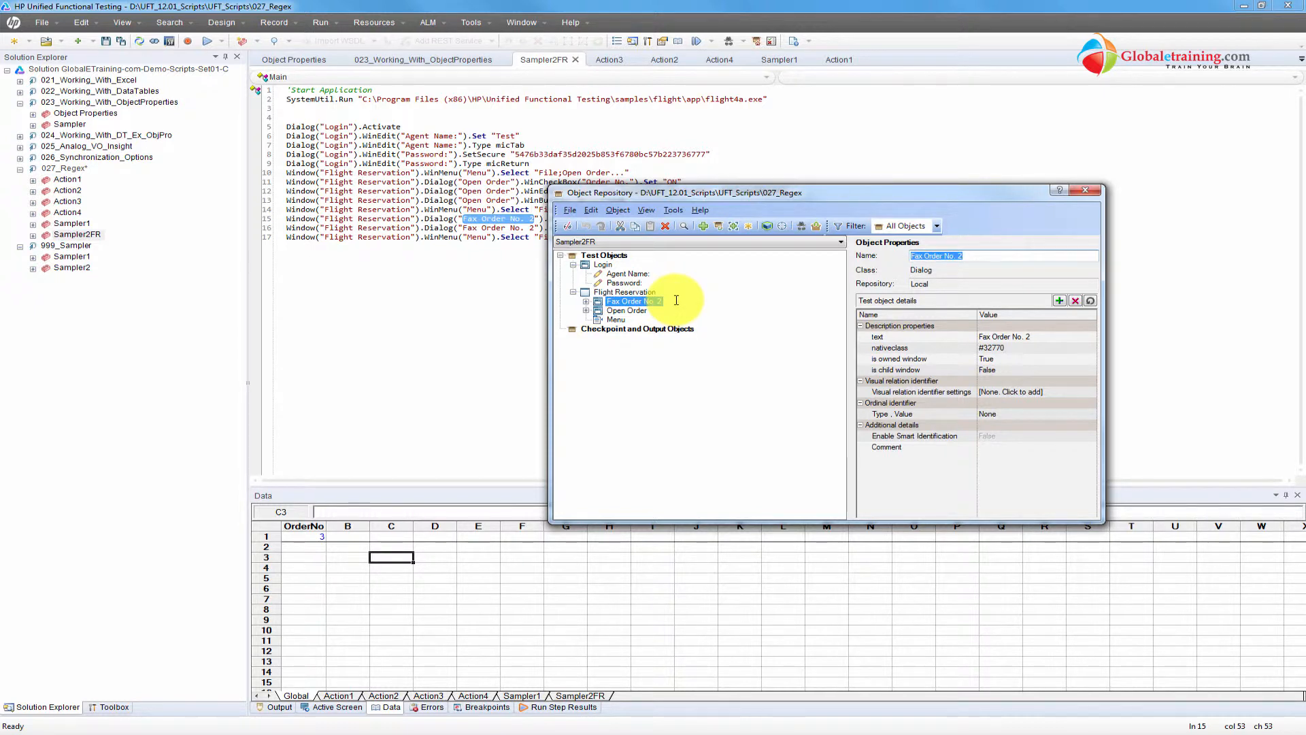
pyautogui.write('Fax')
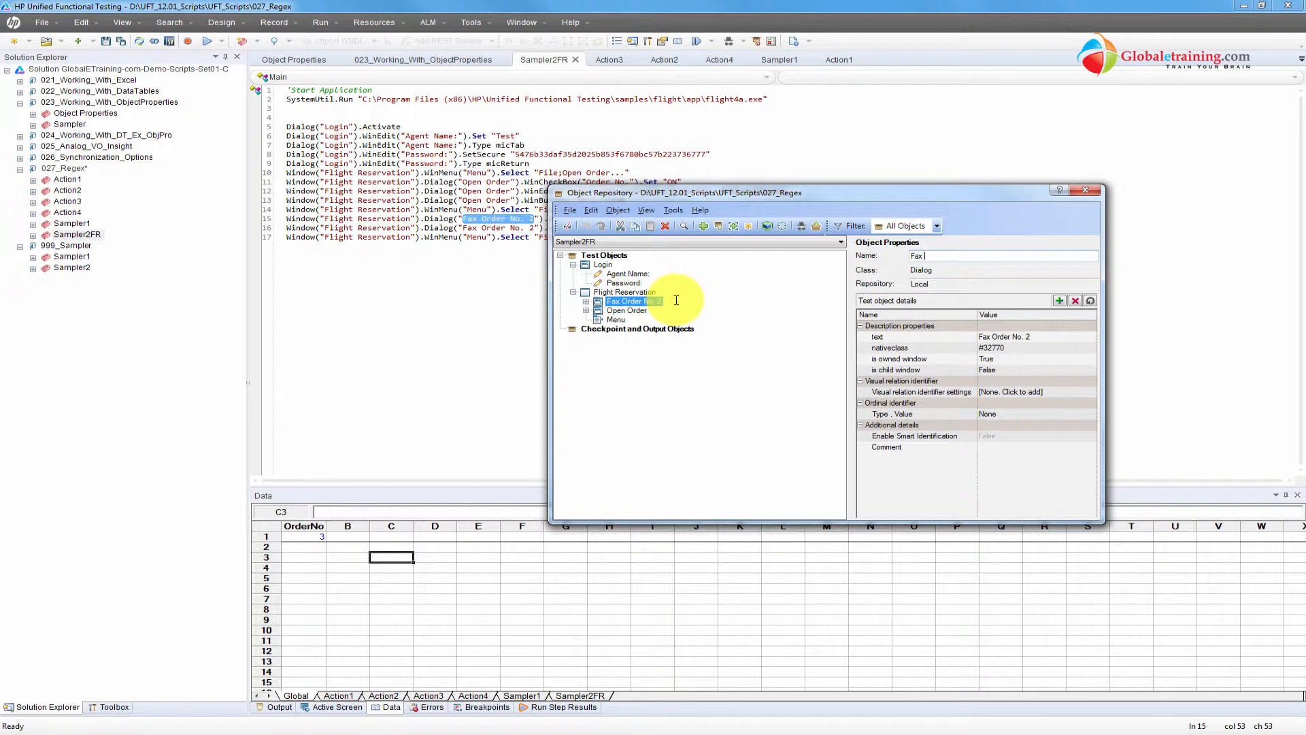
pyautogui.write('Order')
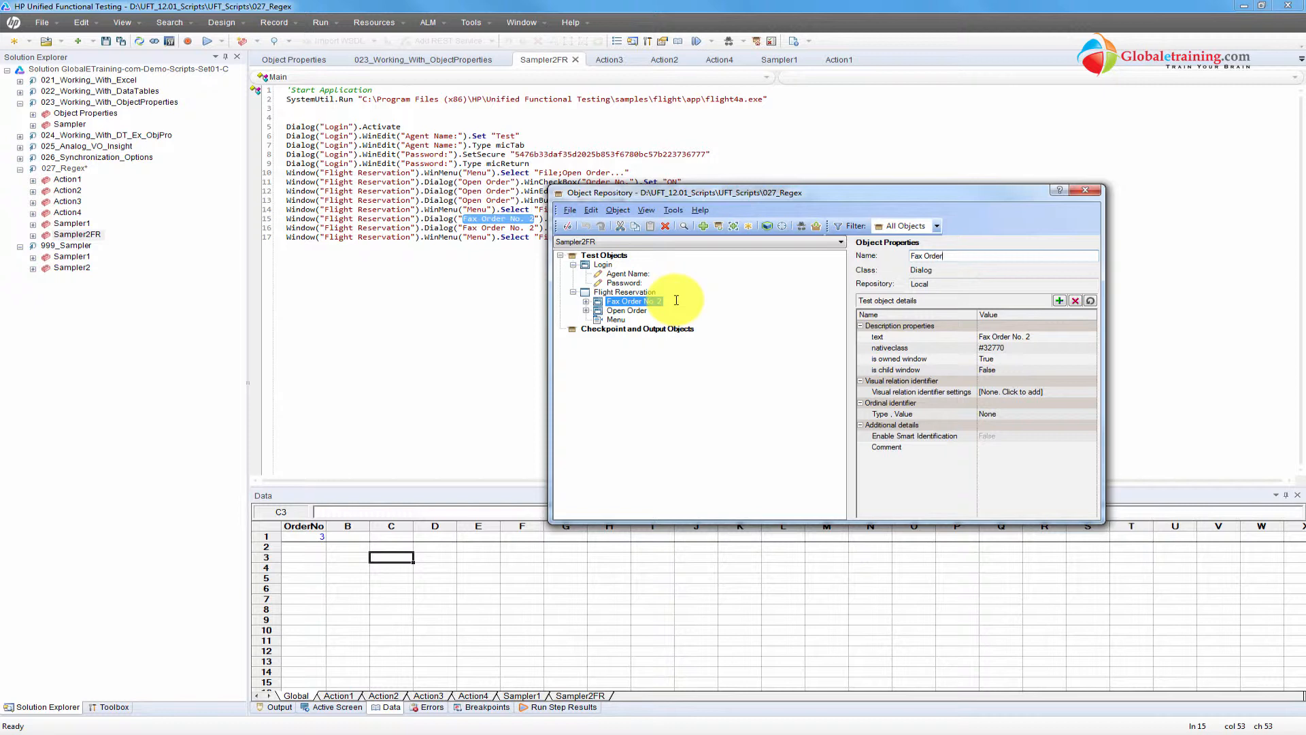
pyautogui.write('D')
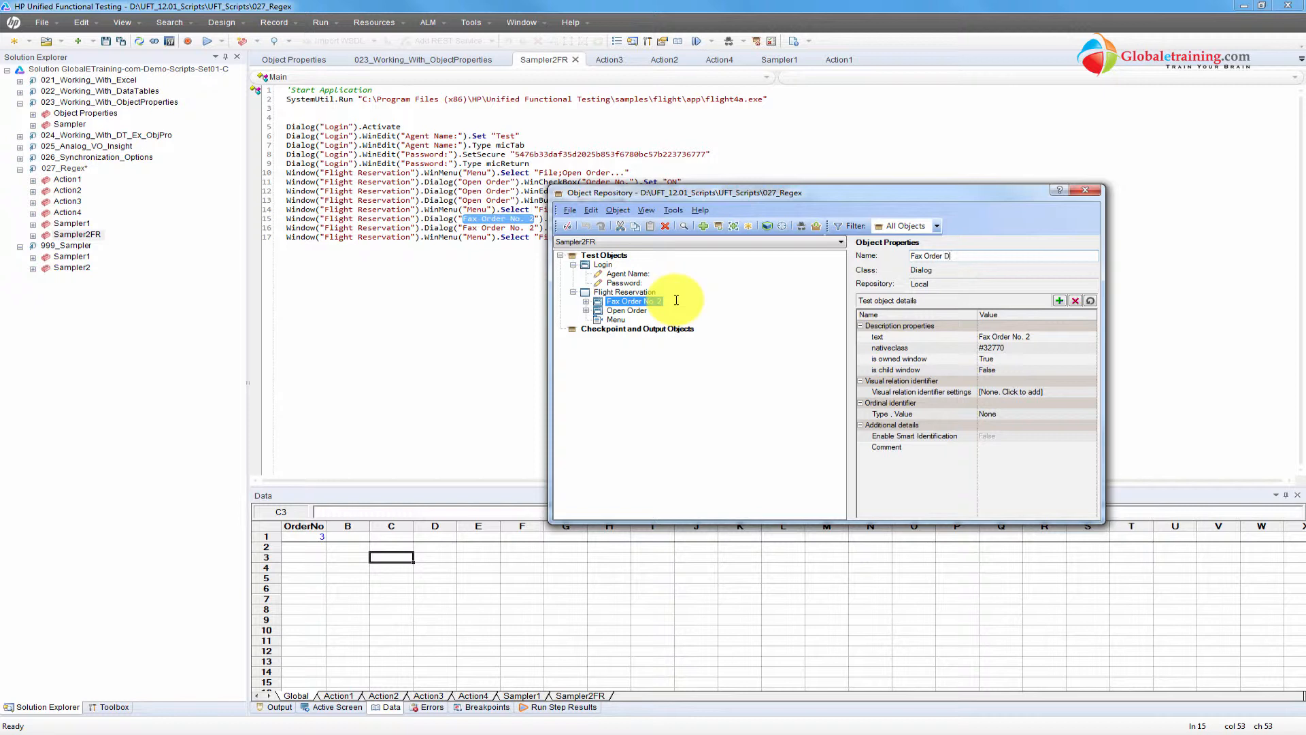
pyautogui.write('ialog')
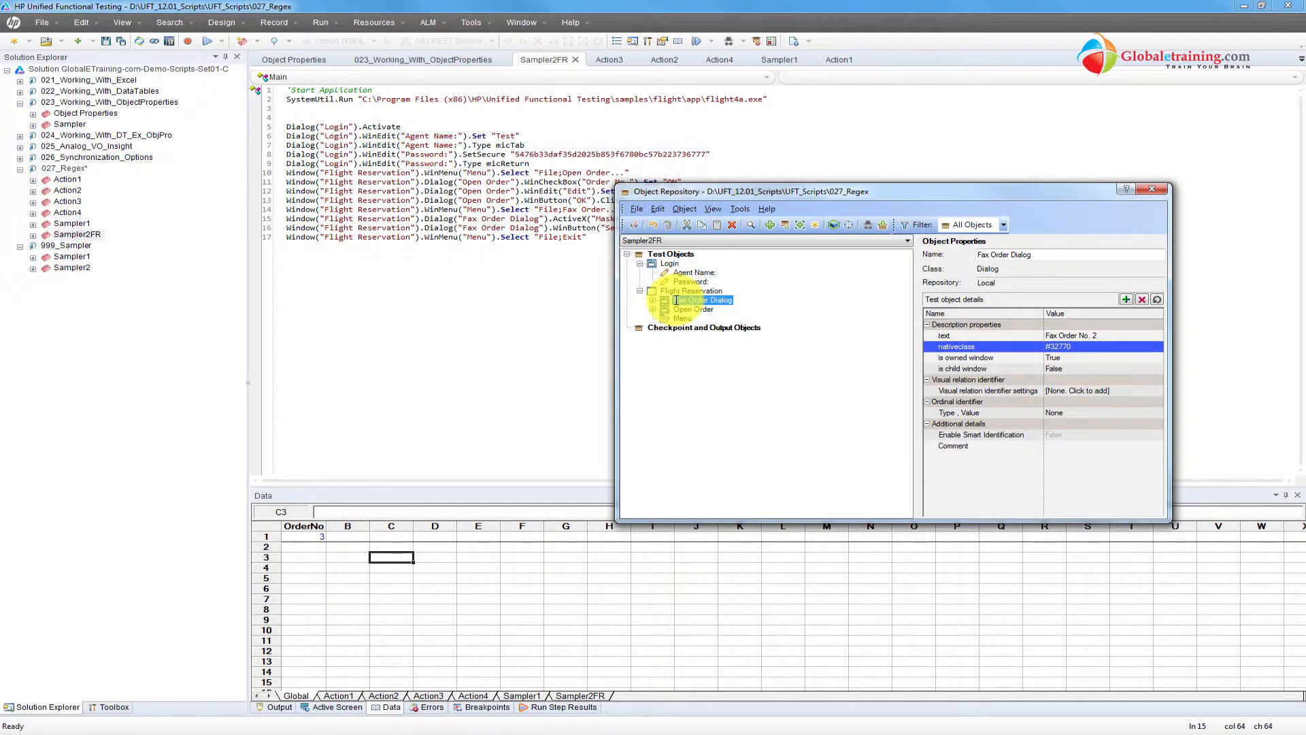
# Open Value Configuration Options for the Fax Order Dialog's text property.
pyautogui.click(983, 334)
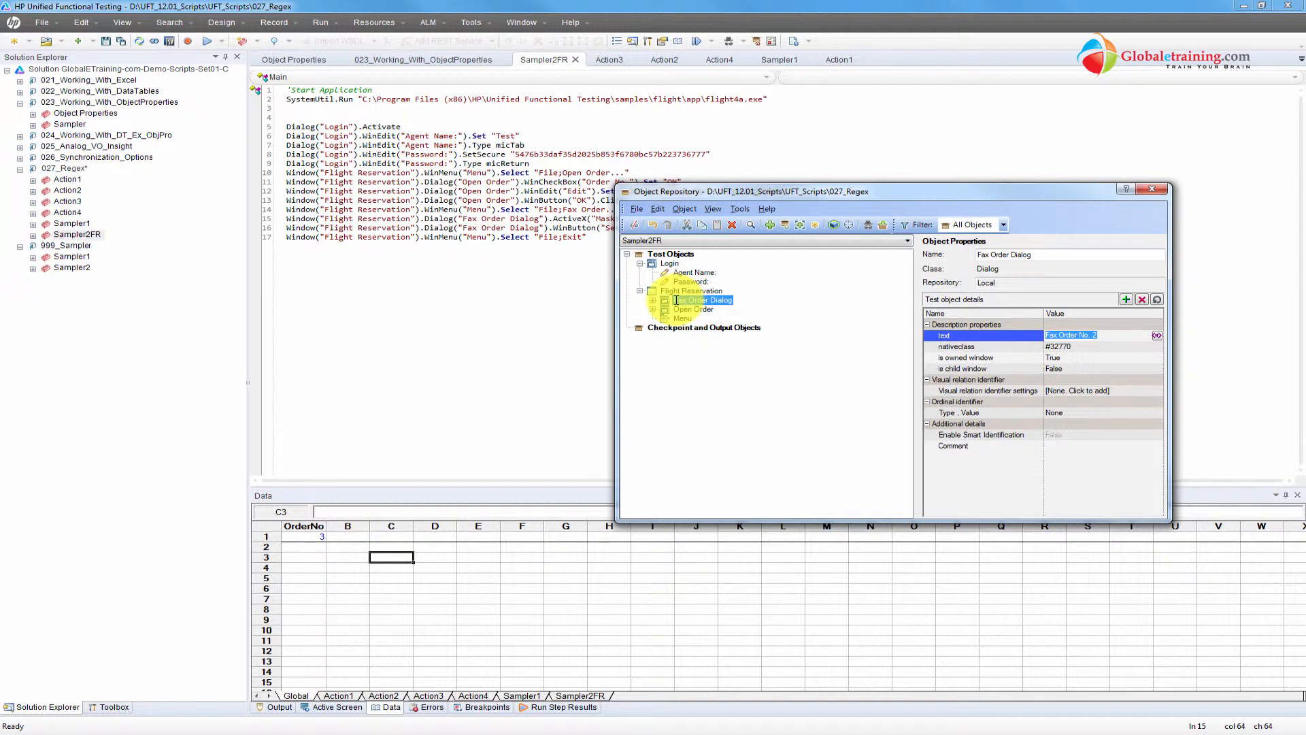
pyautogui.click(1157, 335)
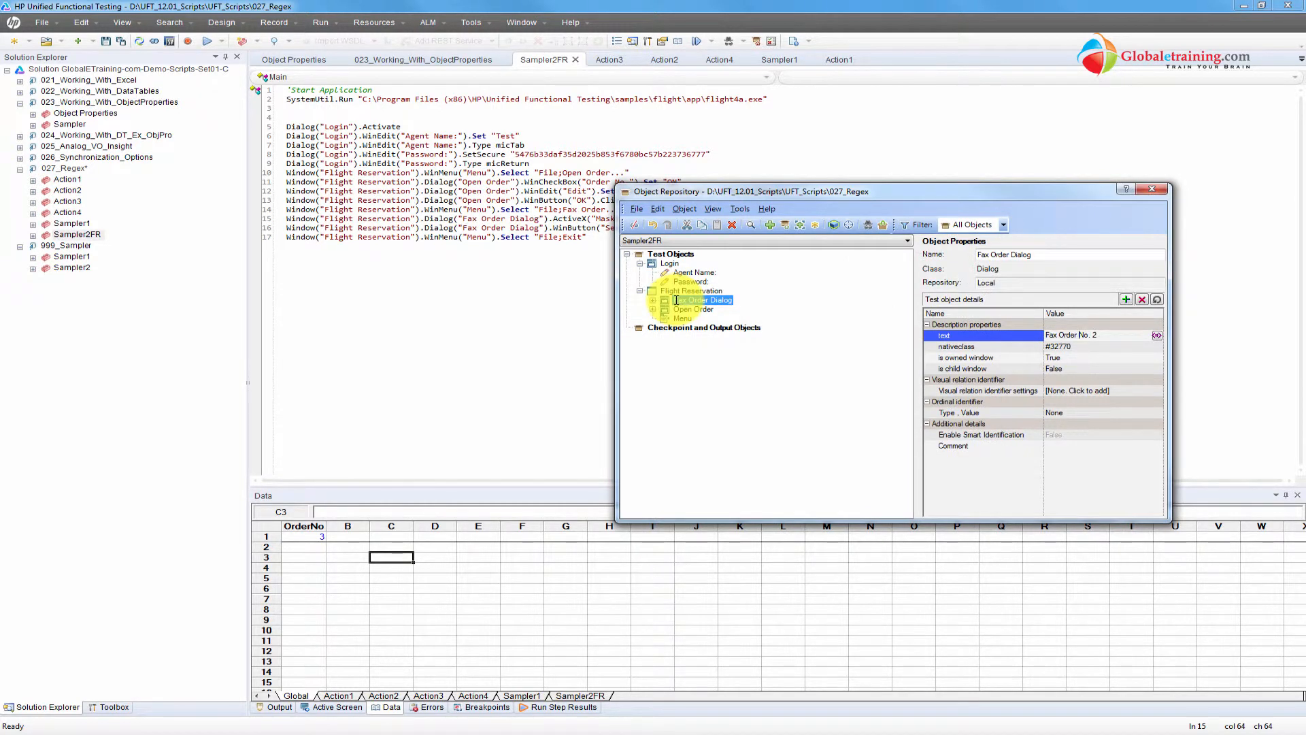
pyautogui.click(1083, 335)
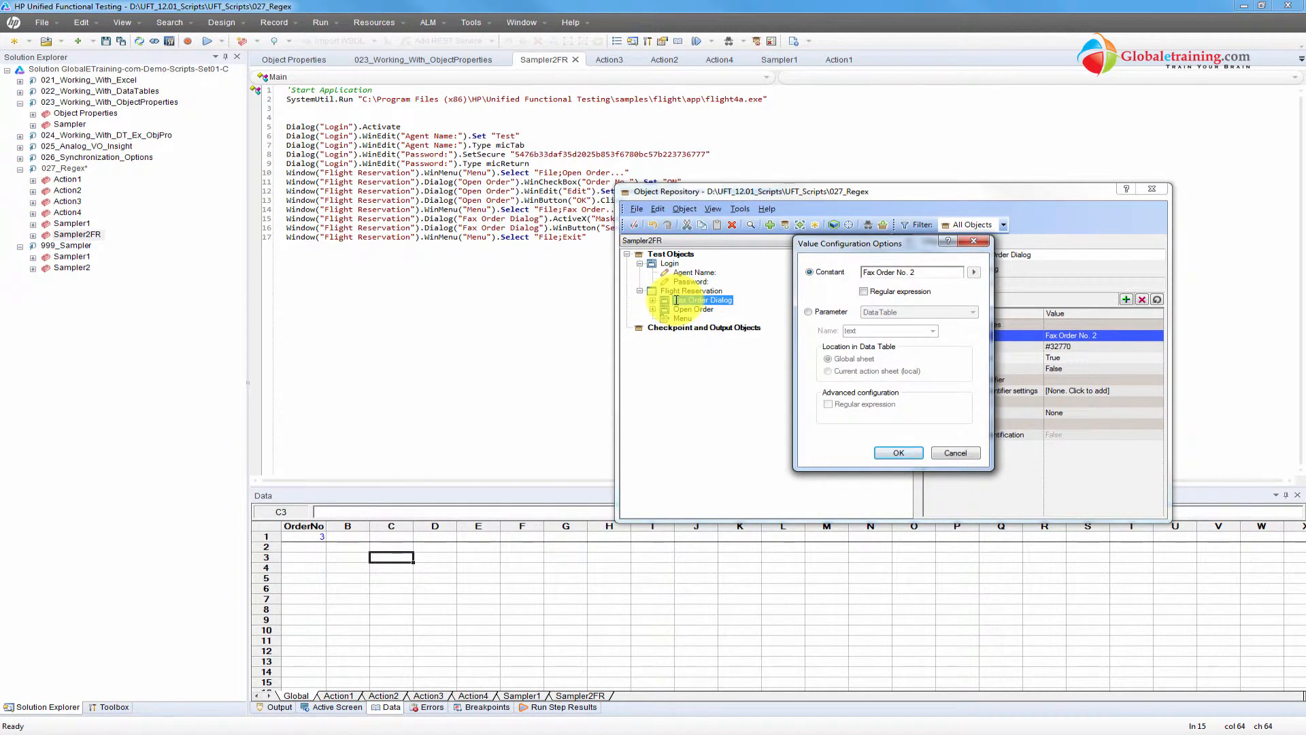
# Mark the Fax Order Dialog text as a regular expression and edit it to 'Fax Order No.*'.
pyautogui.click(864, 290)
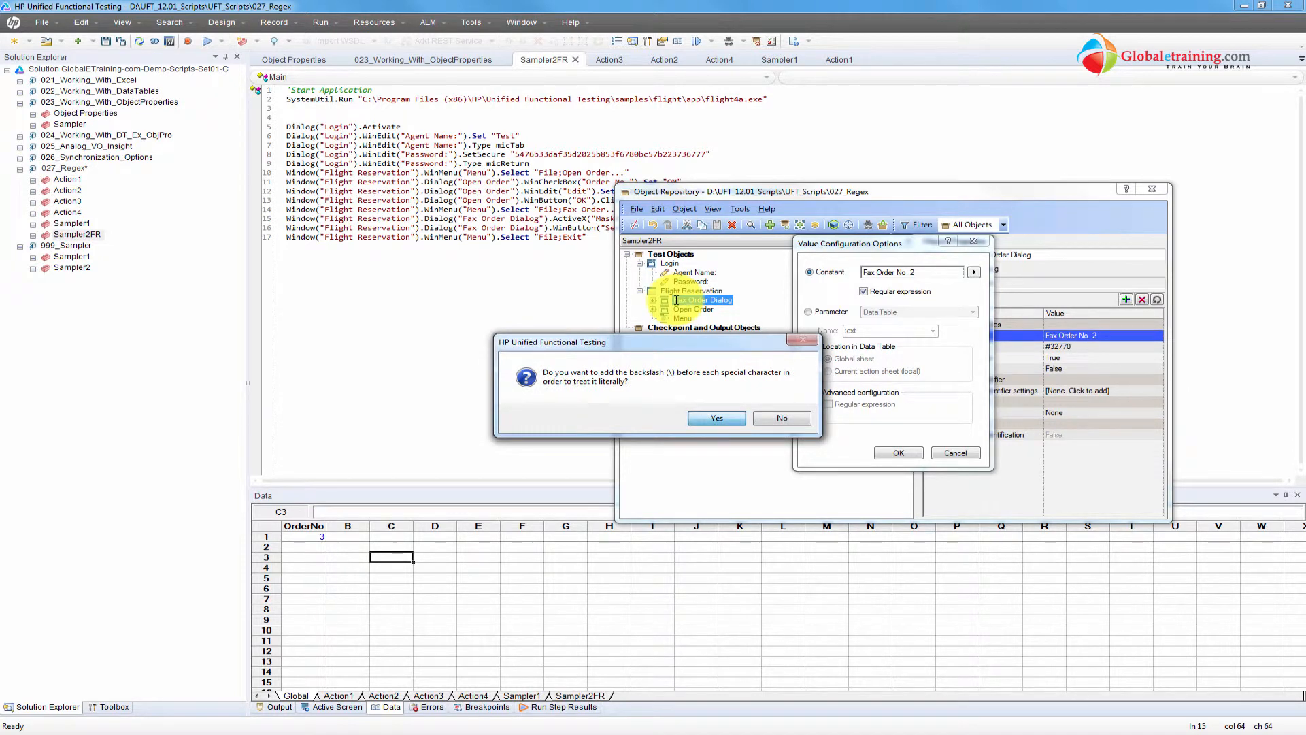
pyautogui.click(716, 417)
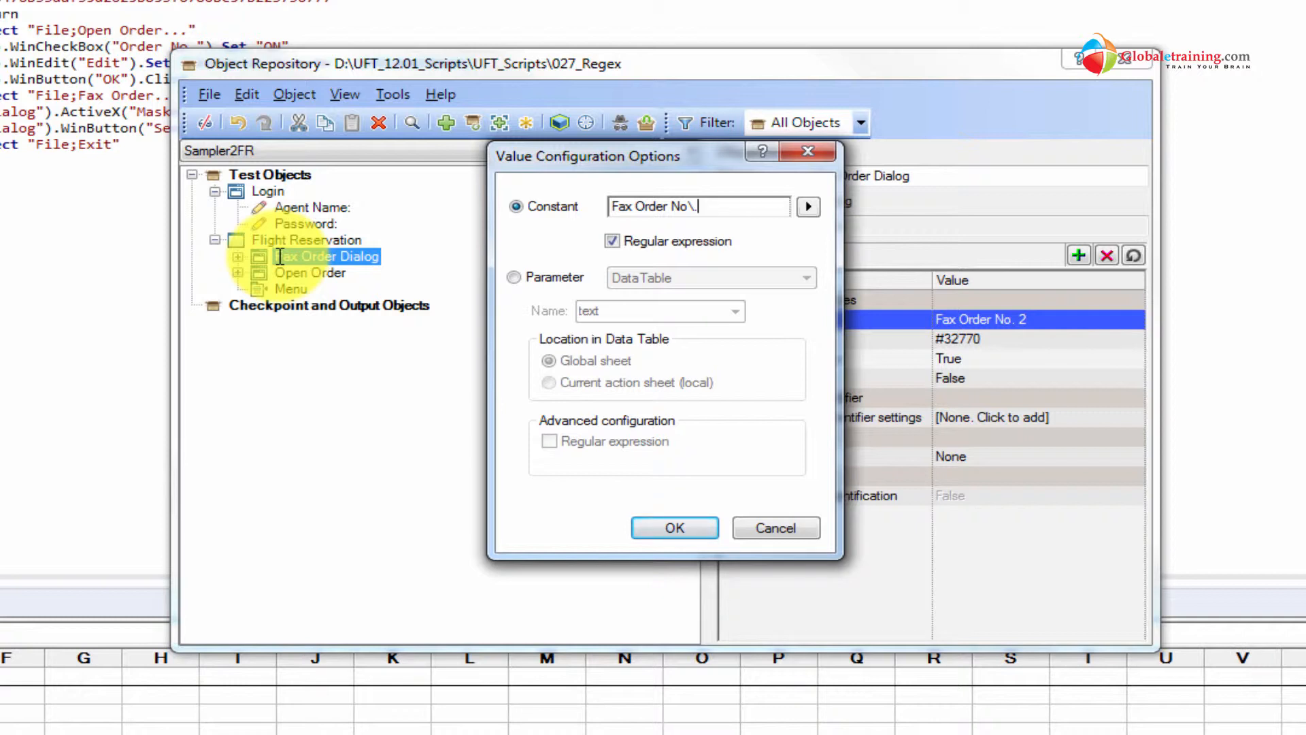
pyautogui.write('.*')
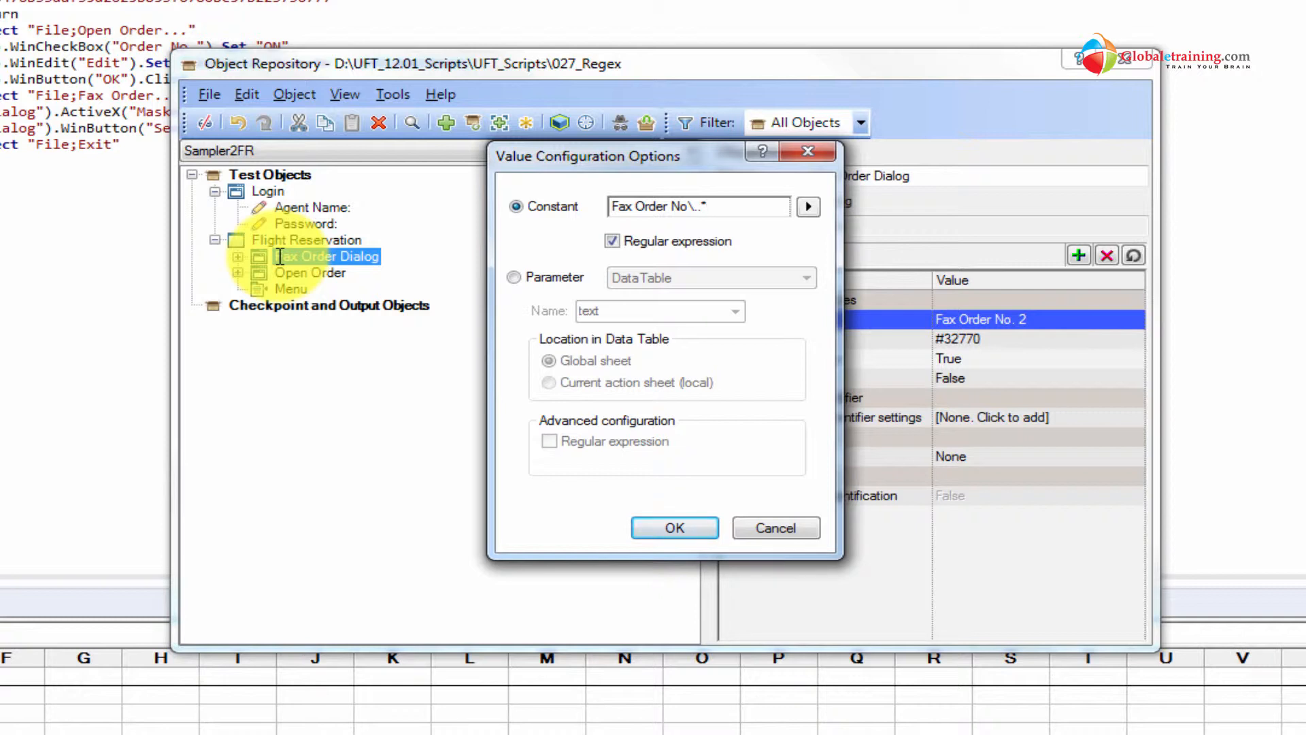
pyautogui.press('Backspace')
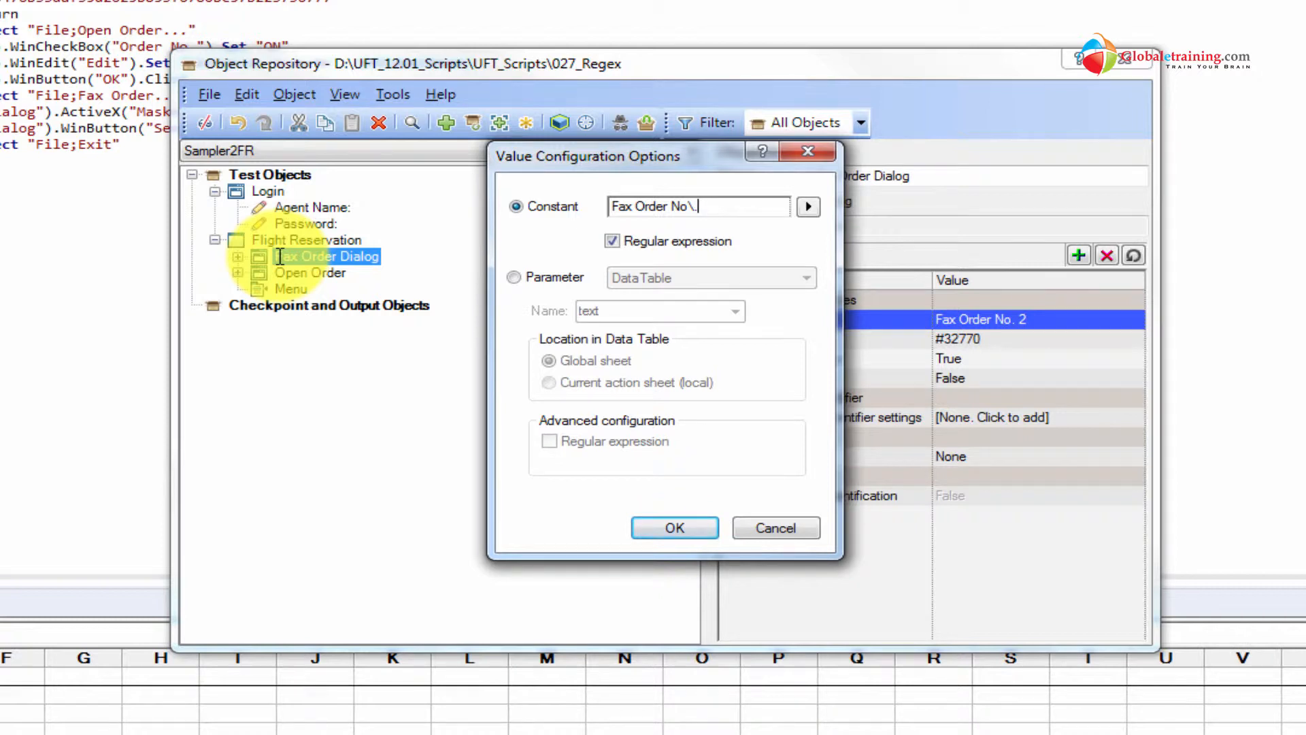
pyautogui.press('BackSpace')
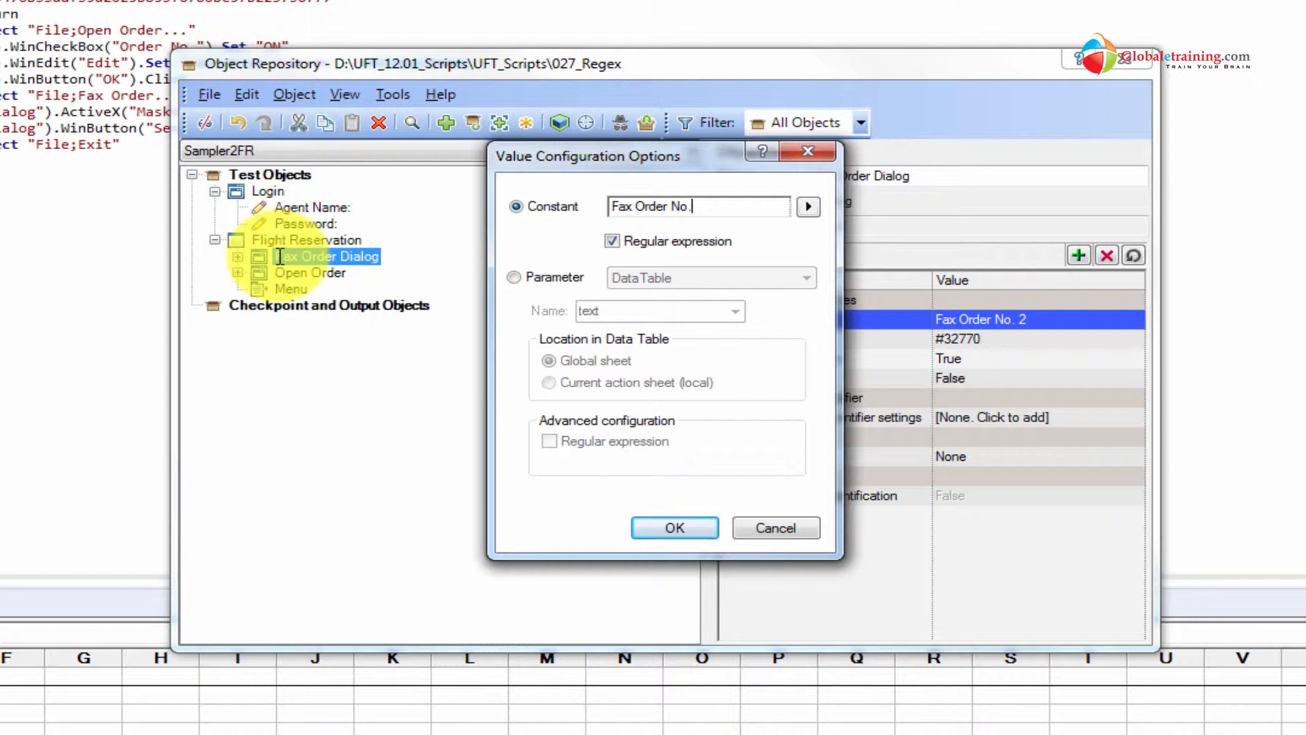
pyautogui.write('*')
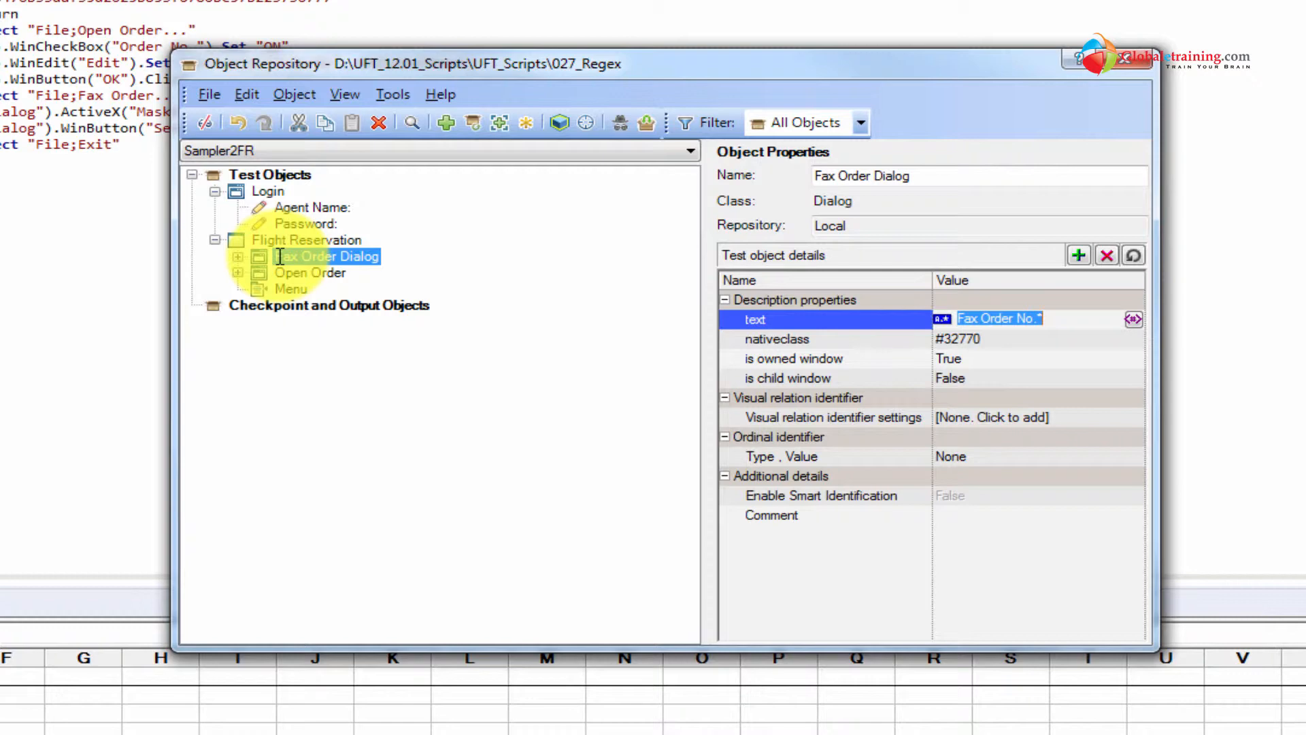
# Close the Object Repository and run Sampler2FR with temporary results using the regex-matched dialog.
pyautogui.click(209, 94)
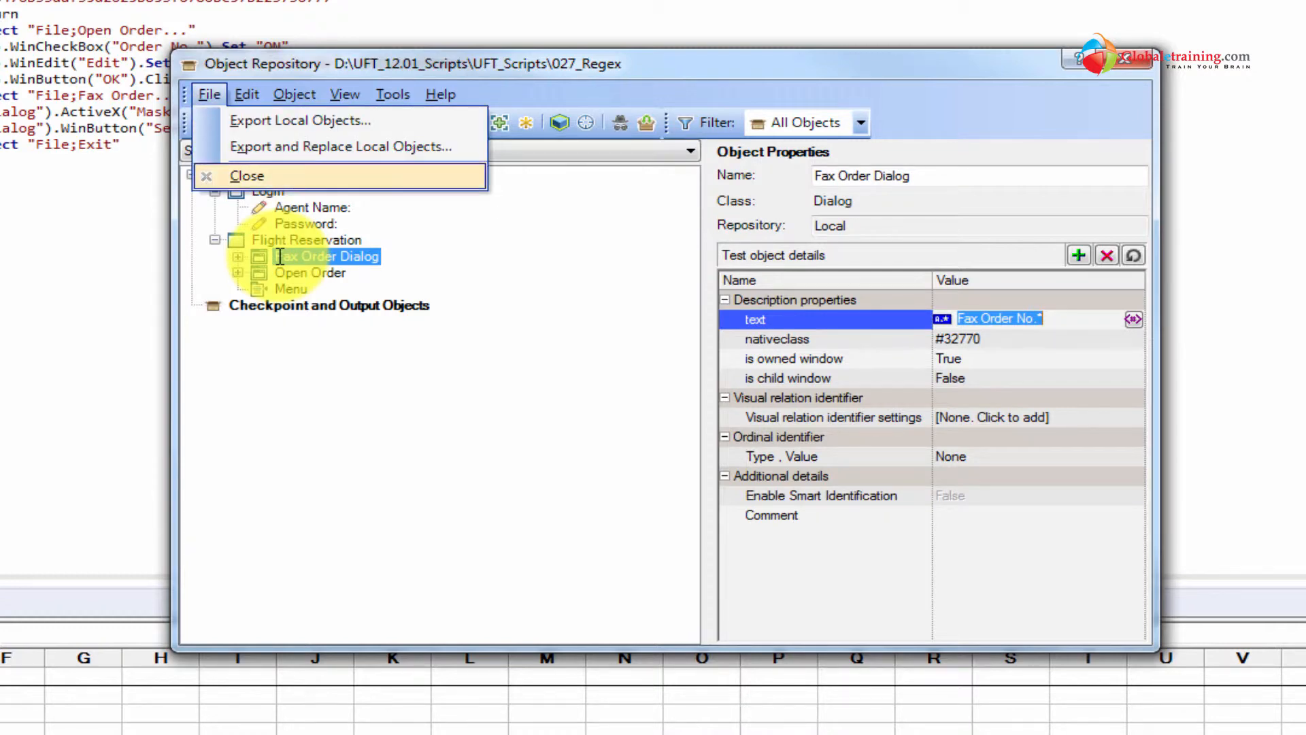
pyautogui.click(246, 175)
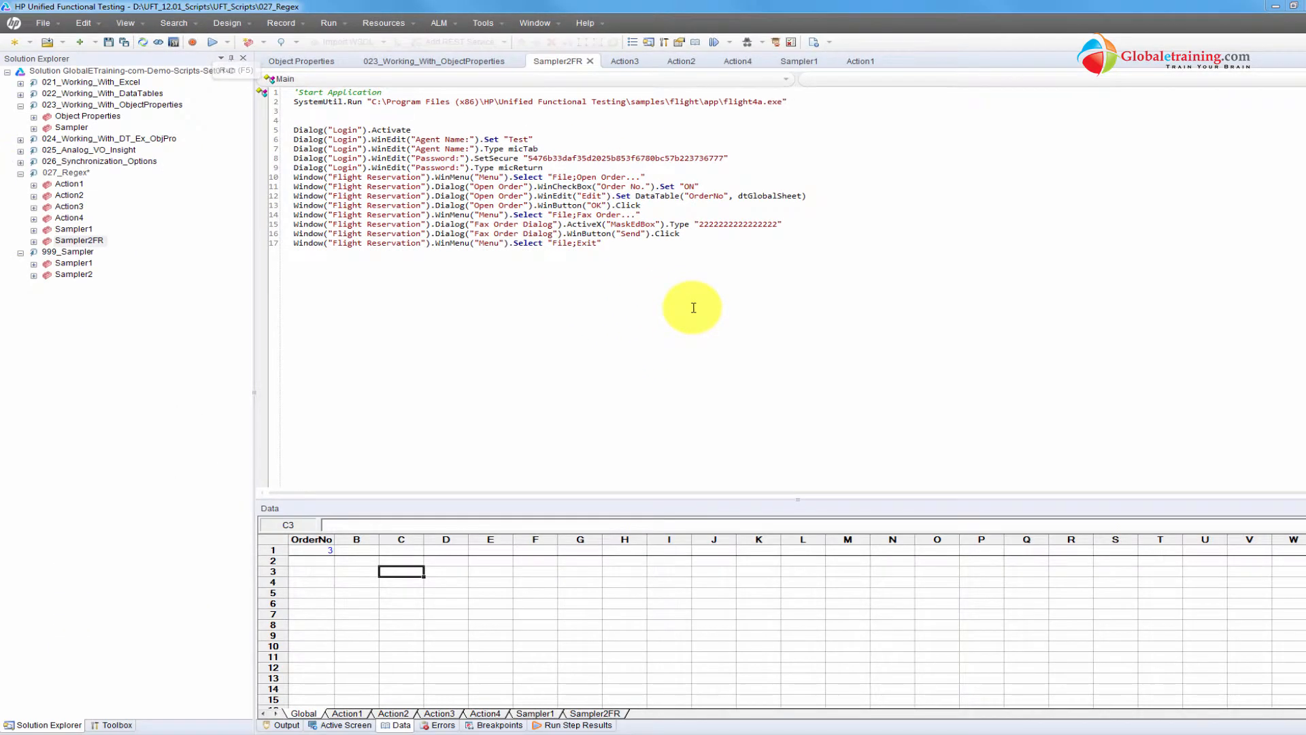
pyautogui.click(192, 42)
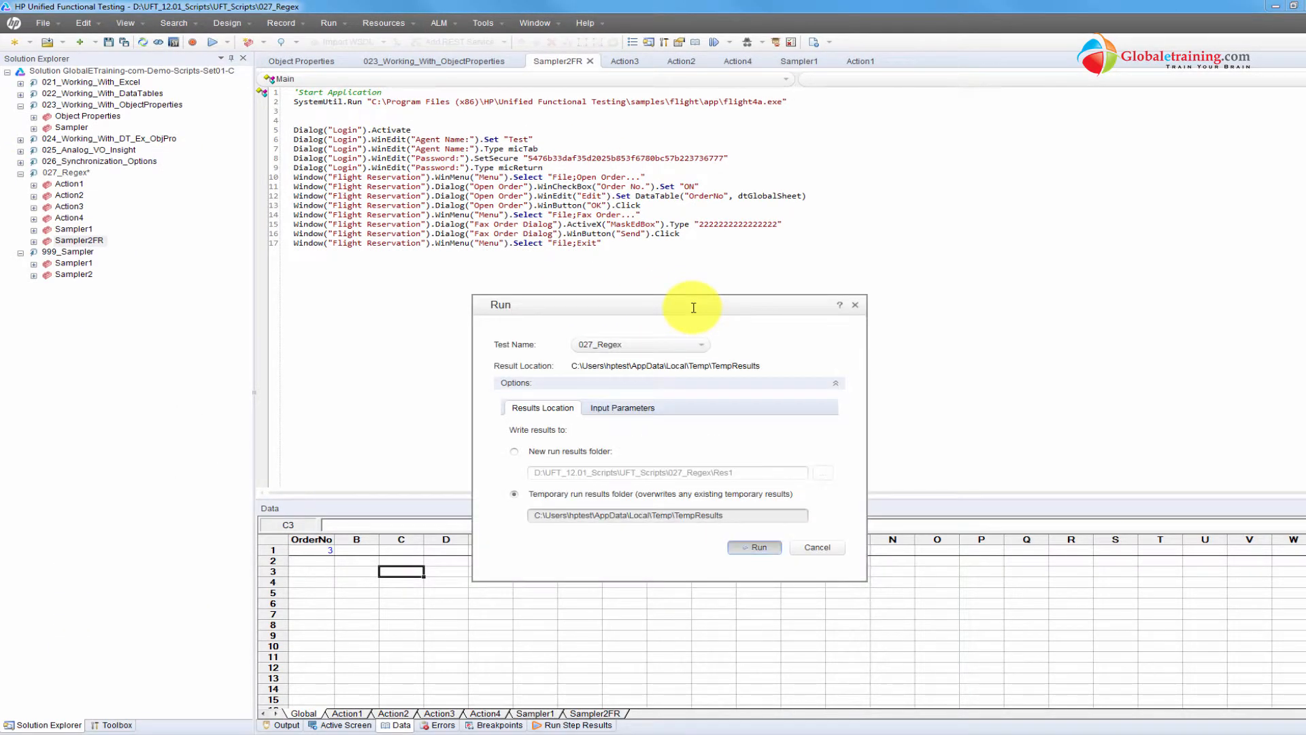
pyautogui.click(815, 547)
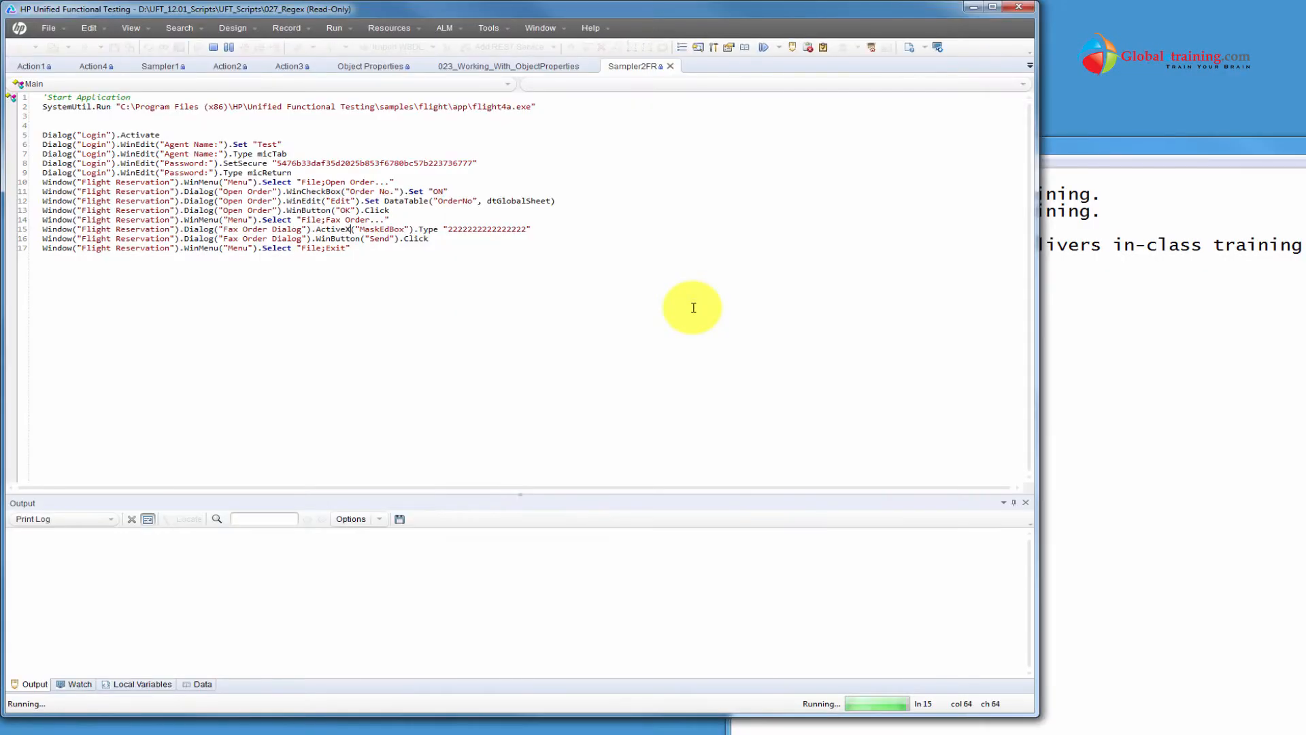
pyautogui.click(289, 66)
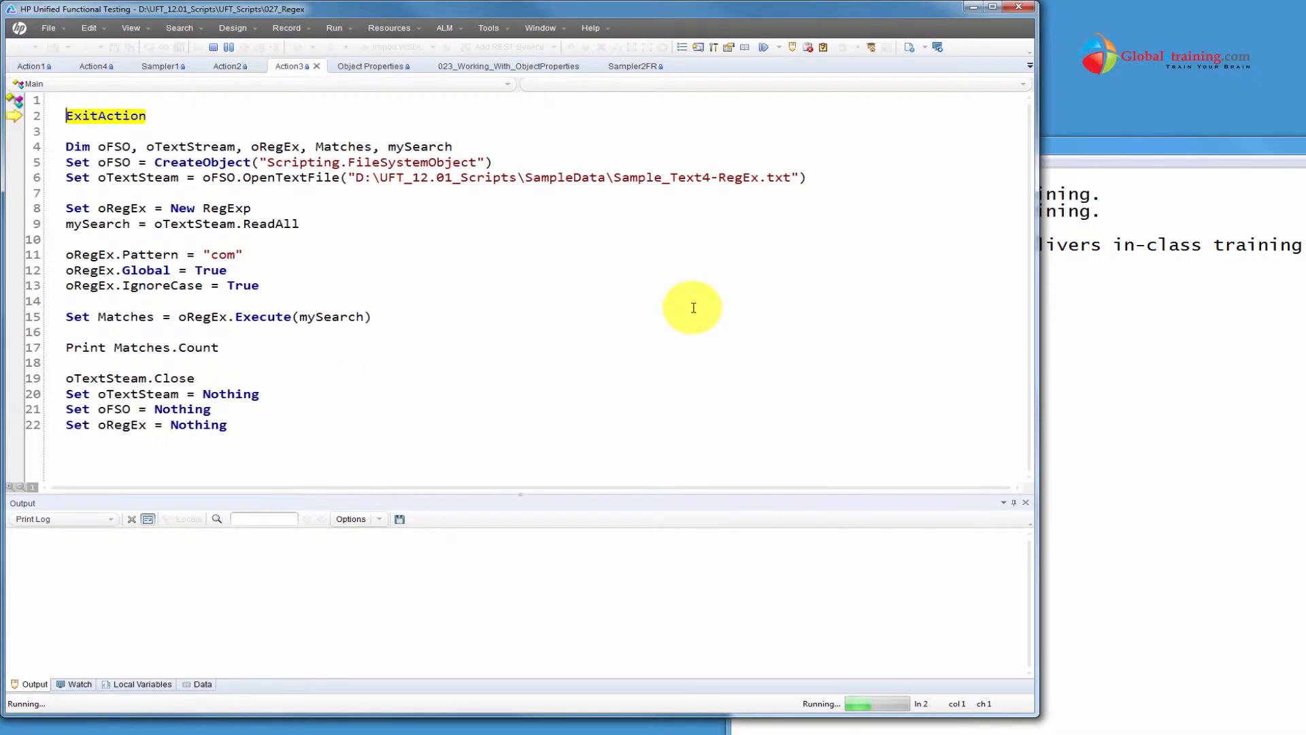
pyautogui.click(635, 66)
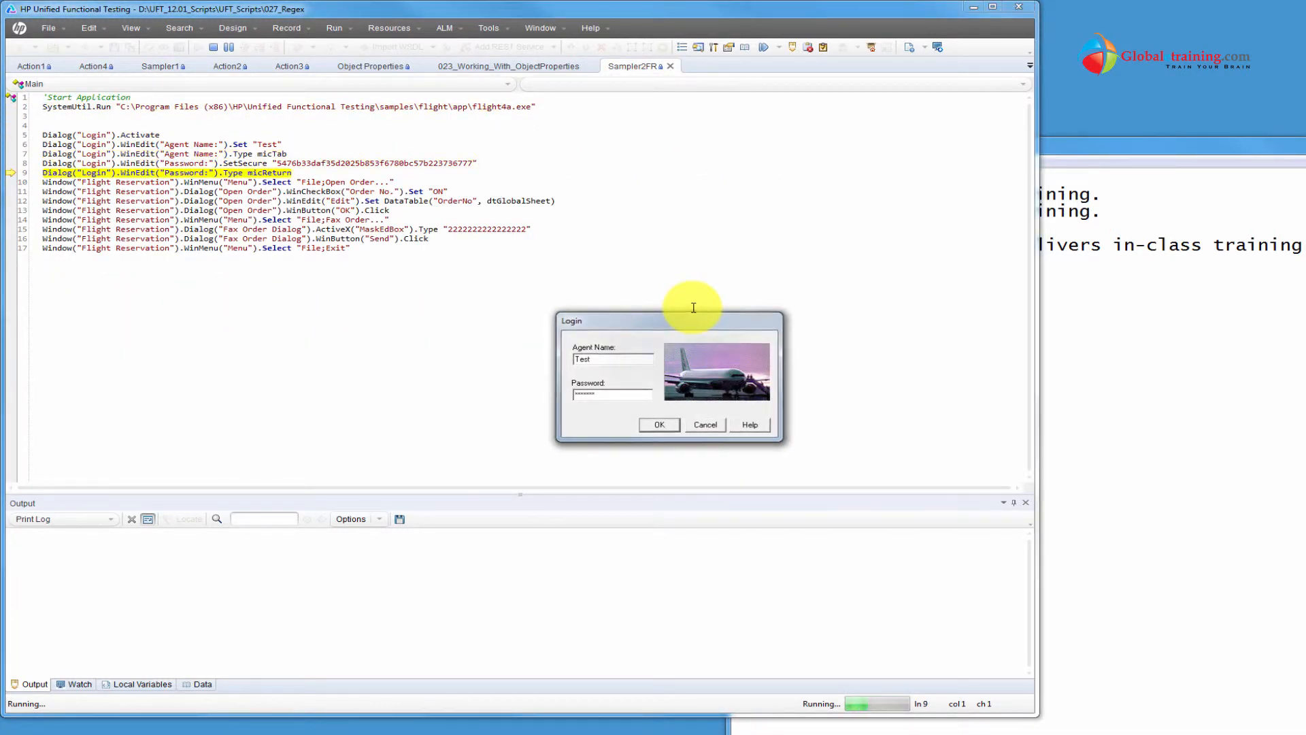
pyautogui.click(658, 425)
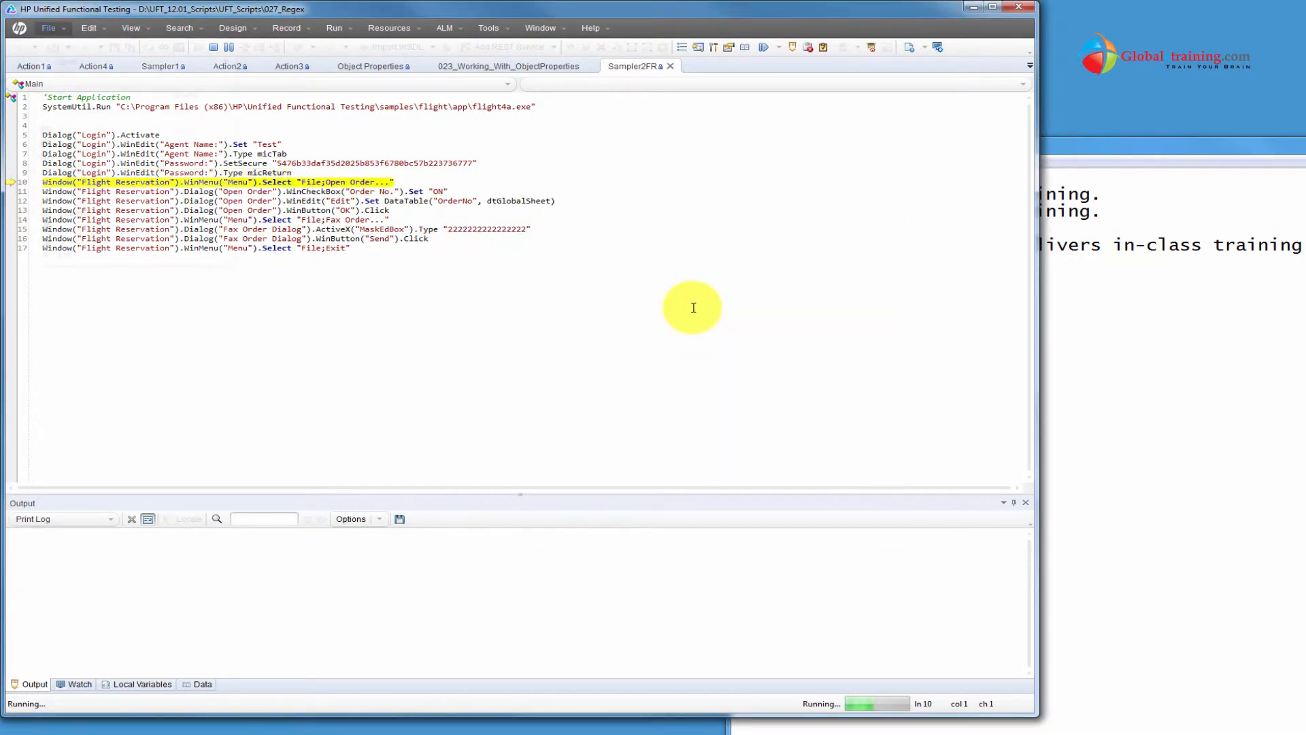
pyautogui.click(48, 27)
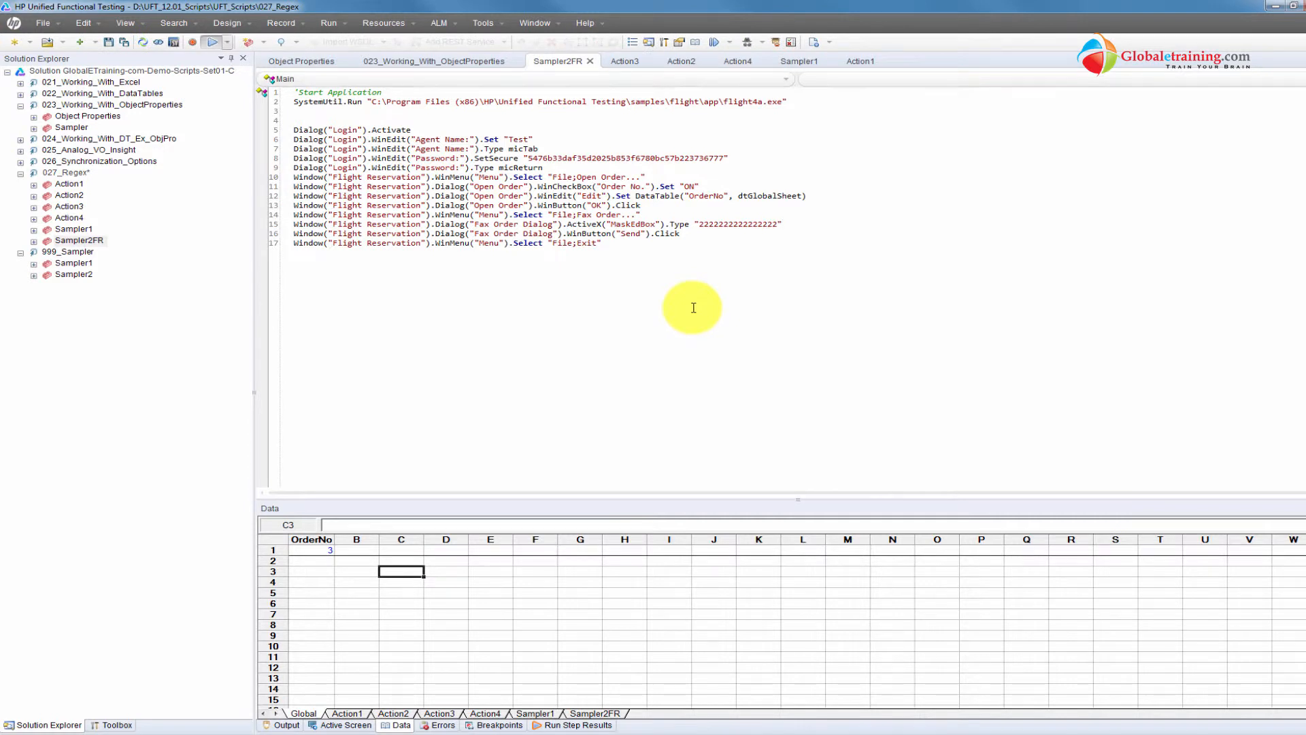
# Rerun Sampler2FR with temporary results and let the run finish.
pyautogui.click(213, 42)
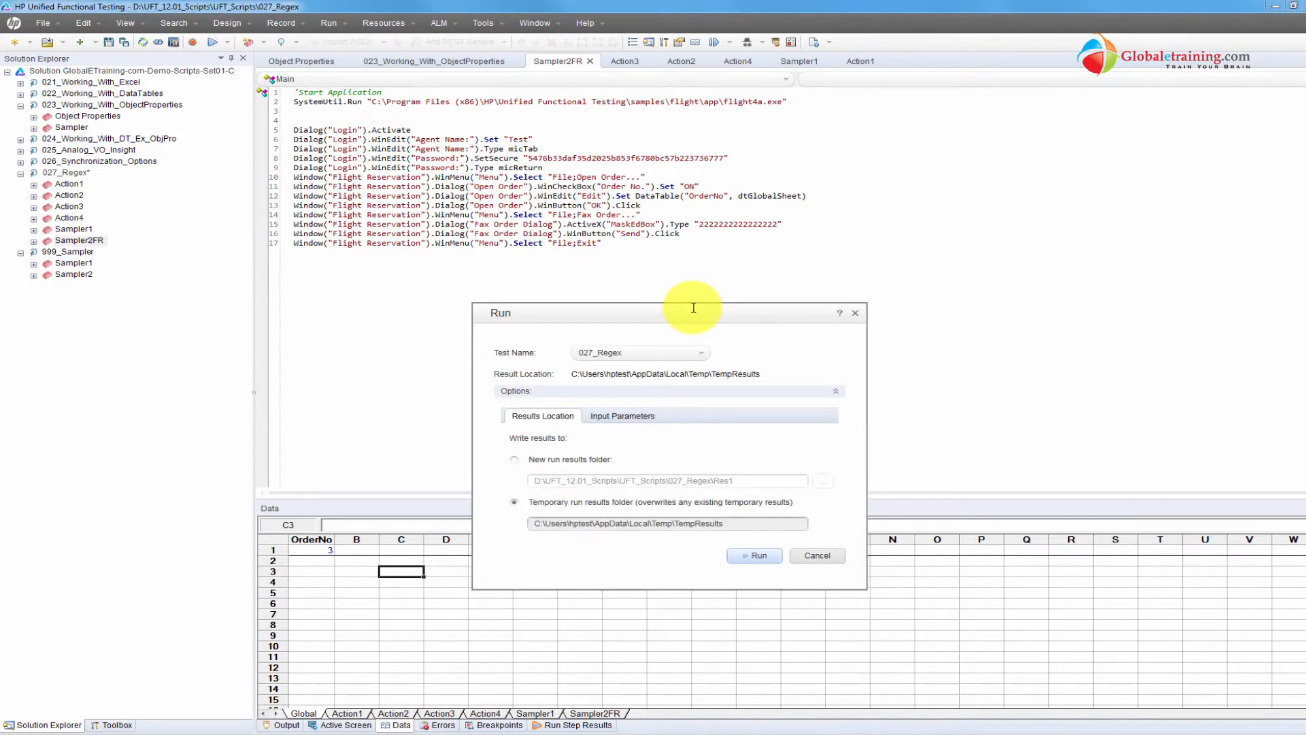
pyautogui.click(752, 555)
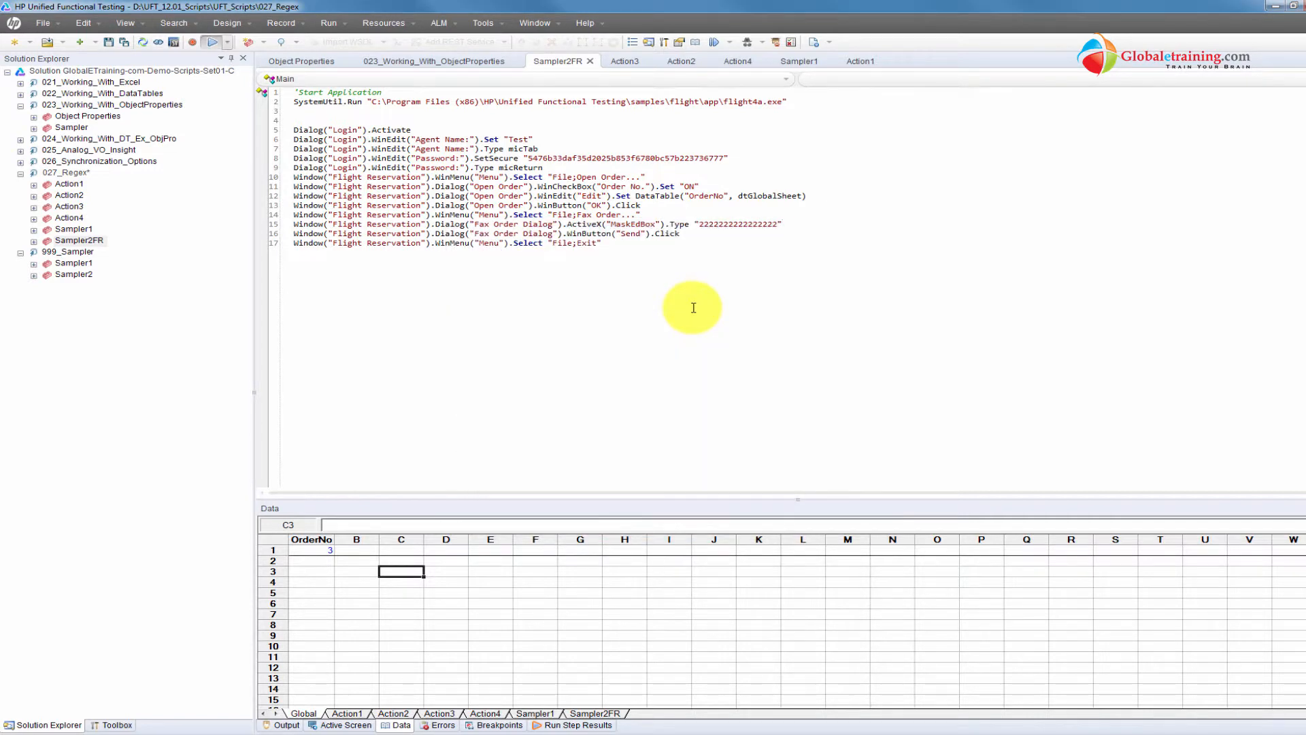
pyautogui.click(213, 42)
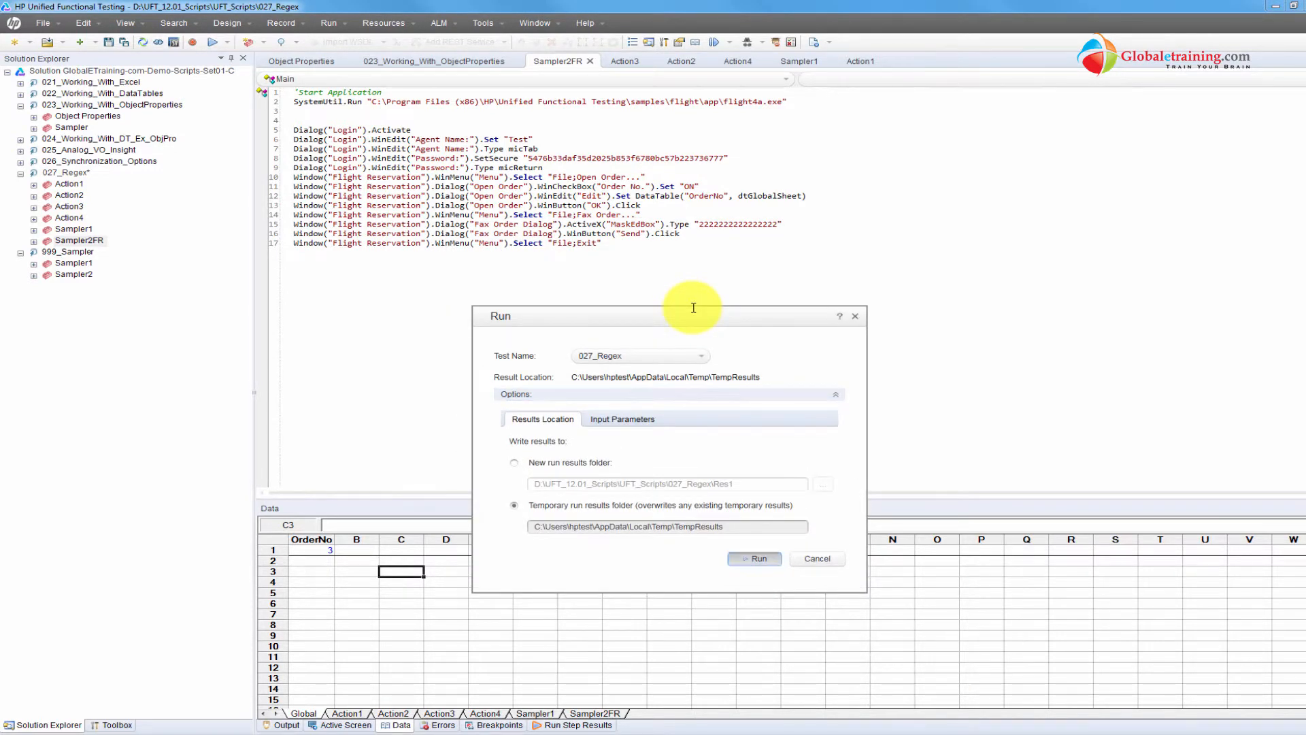
pyautogui.click(752, 558)
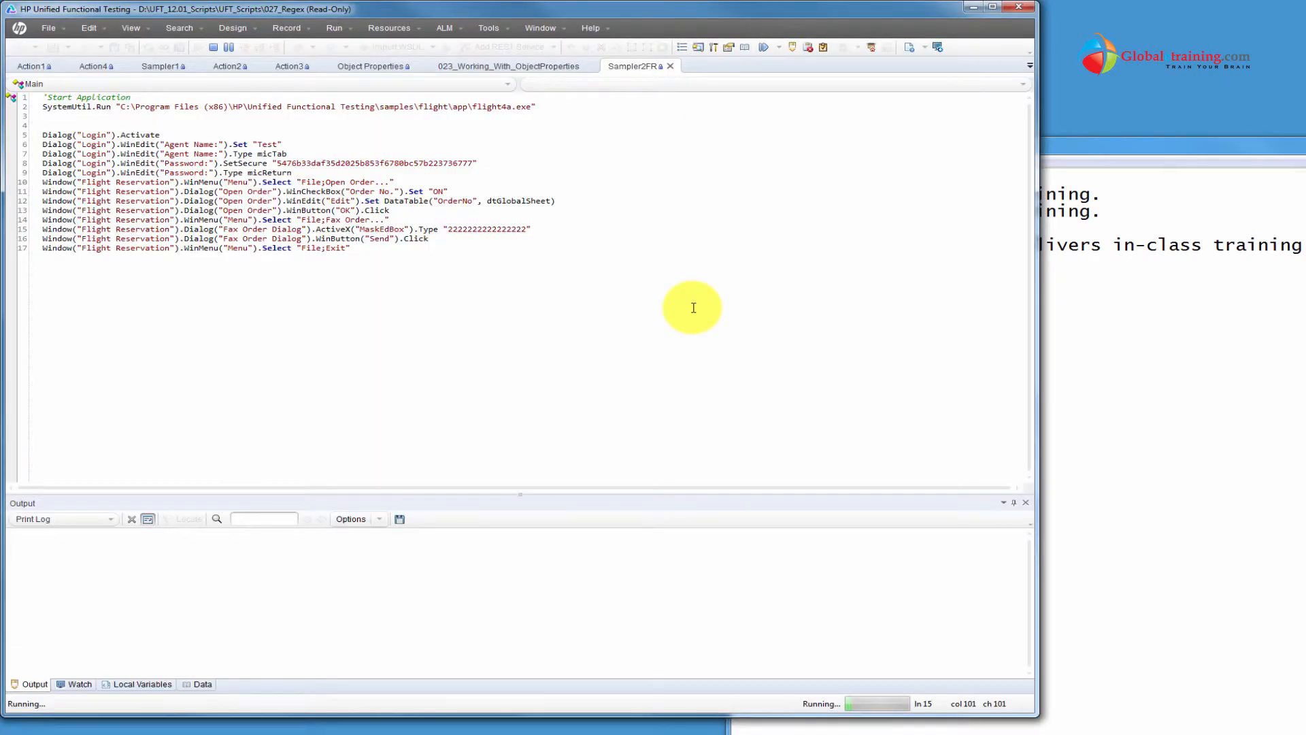
pyautogui.click(162, 66)
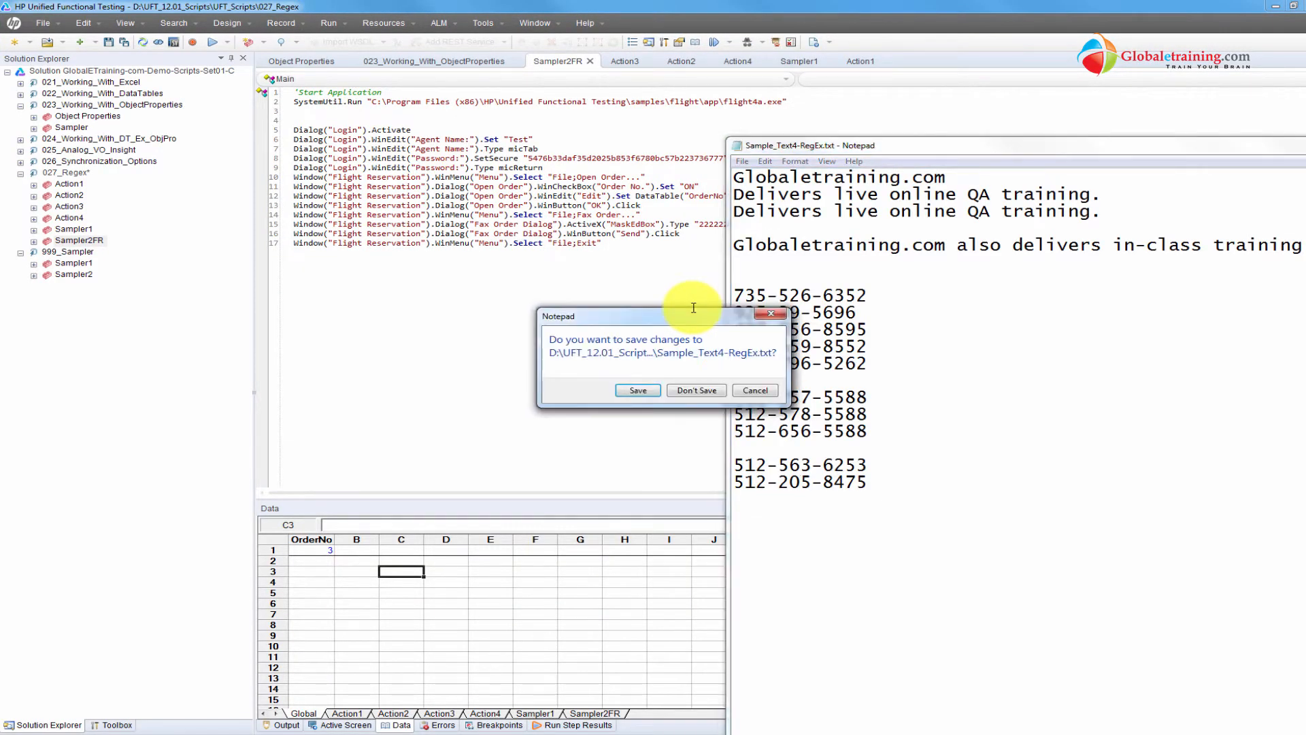
# Discard the Notepad changes, set OrderNo to 10, and start another Sampler2FR run.
pyautogui.click(695, 390)
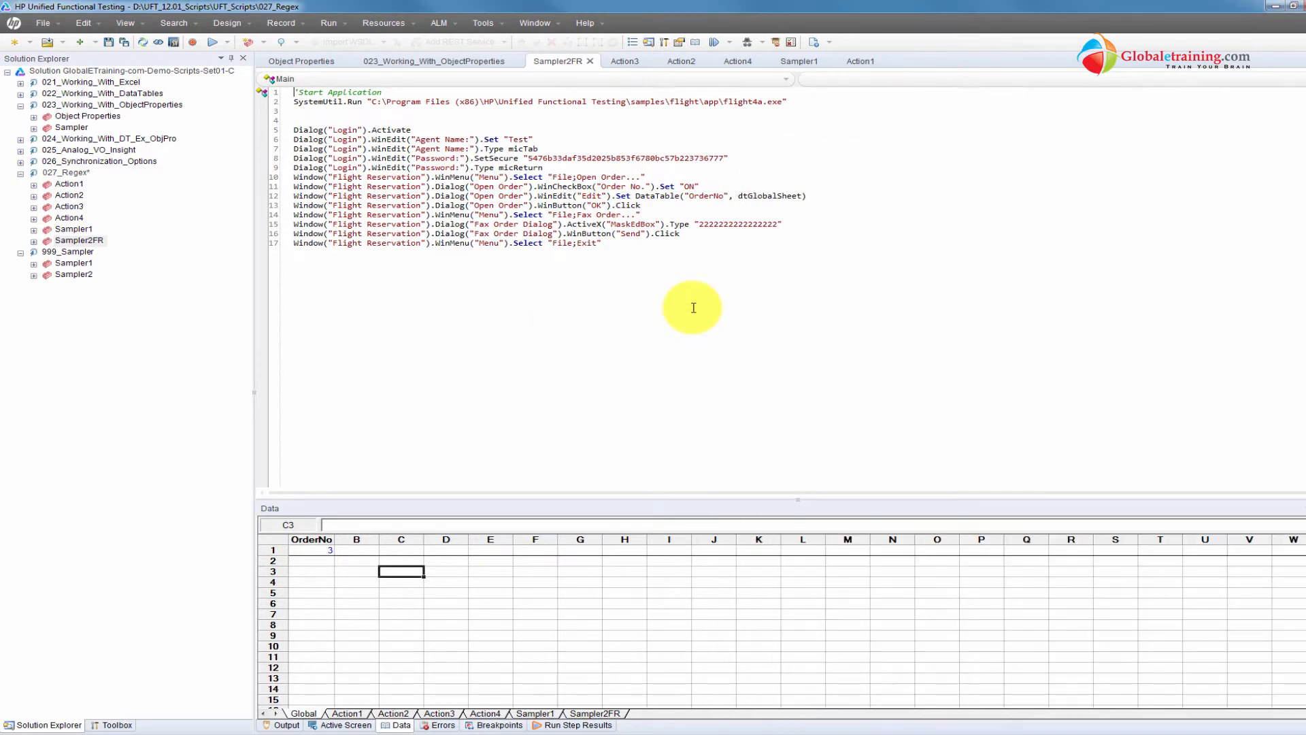
pyautogui.click(312, 549)
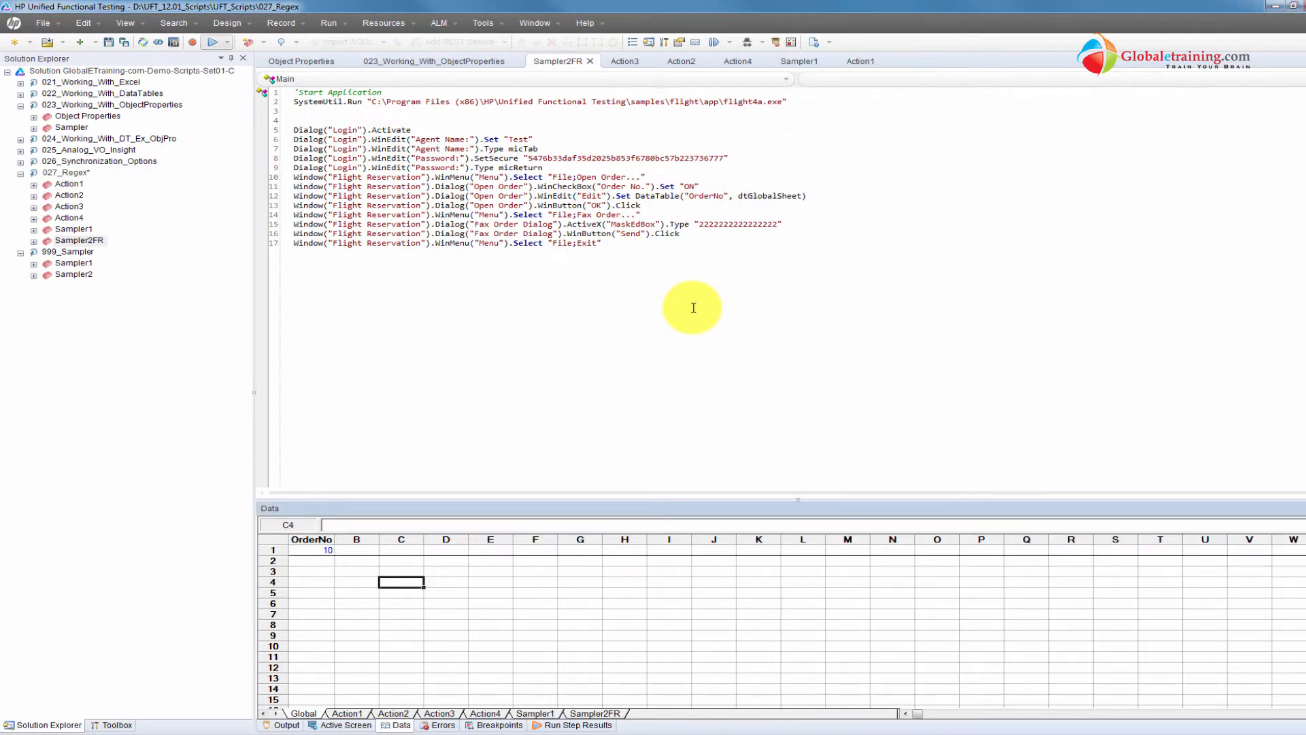
pyautogui.click(212, 42)
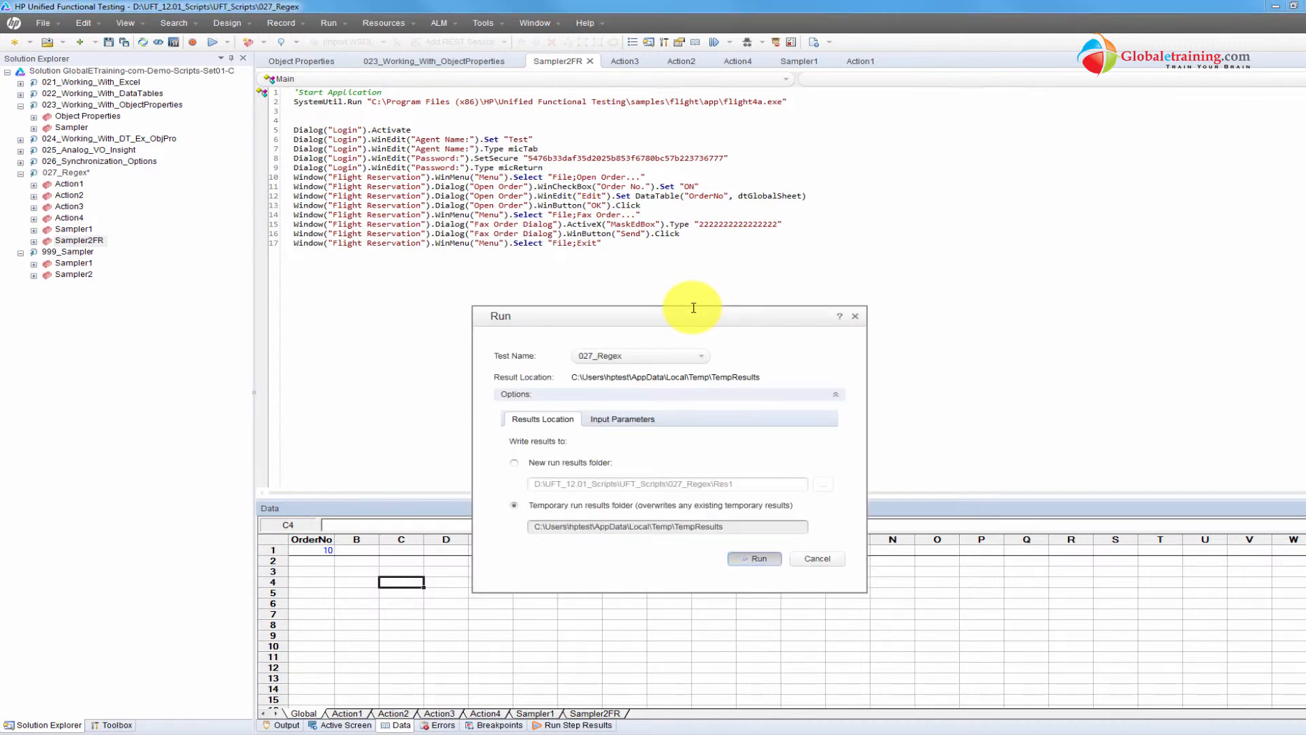
pyautogui.click(752, 558)
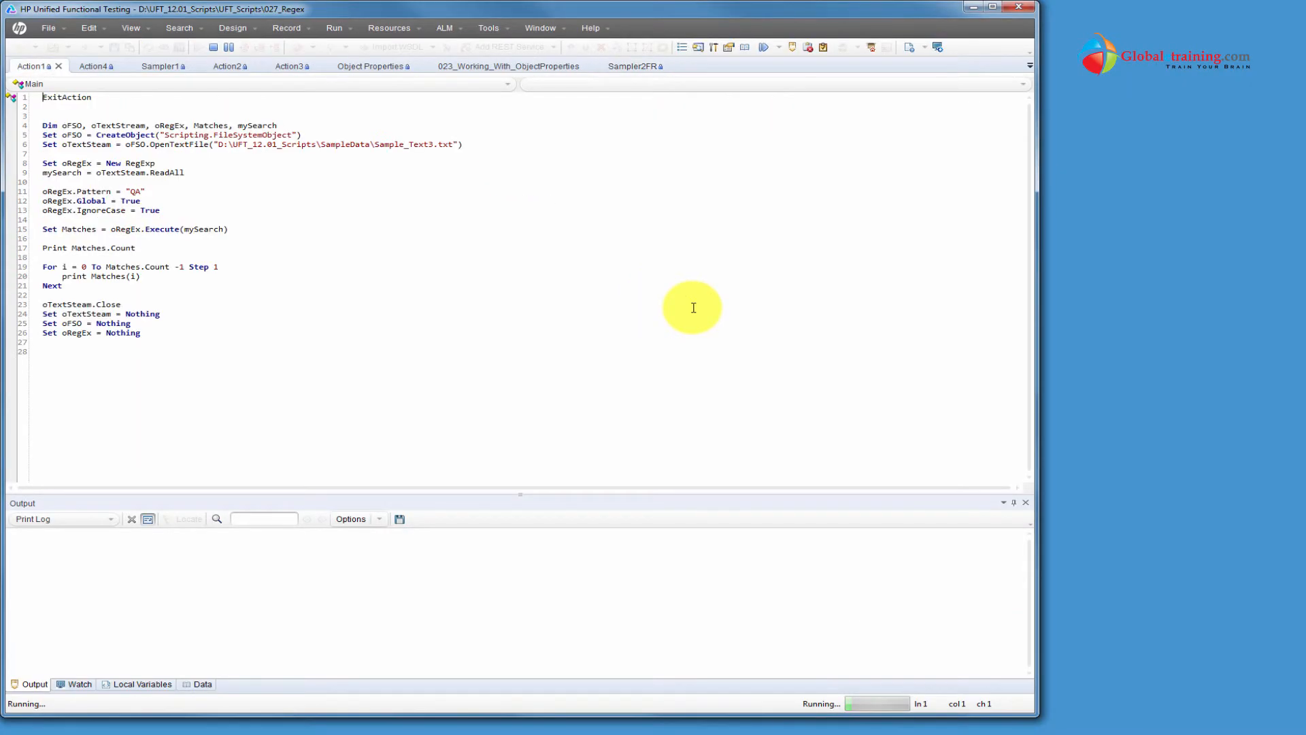
pyautogui.click(93, 66)
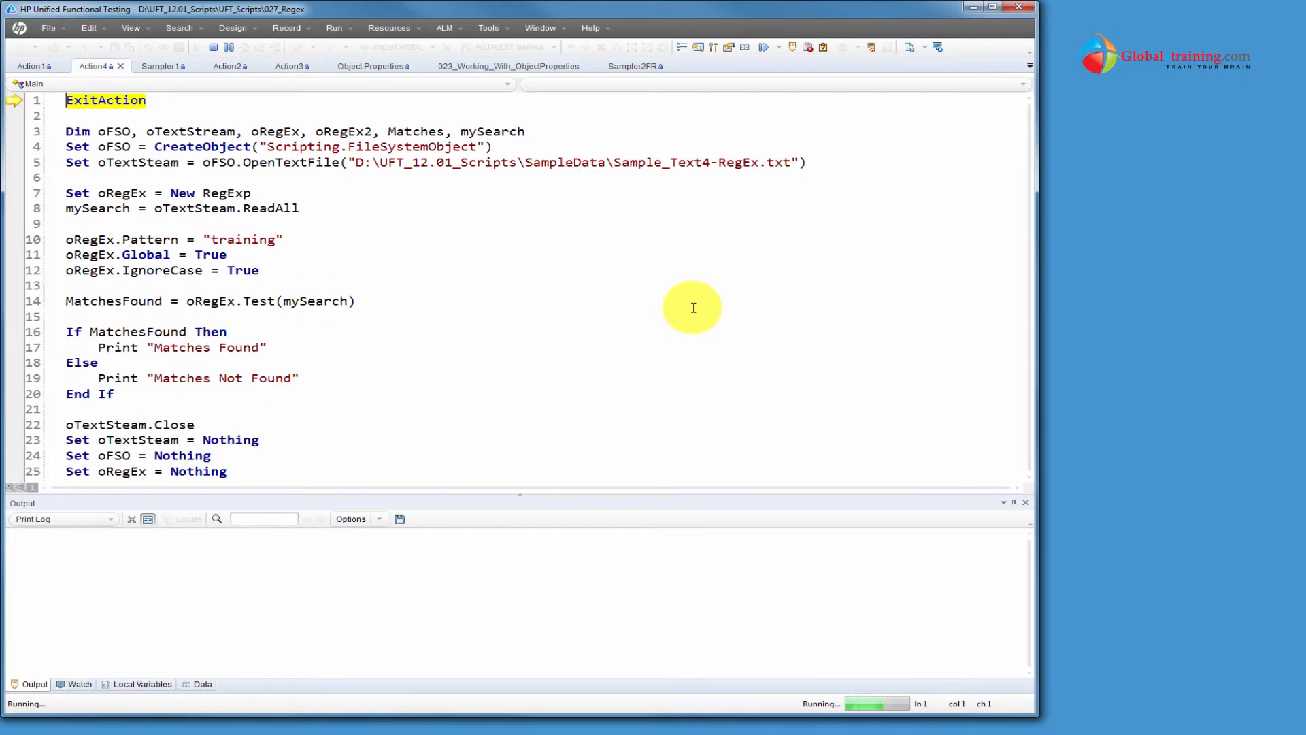
pyautogui.click(635, 66)
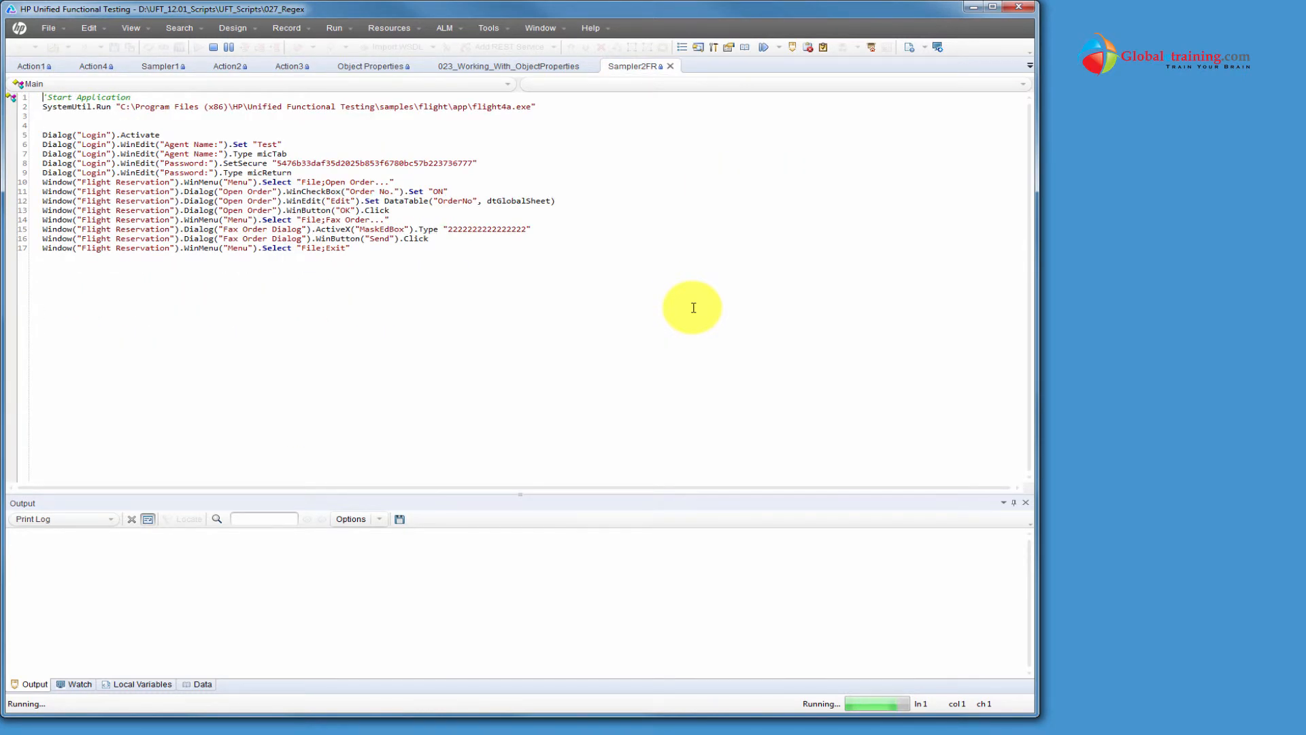